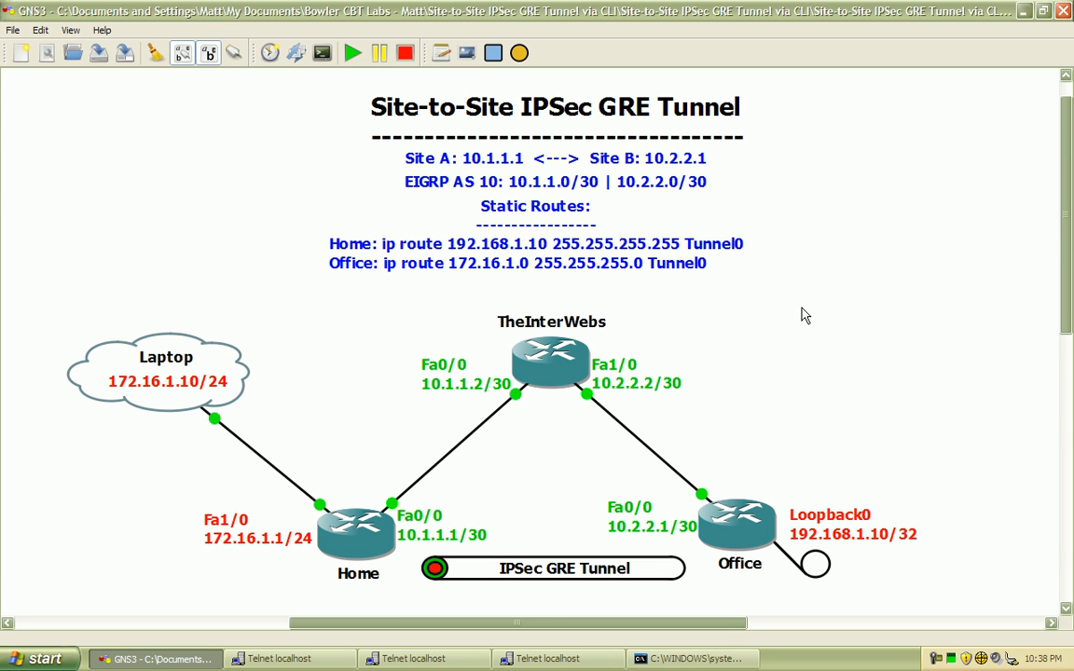
pyautogui.moveTo(835, 406)
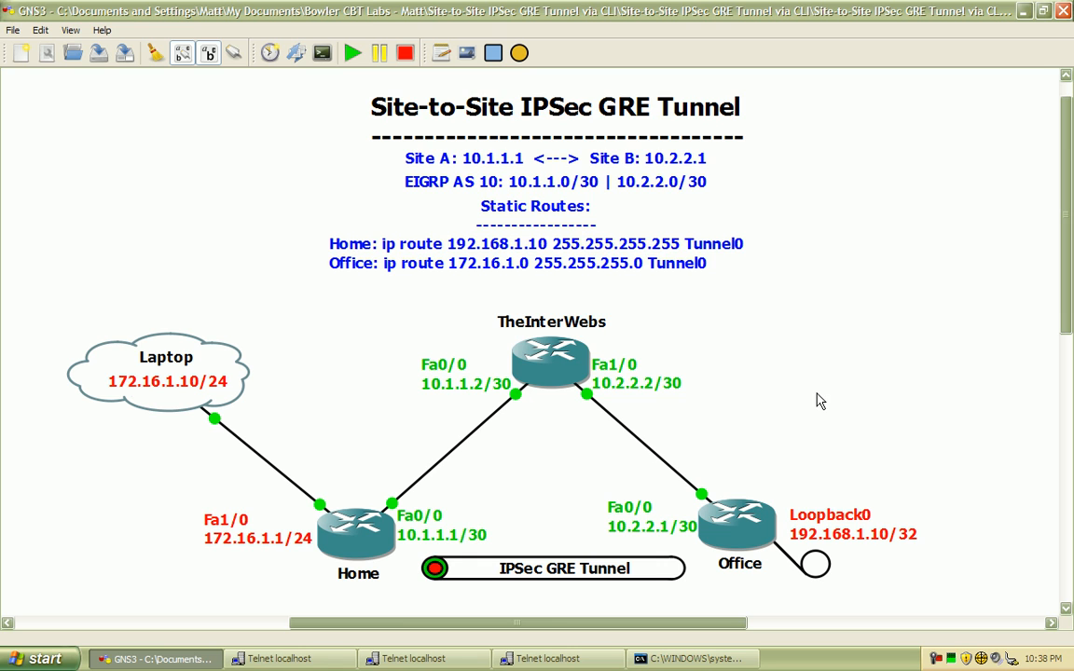
pyautogui.moveTo(830, 399)
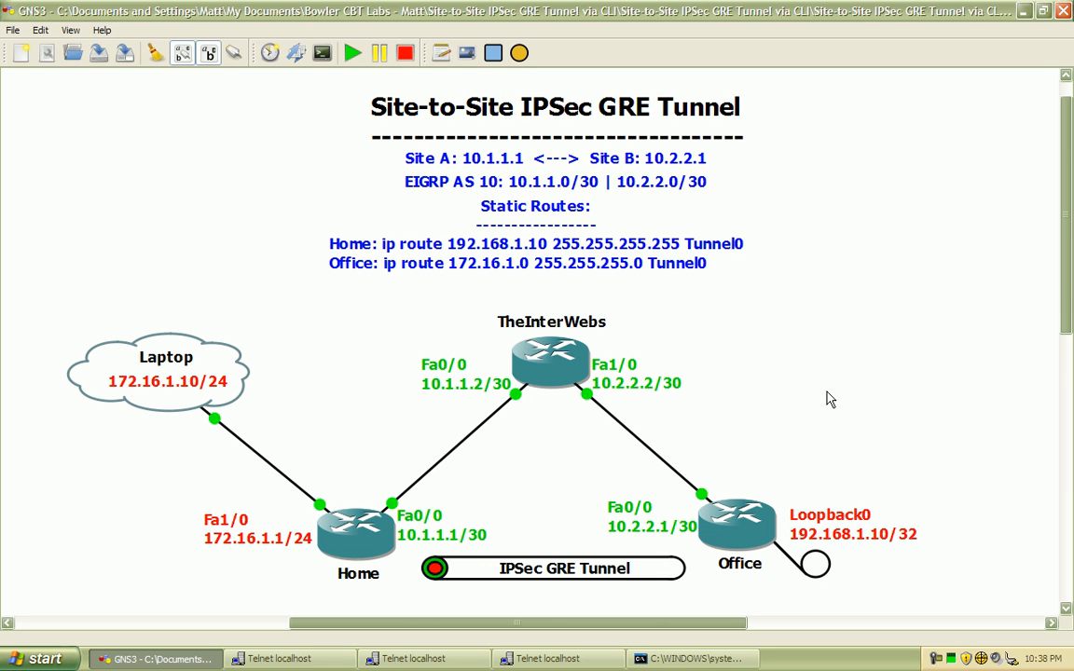
pyautogui.moveTo(556, 467)
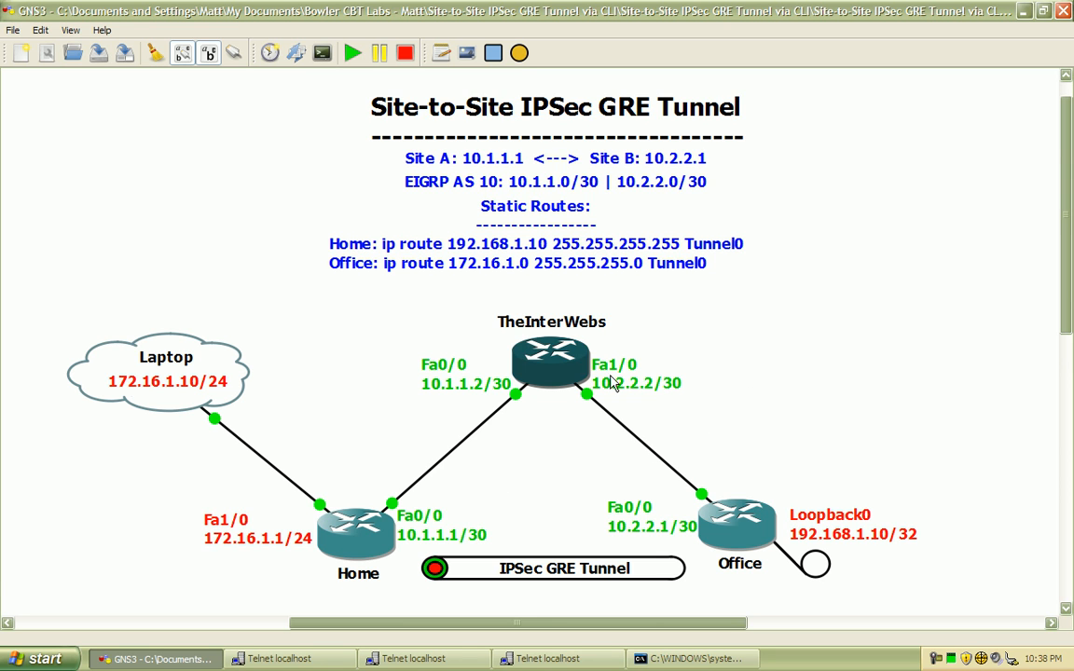
pyautogui.moveTo(650, 360)
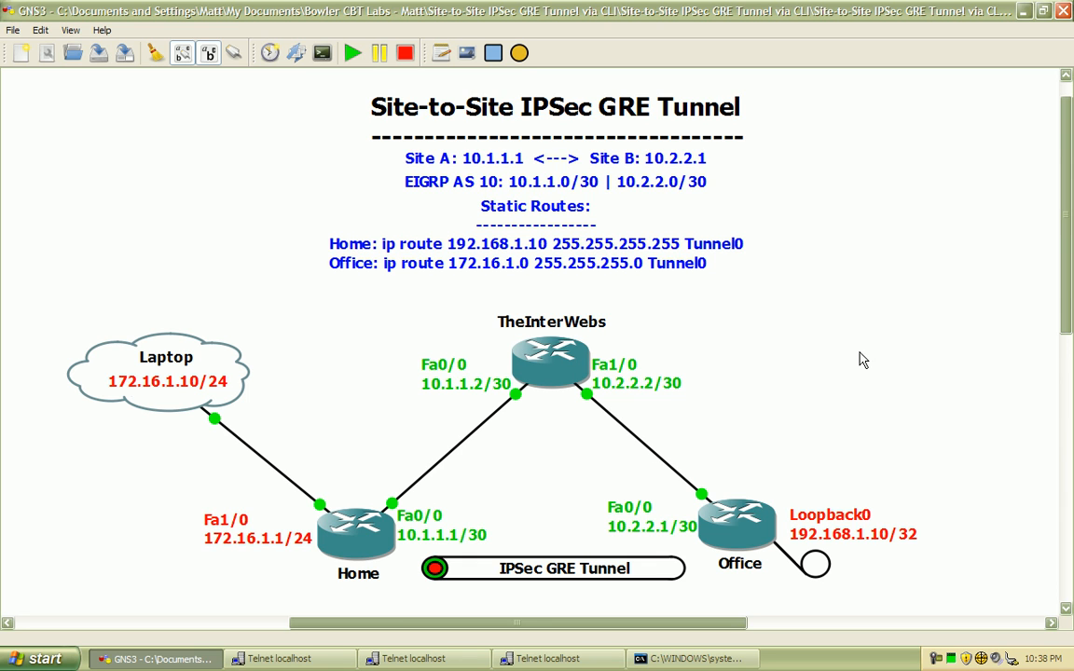
pyautogui.moveTo(606, 408)
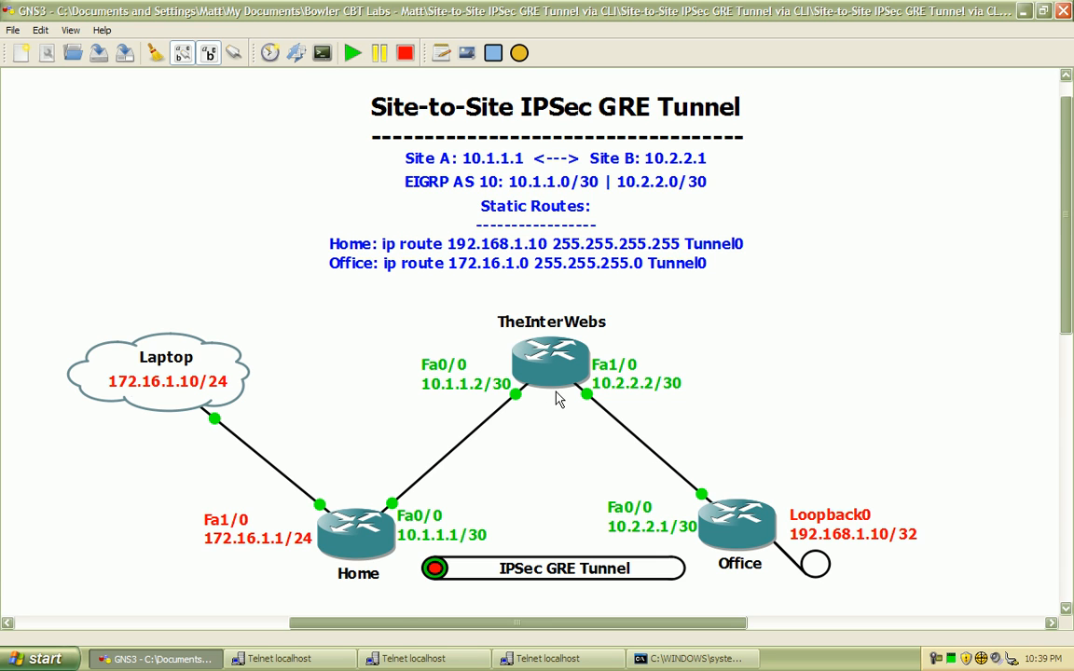
pyautogui.moveTo(739, 524)
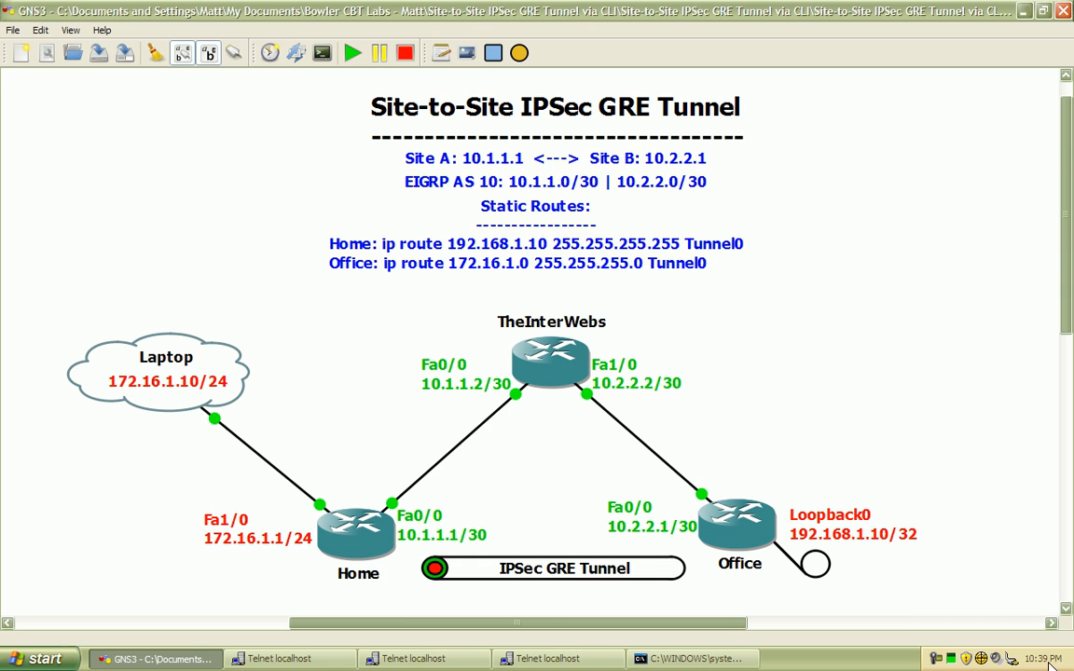
pyautogui.moveTo(196, 394)
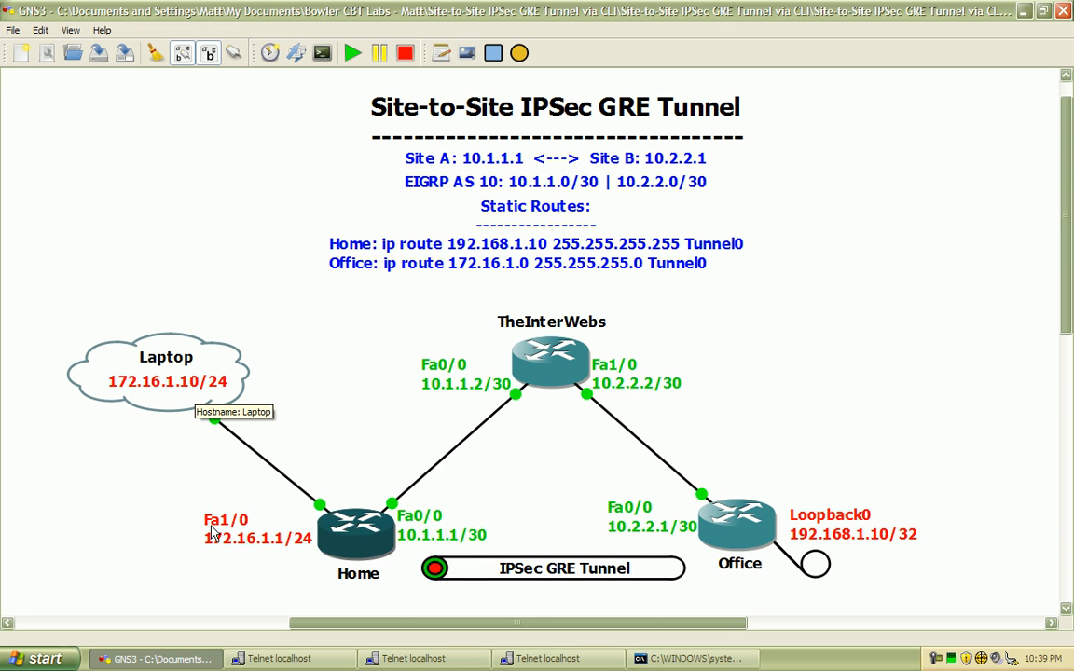
pyautogui.moveTo(230, 541)
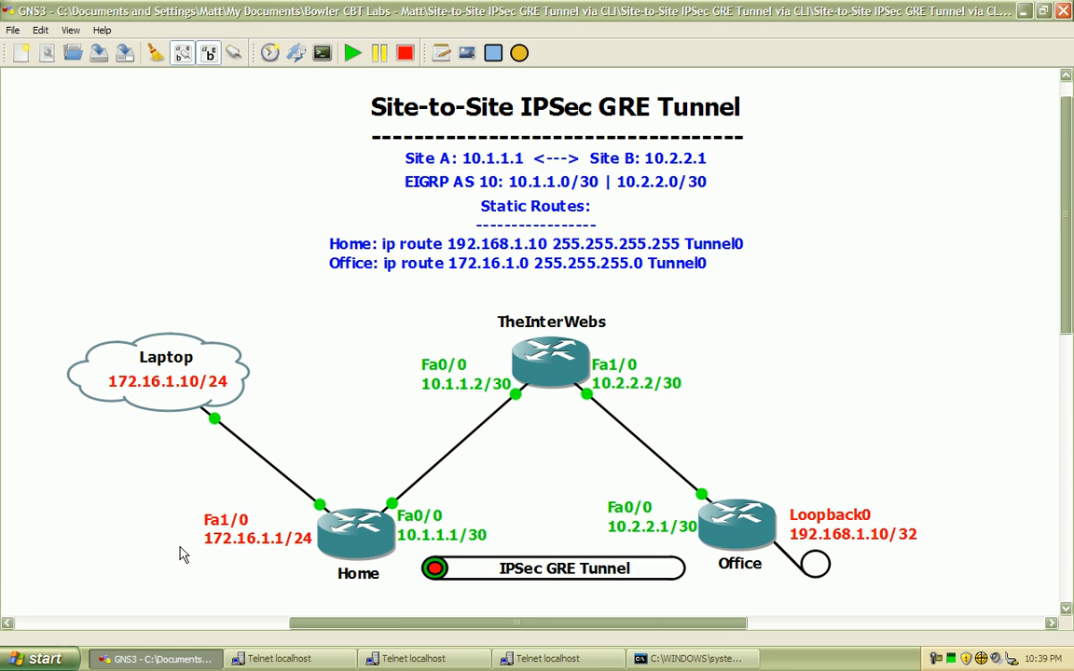
pyautogui.moveTo(979, 553)
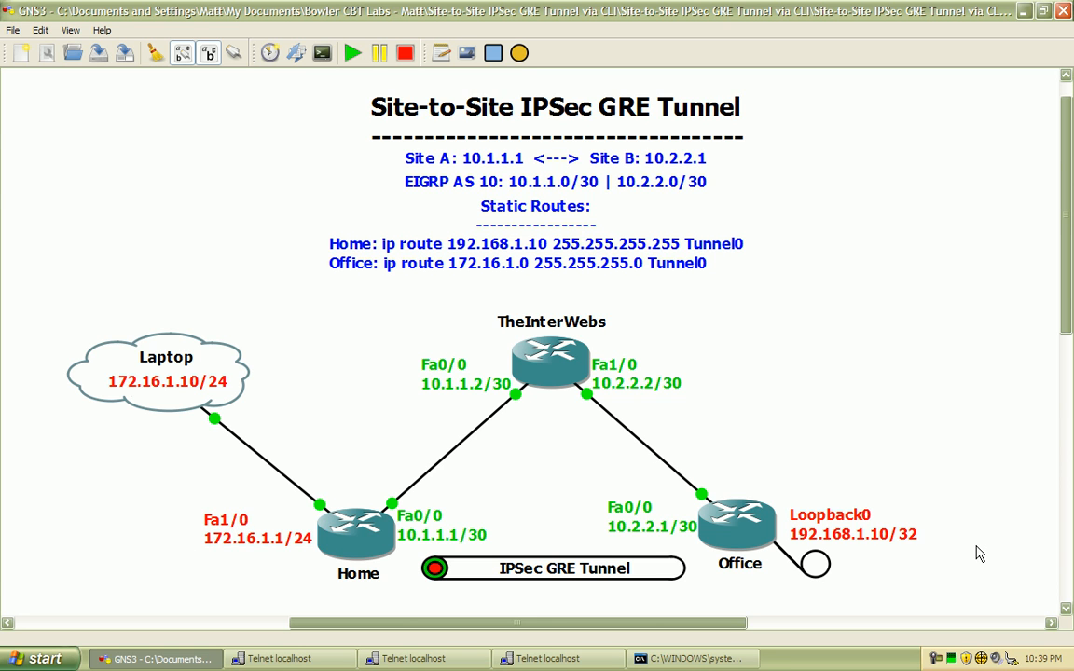
pyautogui.moveTo(161, 397)
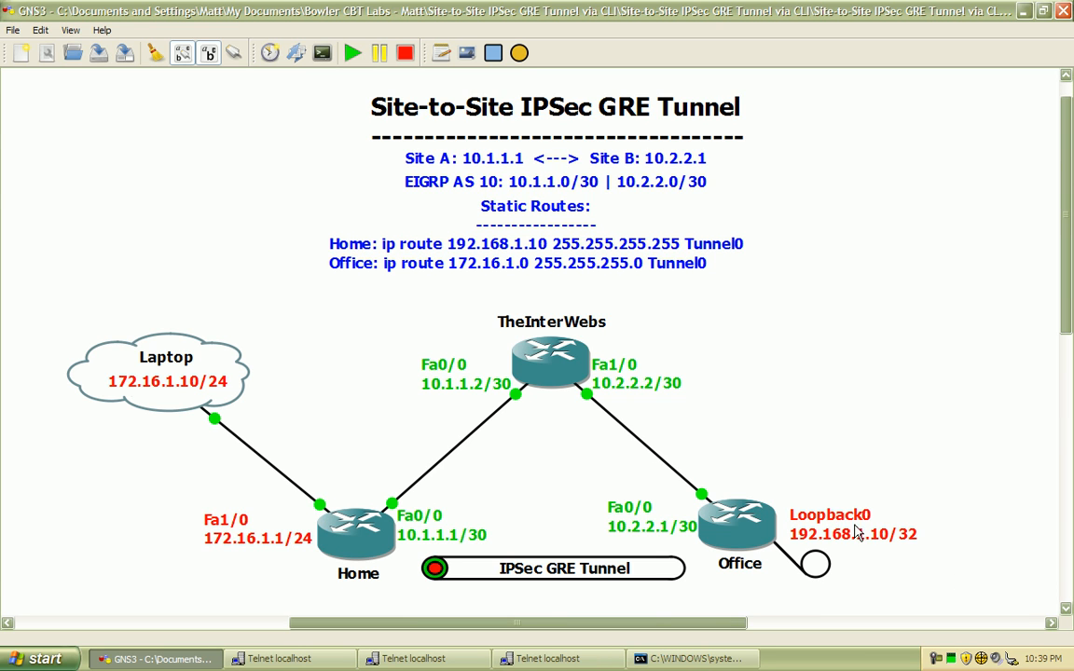
pyautogui.moveTo(856, 545)
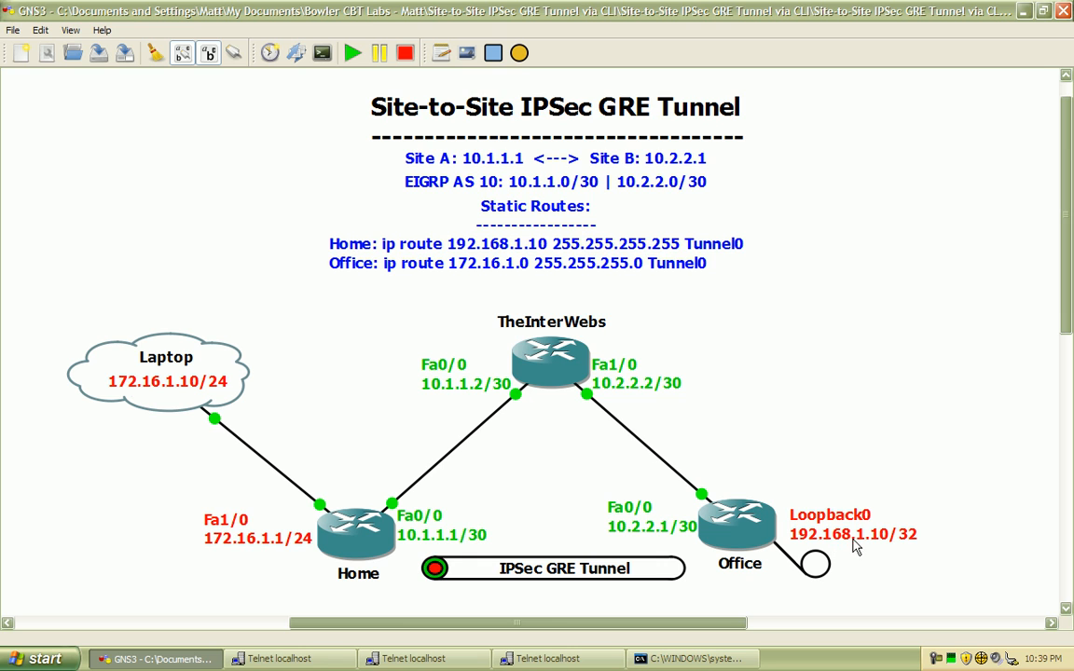
pyautogui.moveTo(902, 467)
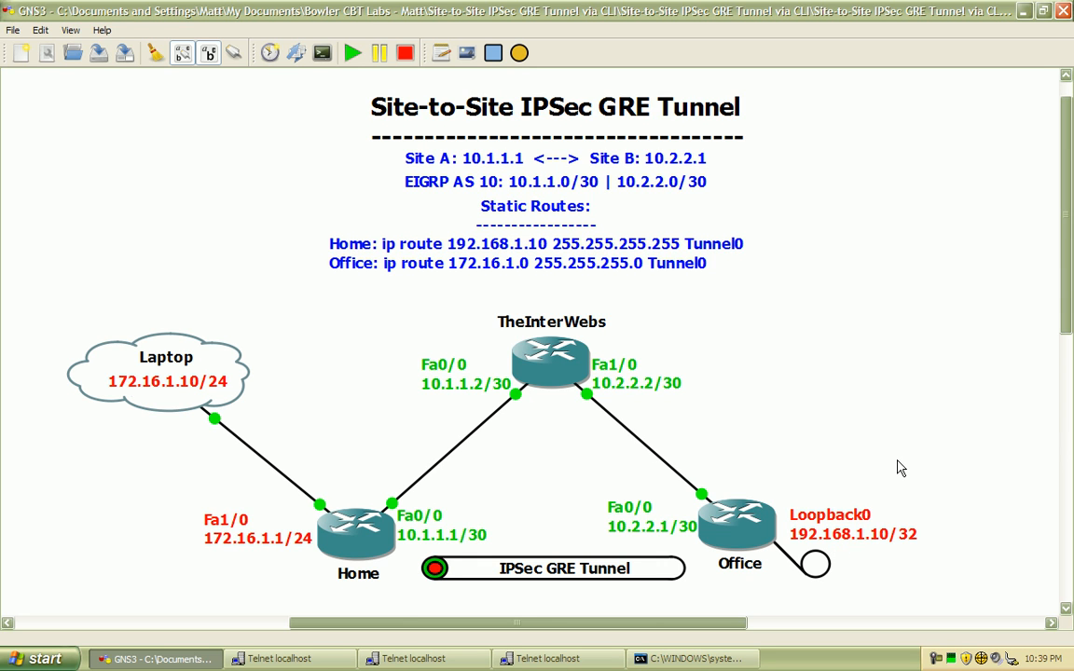
pyautogui.moveTo(326, 366)
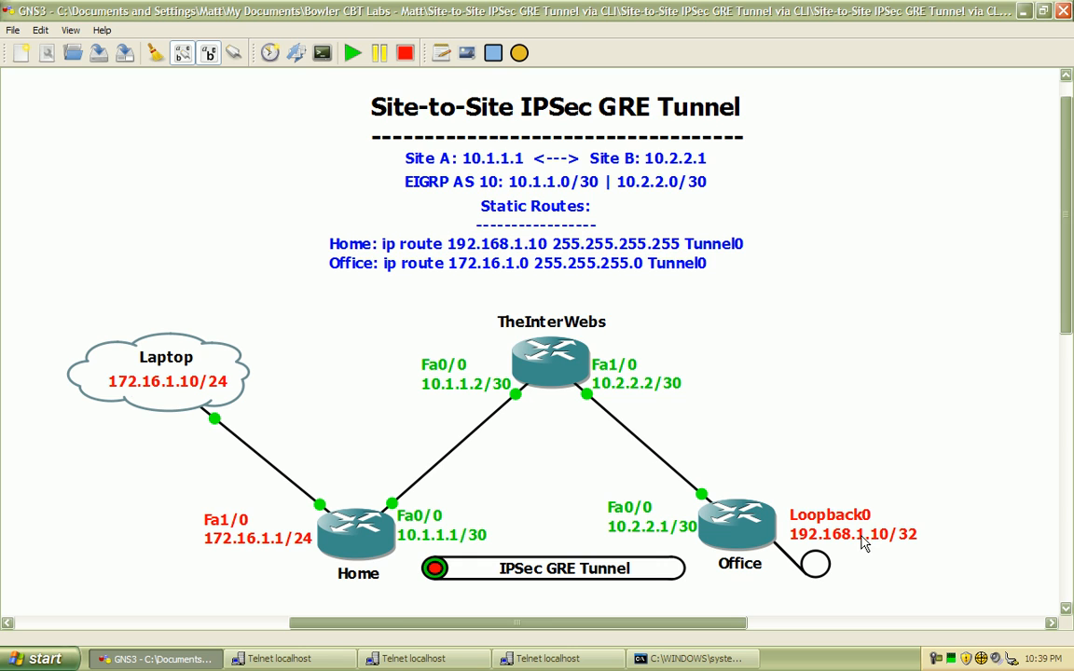
pyautogui.moveTo(860, 425)
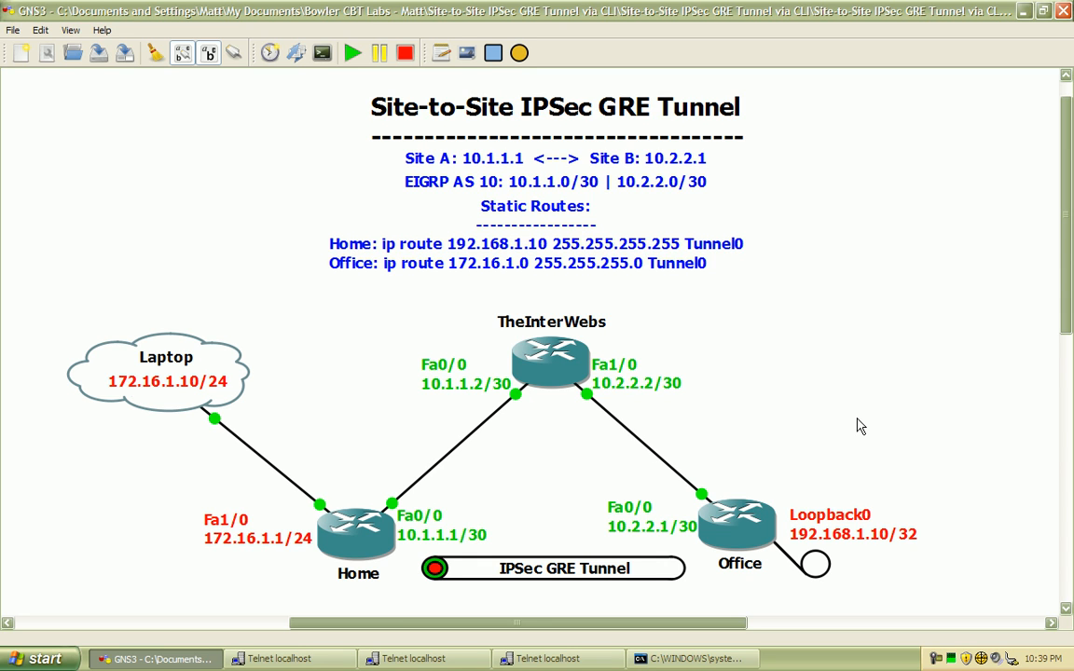
pyautogui.moveTo(981, 230)
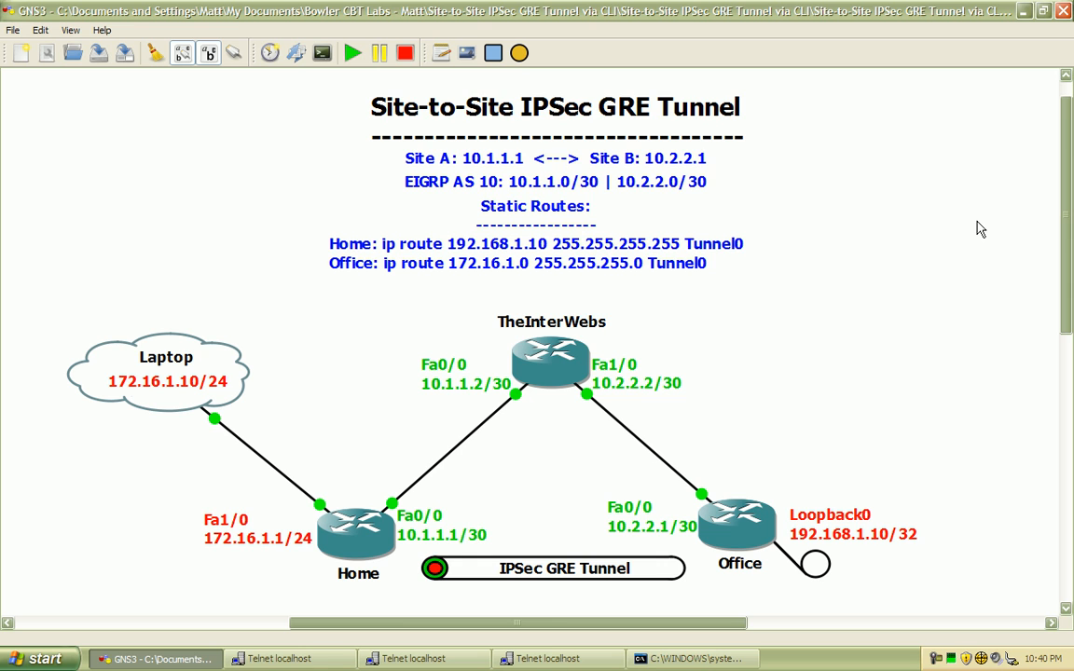
pyautogui.moveTo(964, 186)
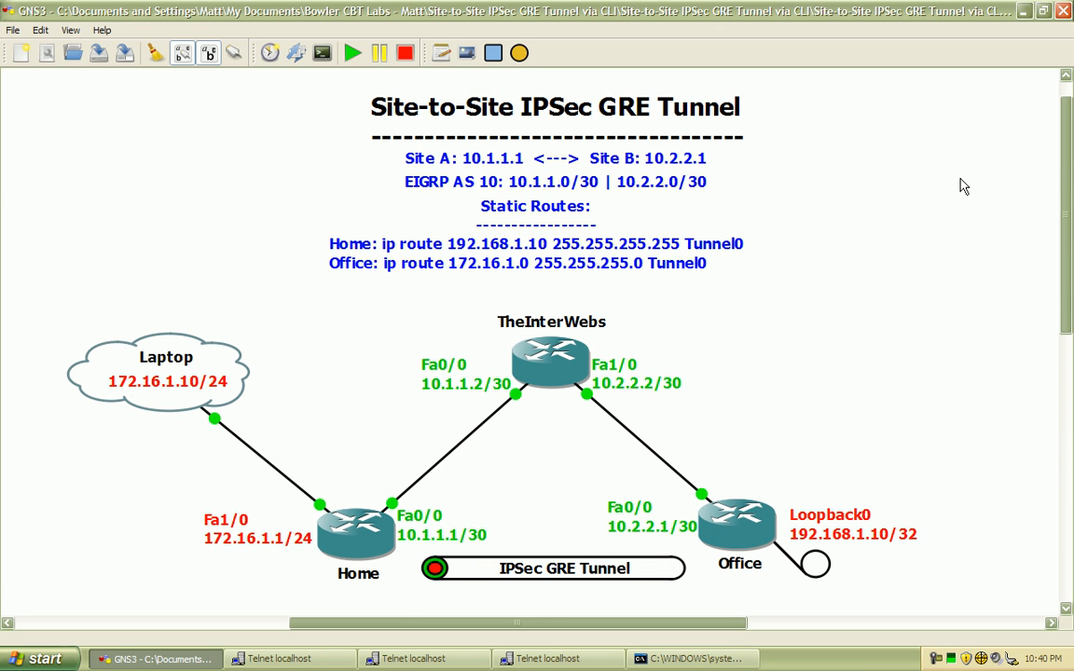
pyautogui.moveTo(576, 514)
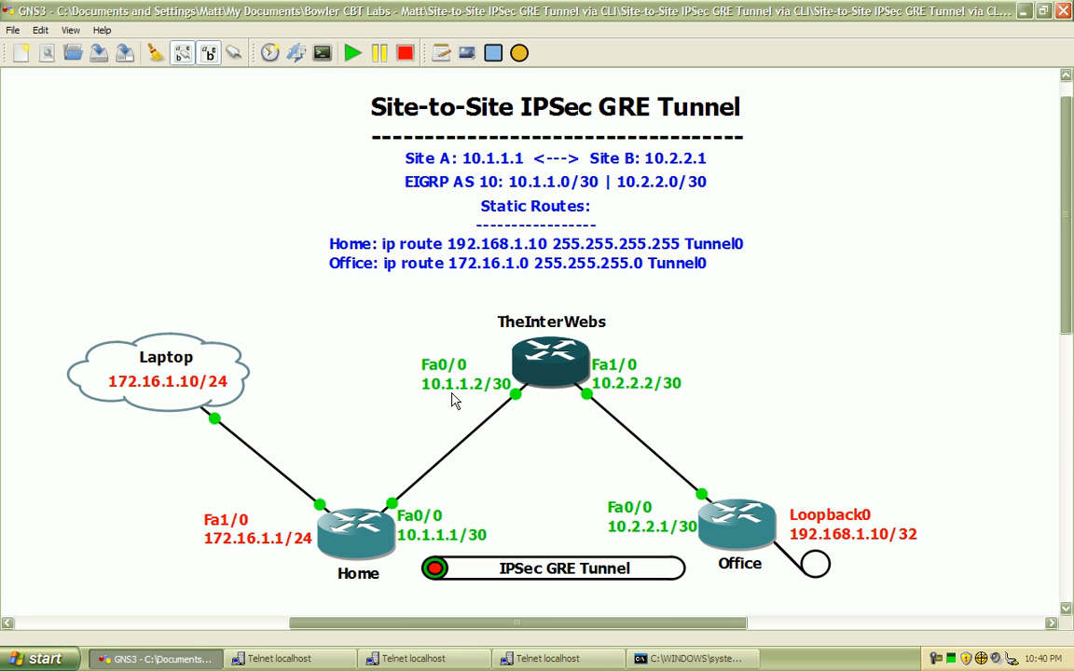
pyautogui.moveTo(492, 507)
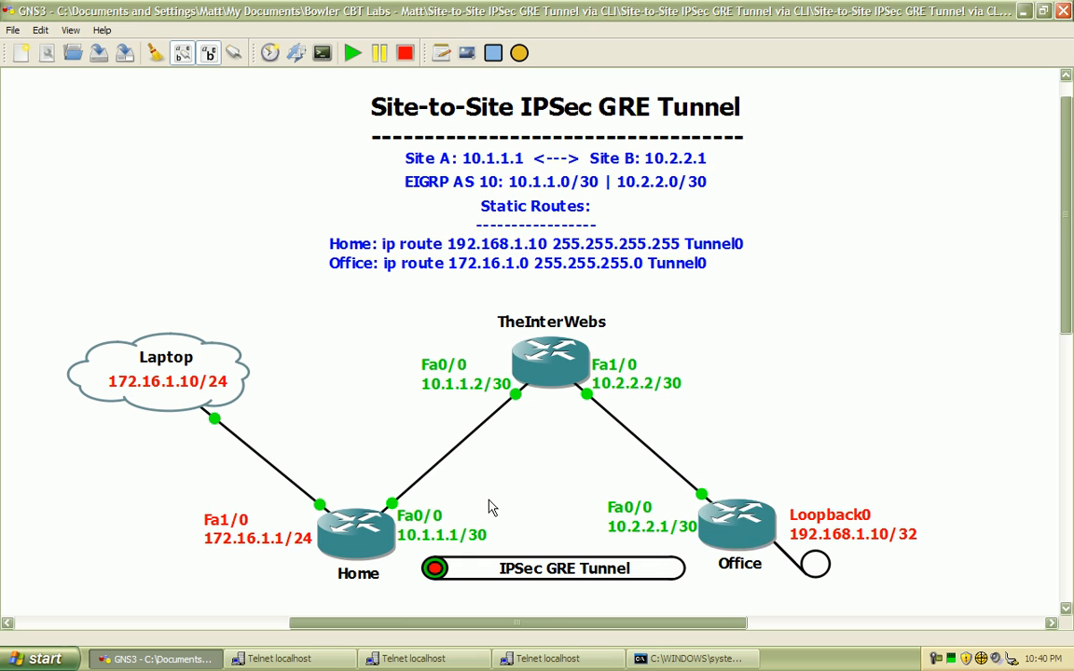
pyautogui.moveTo(547, 506)
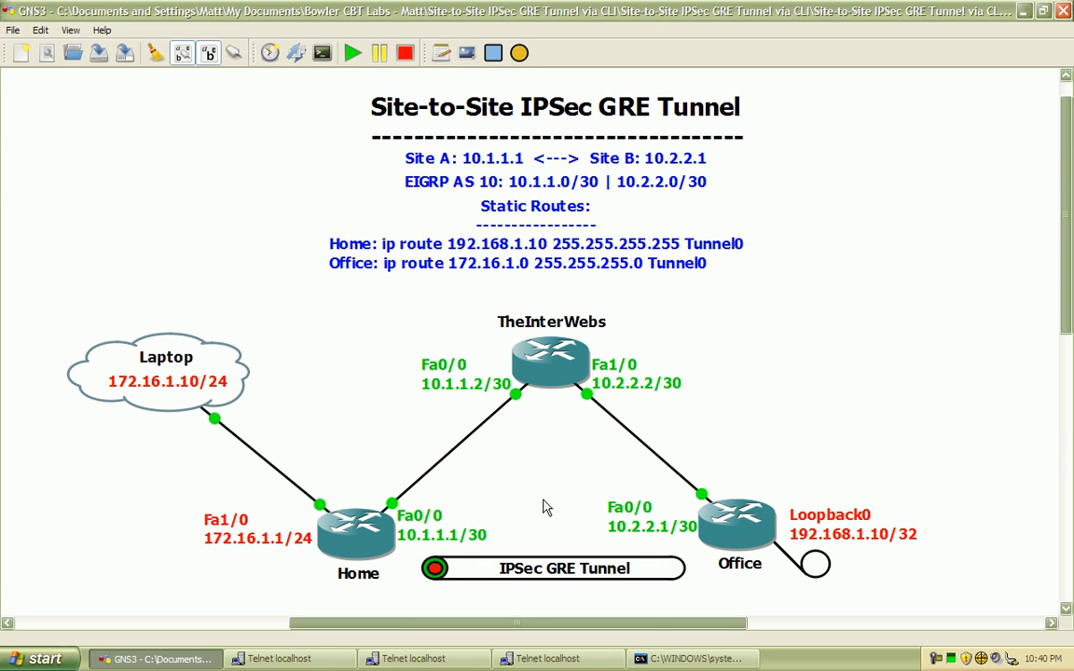
pyautogui.moveTo(573, 530)
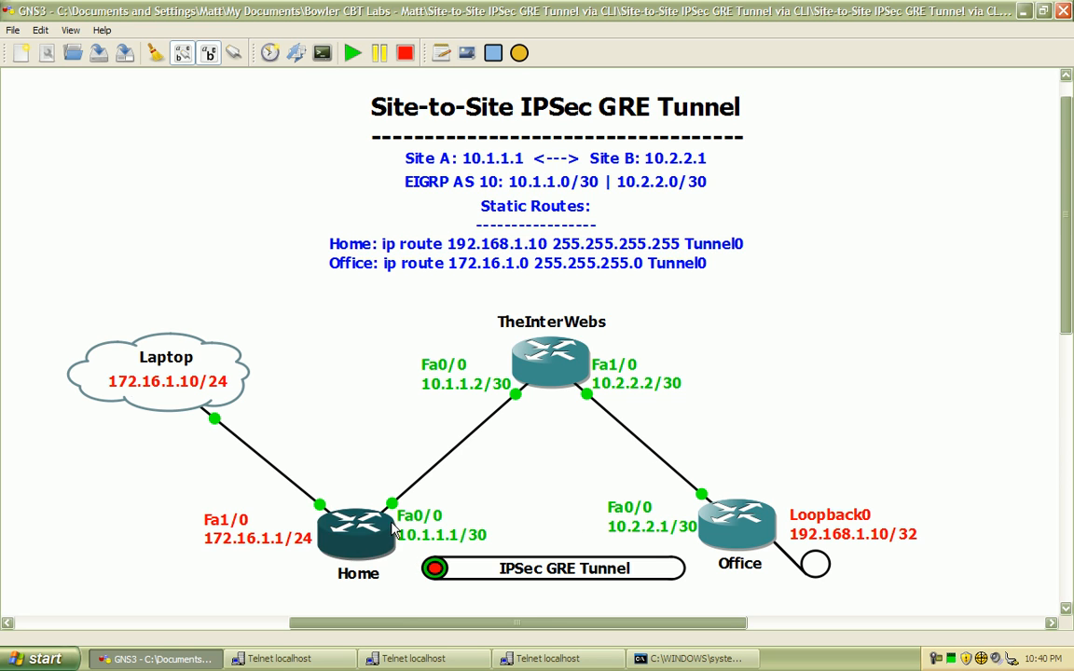
pyautogui.moveTo(121, 391)
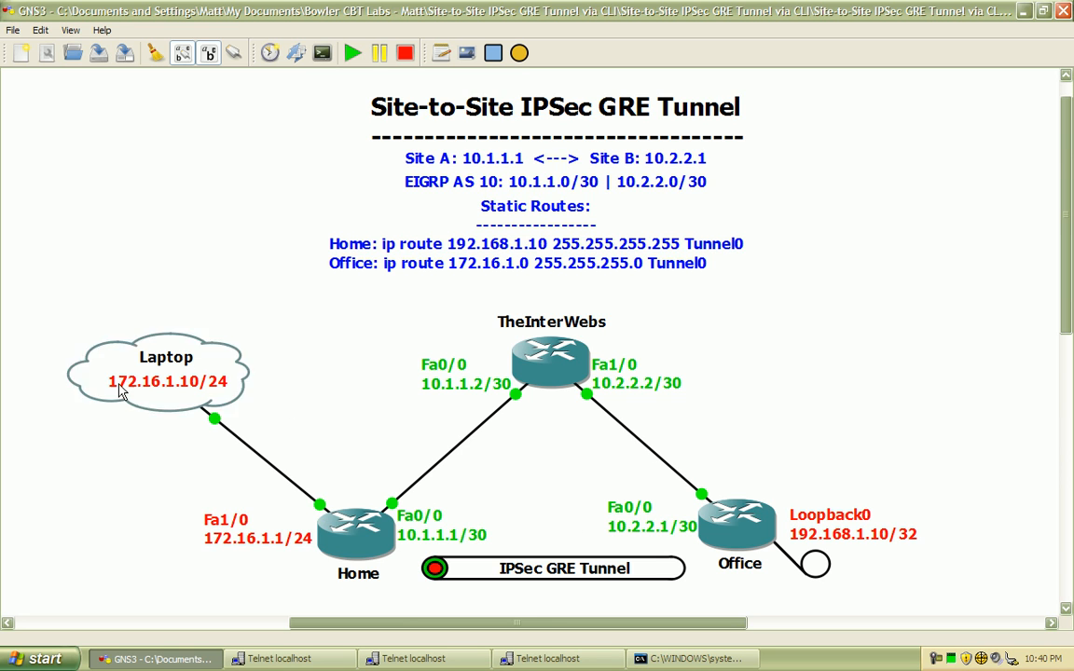
pyautogui.moveTo(163, 394)
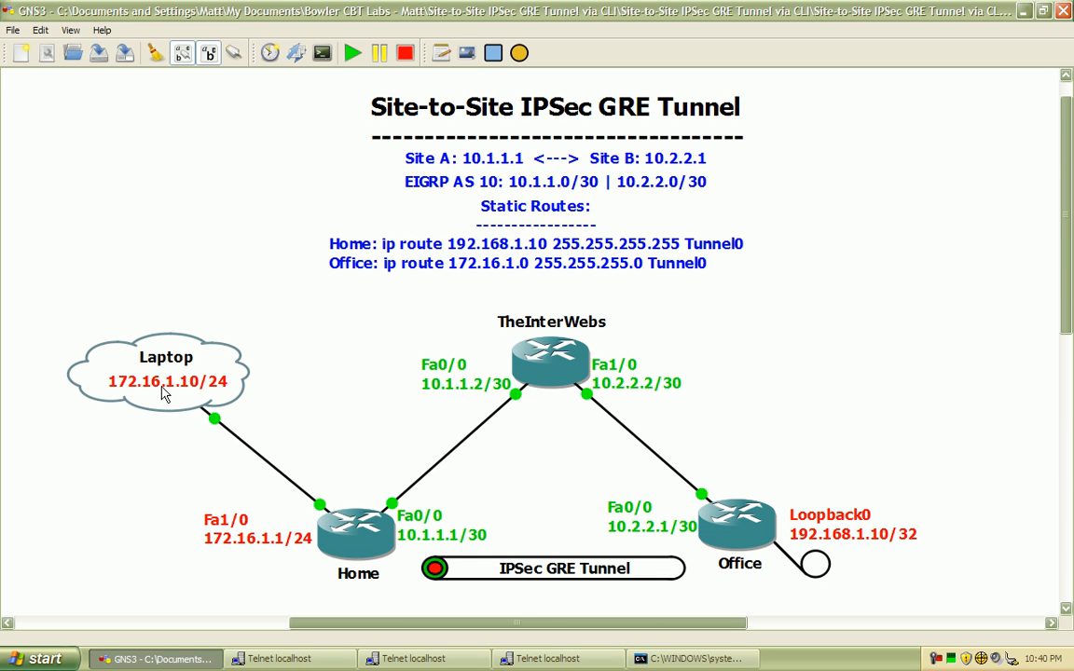
pyautogui.moveTo(904, 561)
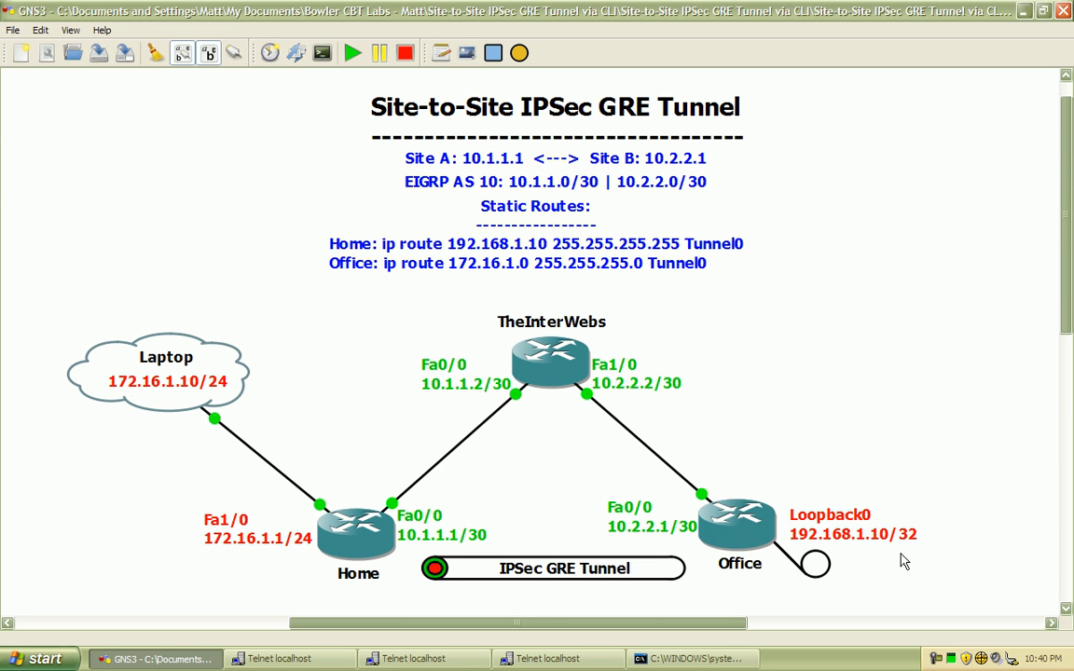
pyautogui.moveTo(863, 554)
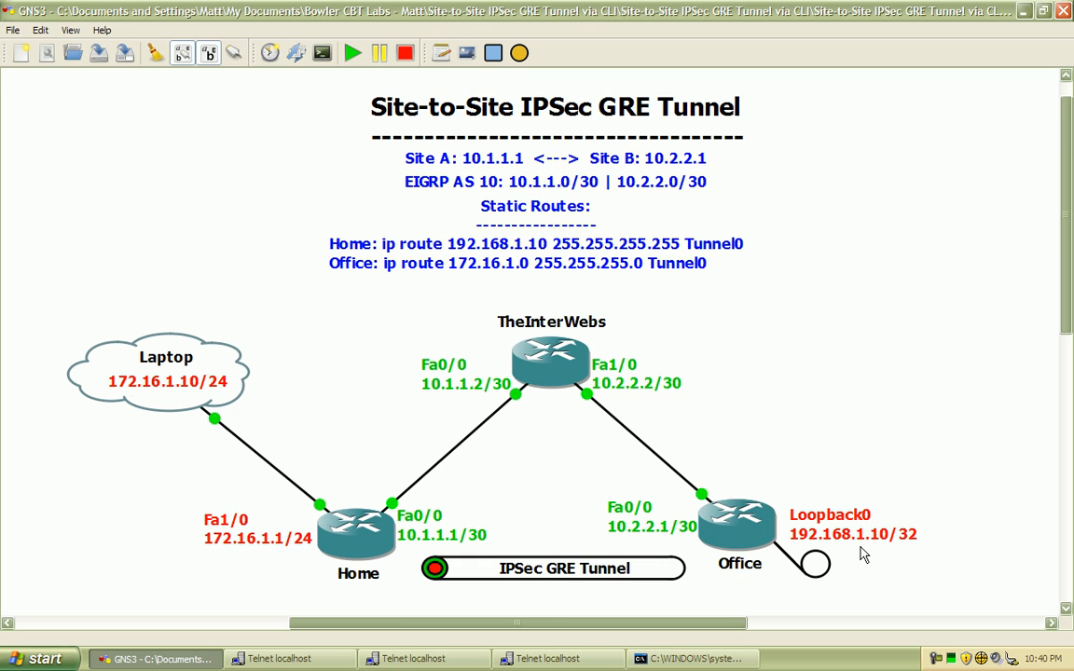
pyautogui.moveTo(860, 408)
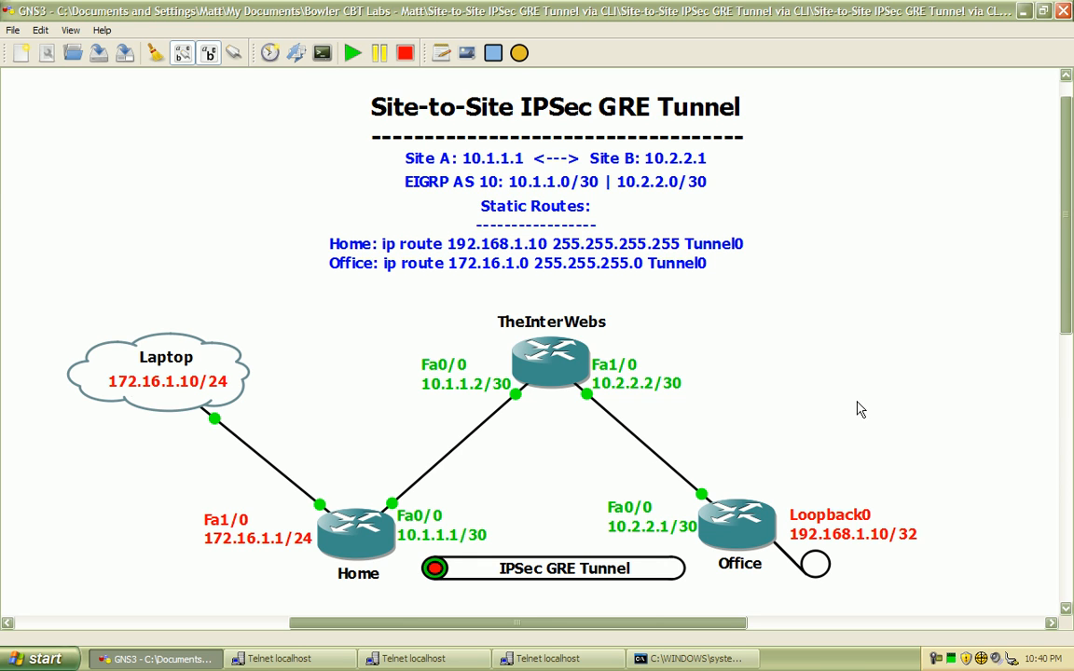
pyautogui.moveTo(830, 323)
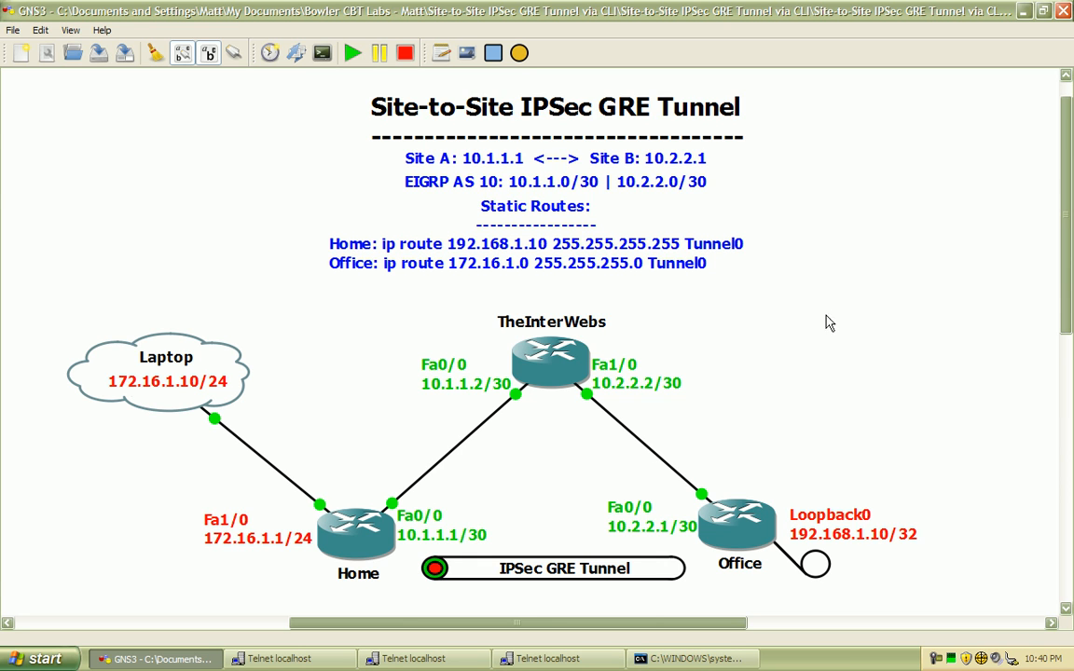
pyautogui.moveTo(407, 241)
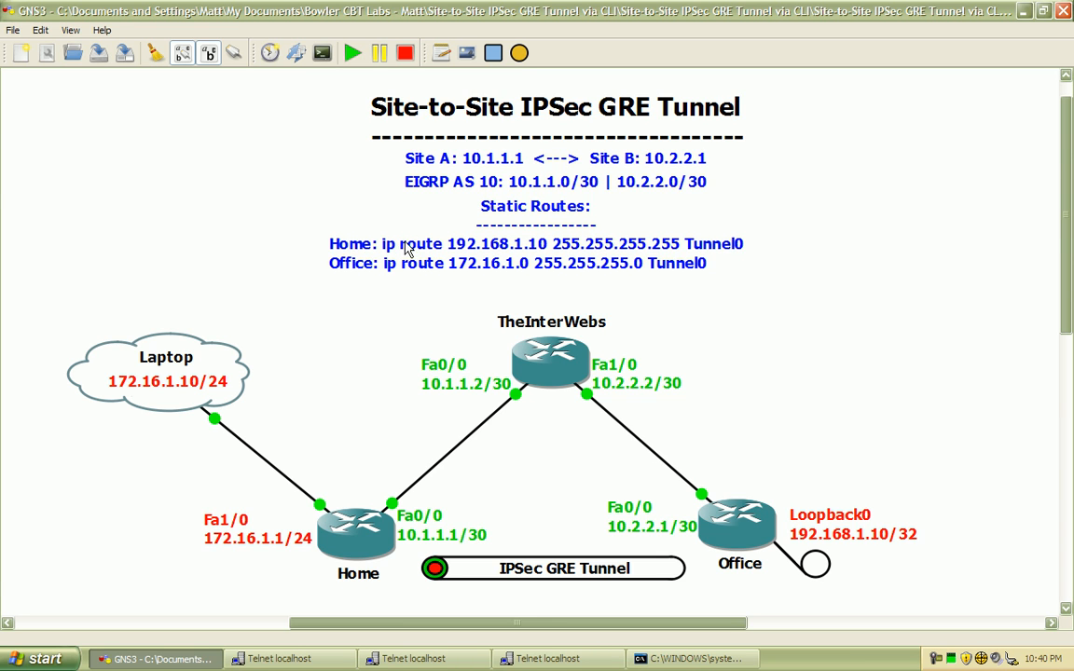
pyautogui.moveTo(518, 245)
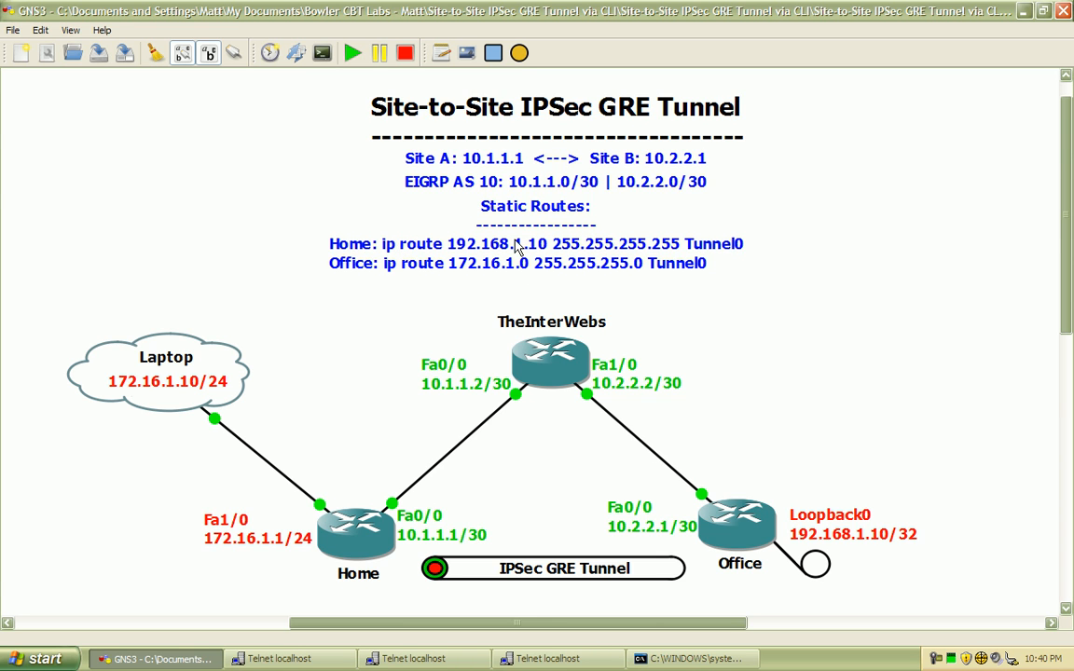
pyautogui.moveTo(371, 271)
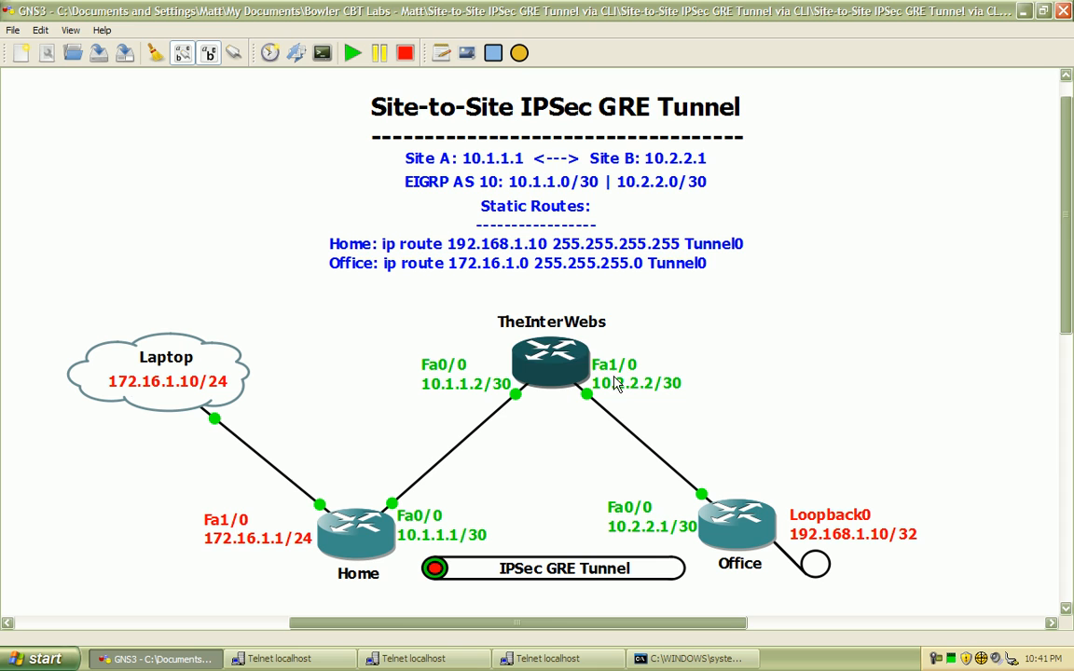
pyautogui.moveTo(554, 399)
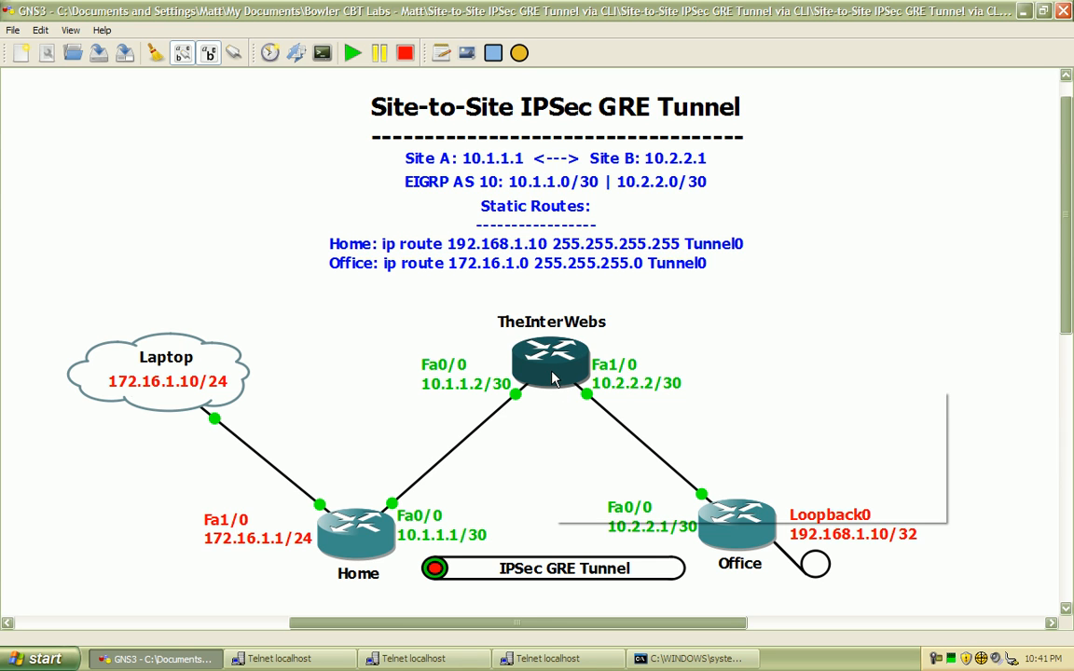
pyautogui.moveTo(551, 362)
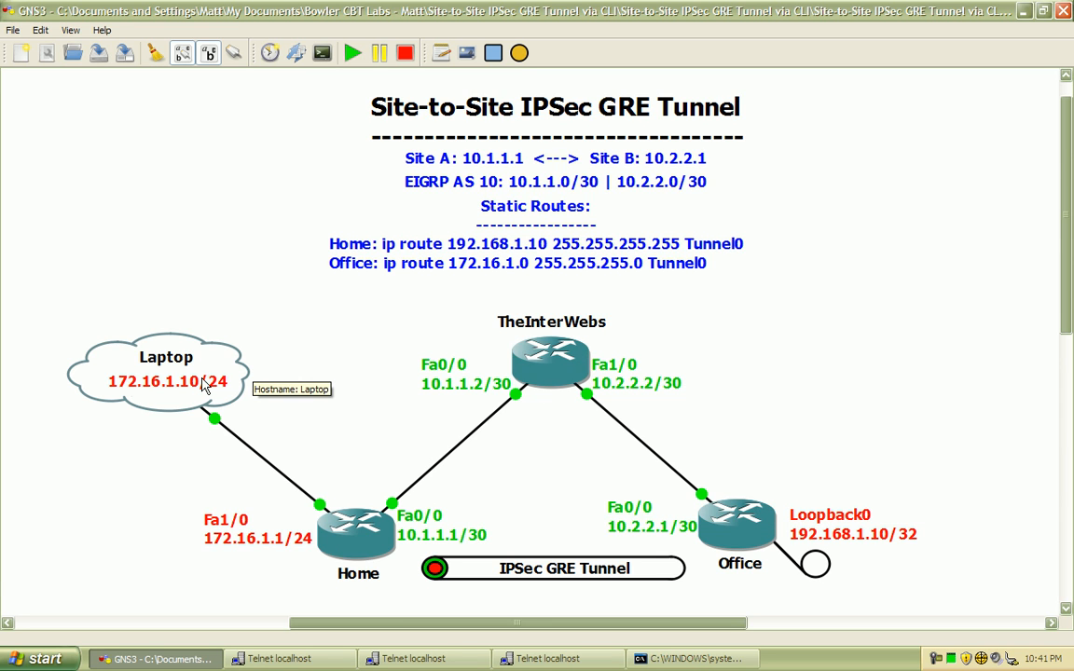
pyautogui.moveTo(262, 504)
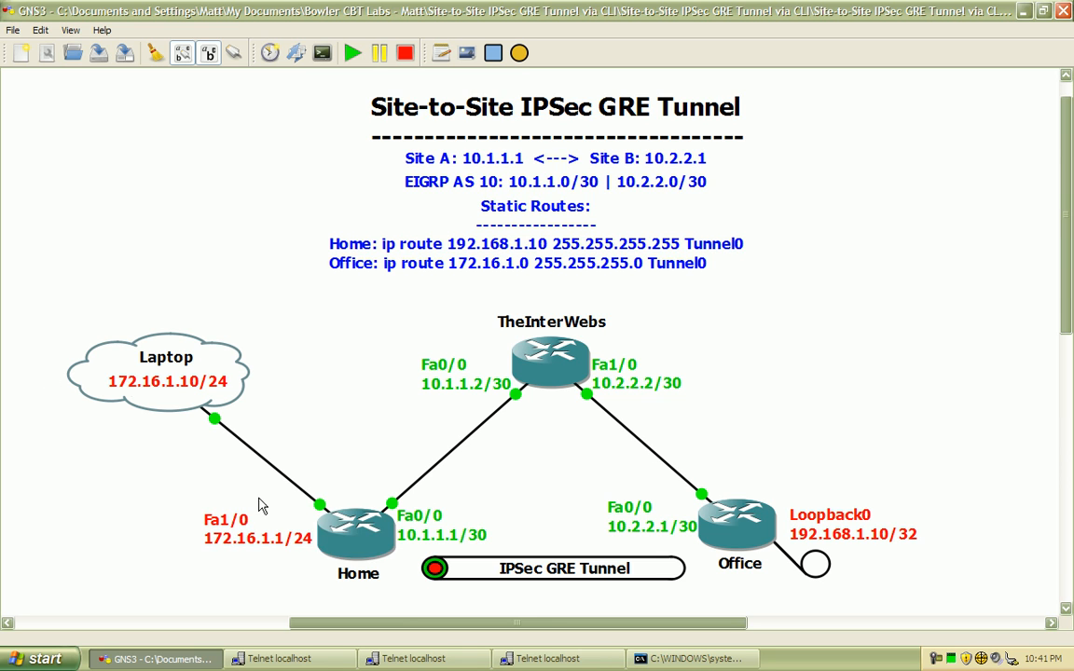
pyautogui.moveTo(871, 613)
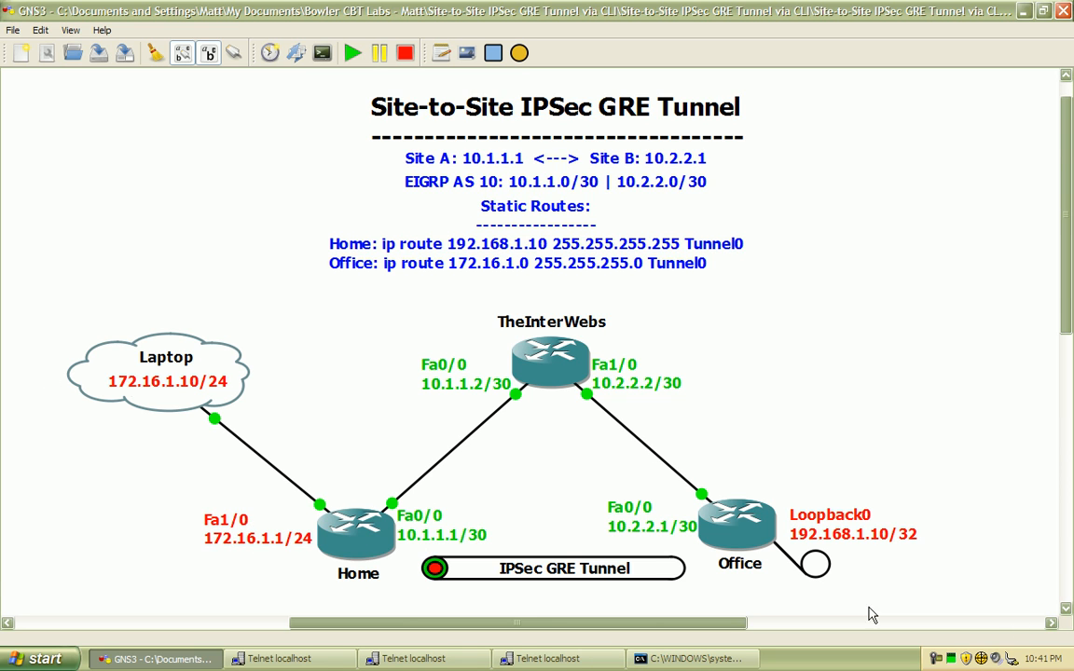
pyautogui.moveTo(930, 506)
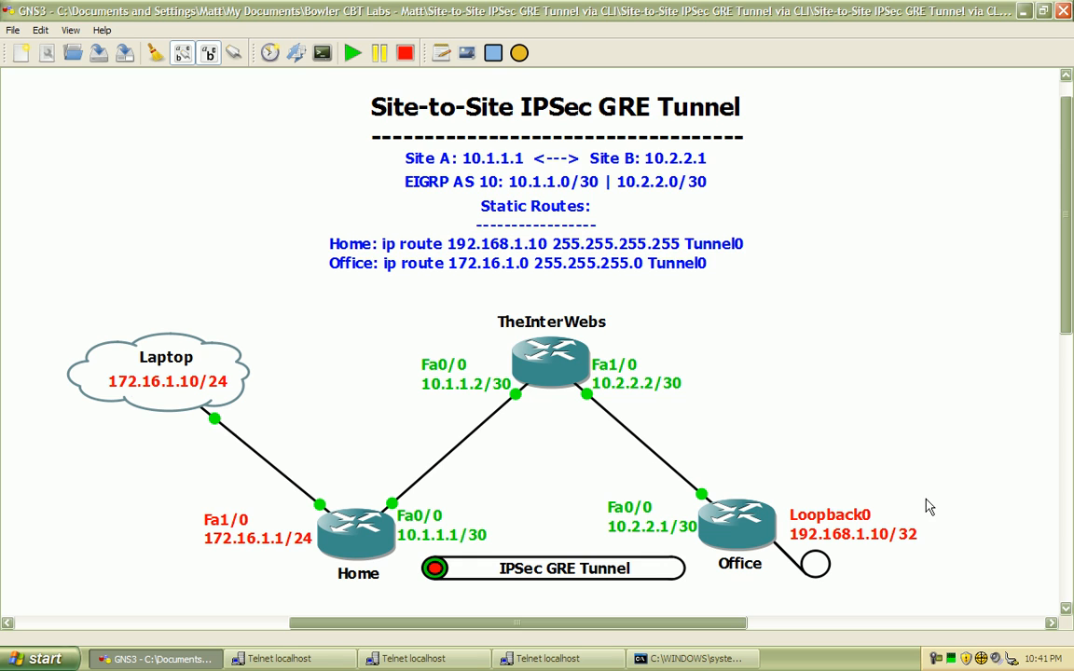
pyautogui.moveTo(928, 454)
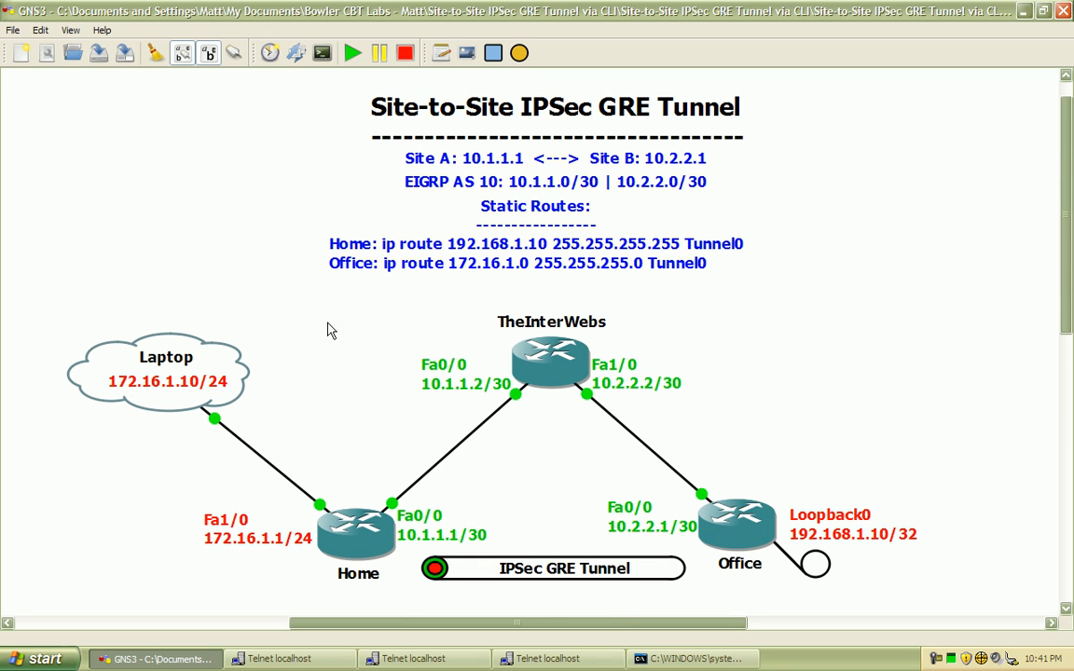
pyautogui.moveTo(922, 384)
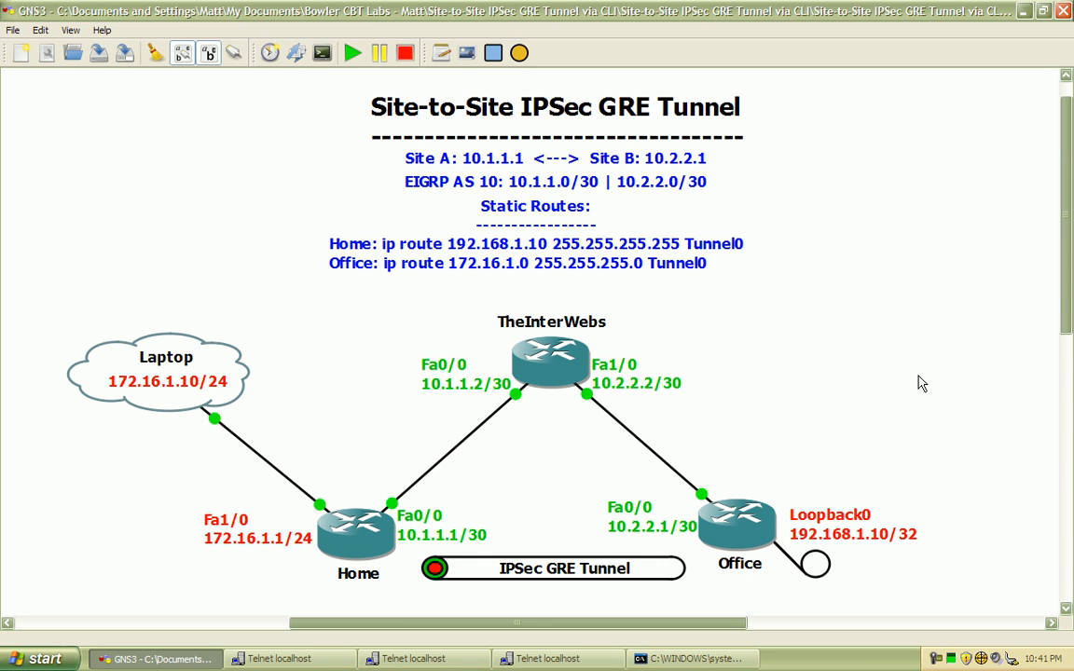
pyautogui.moveTo(877, 344)
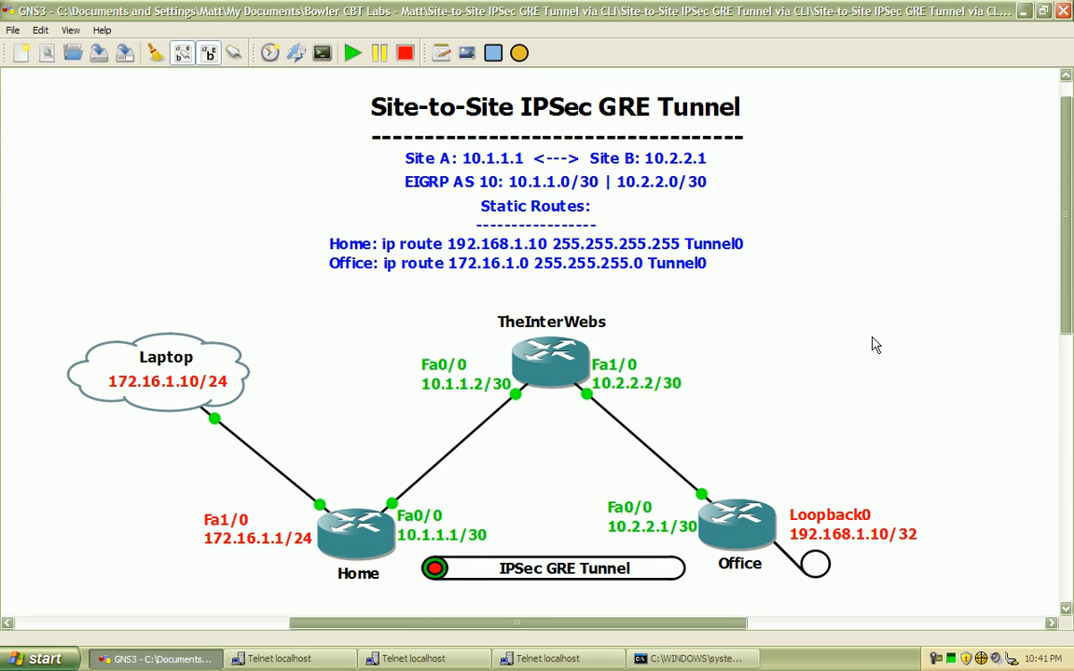
pyautogui.moveTo(683, 322)
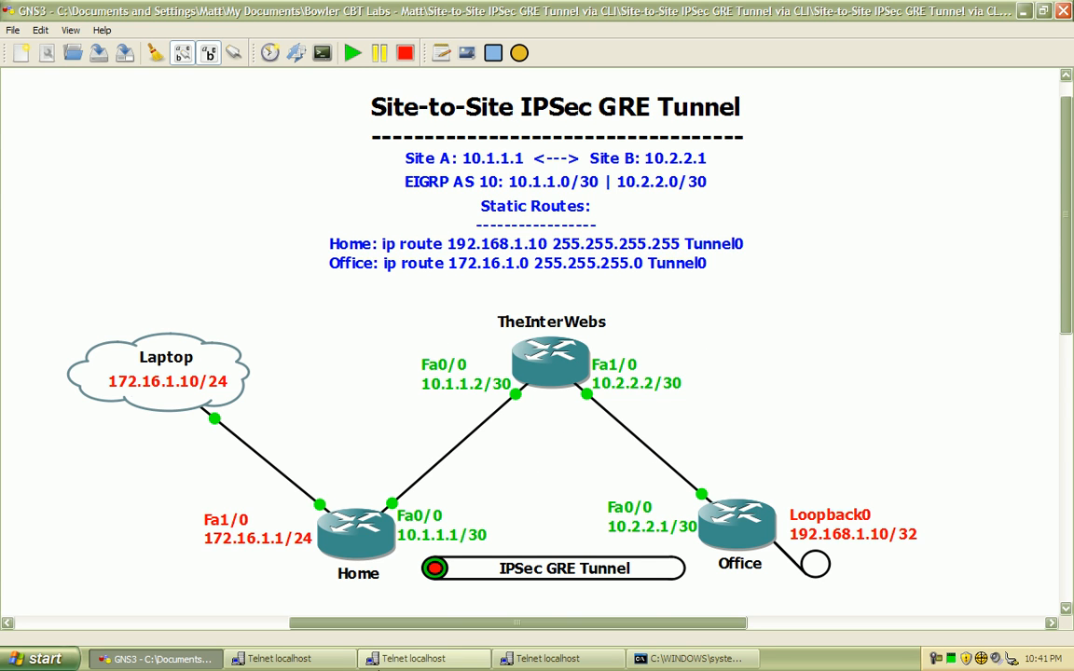
# - On the Home router console, give Fa1/0 172.16.1.1 255.255.255.0 and enable it
pyautogui.click(270, 659)
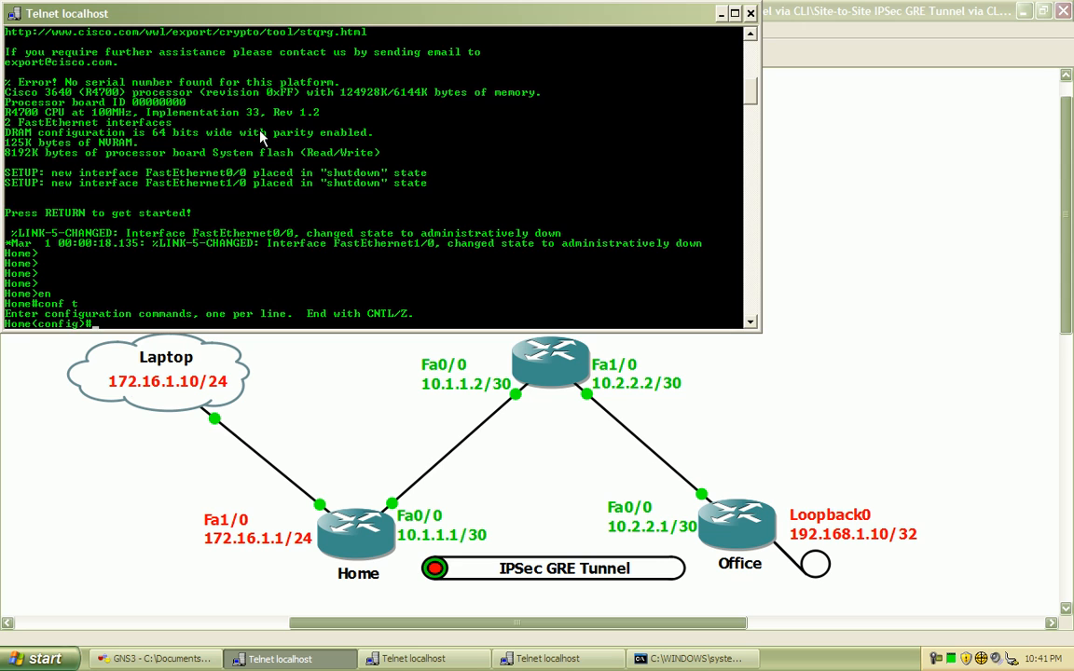
pyautogui.moveTo(283, 213)
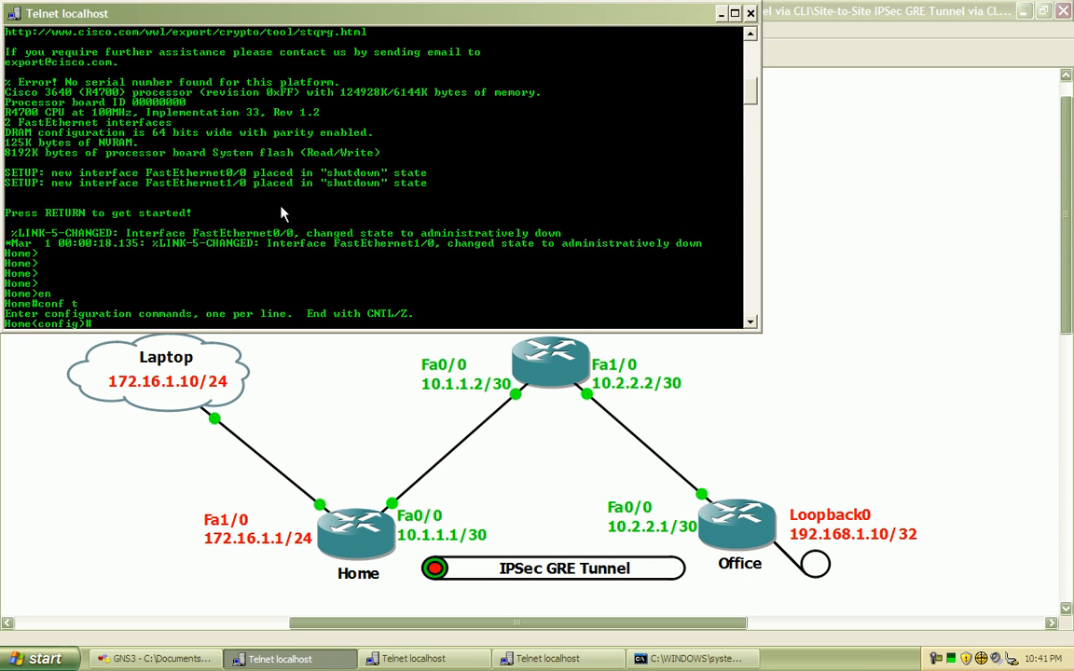
pyautogui.write('int f1/0')
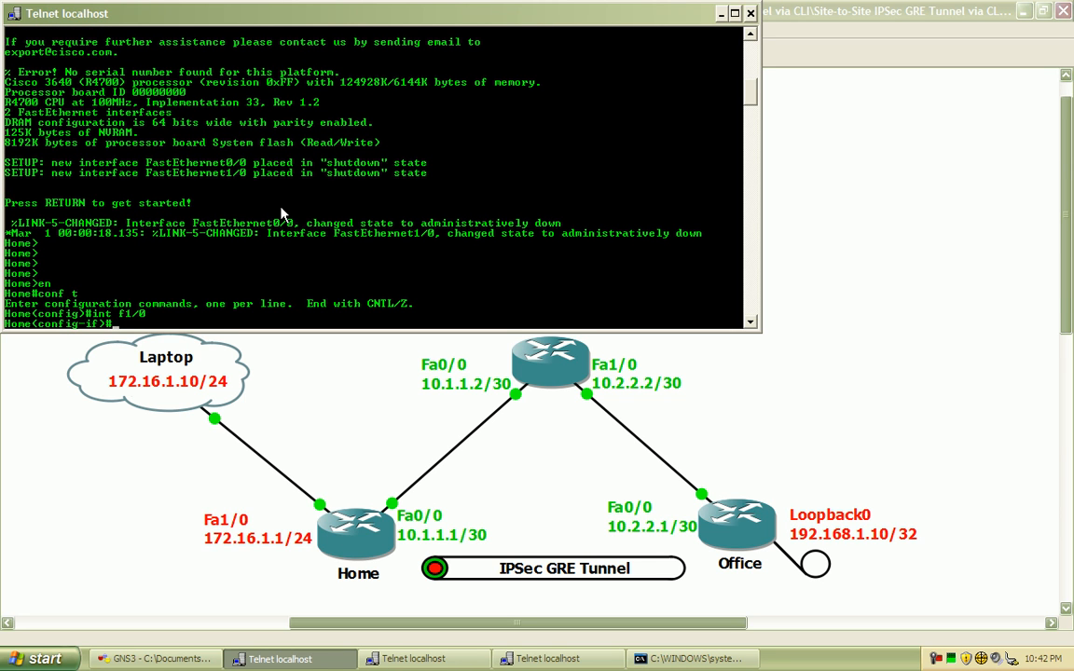
pyautogui.write('ip address 172.16.1.1')
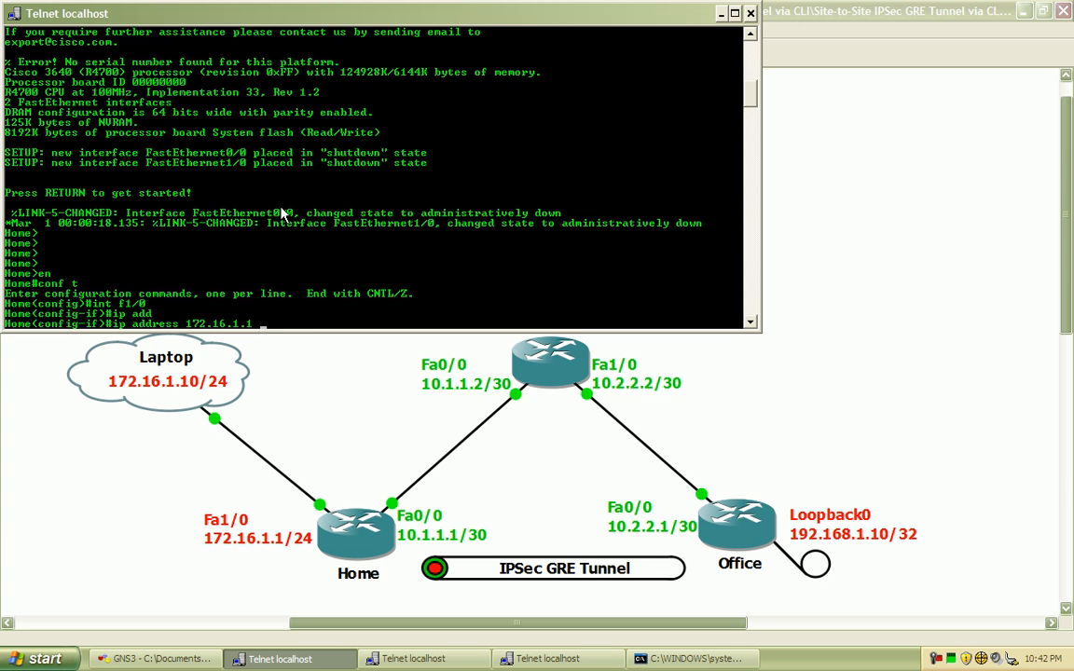
pyautogui.write('255.255.255.')
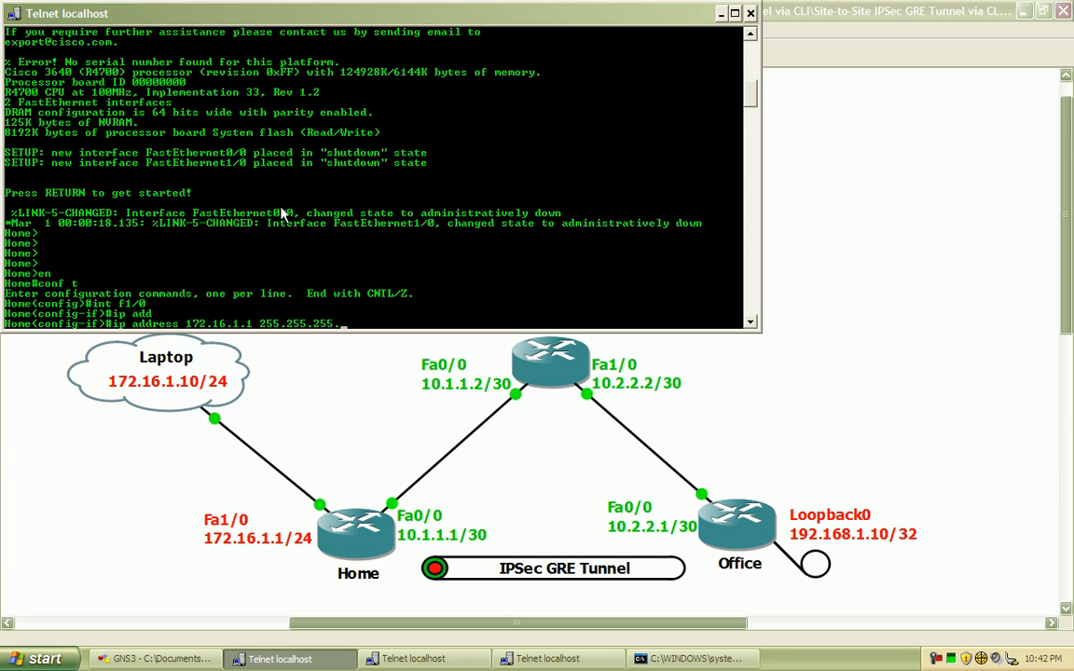
pyautogui.write('no')
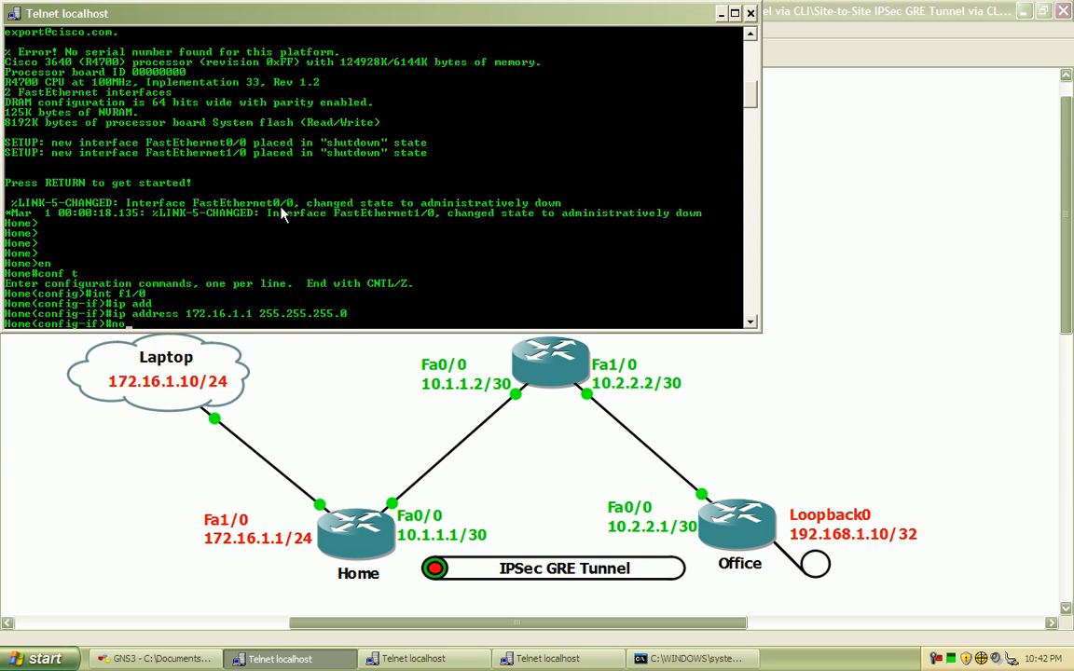
pyautogui.write('no shut')
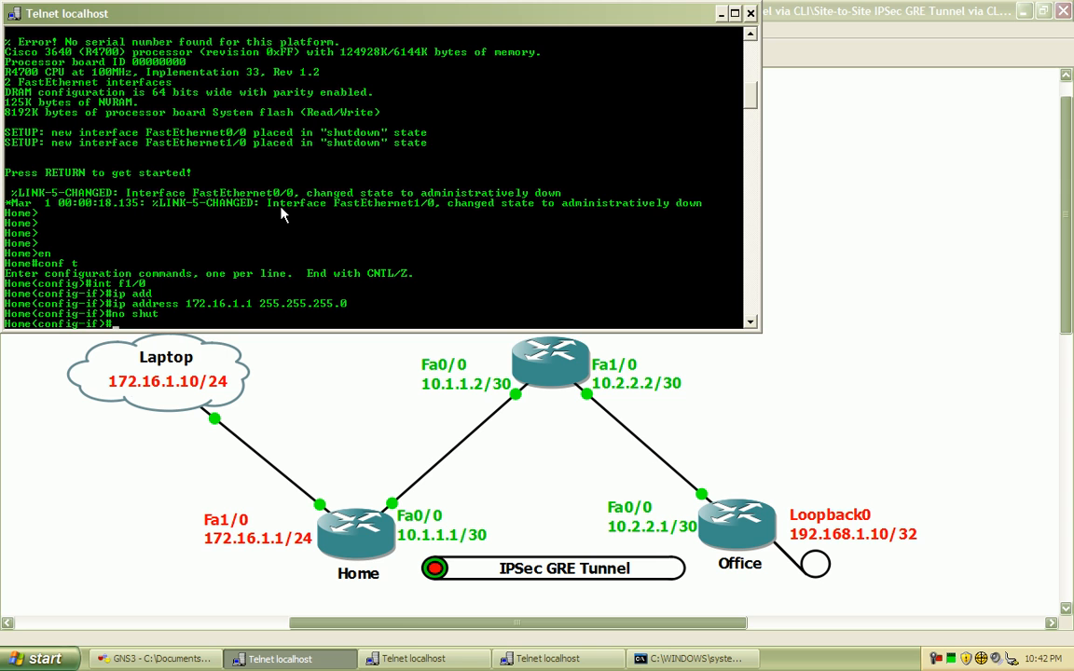
# - Give Fa0/0 10.1.1.1 255.255.255.252, bring it up, and exit
pyautogui.write('int f0/0')
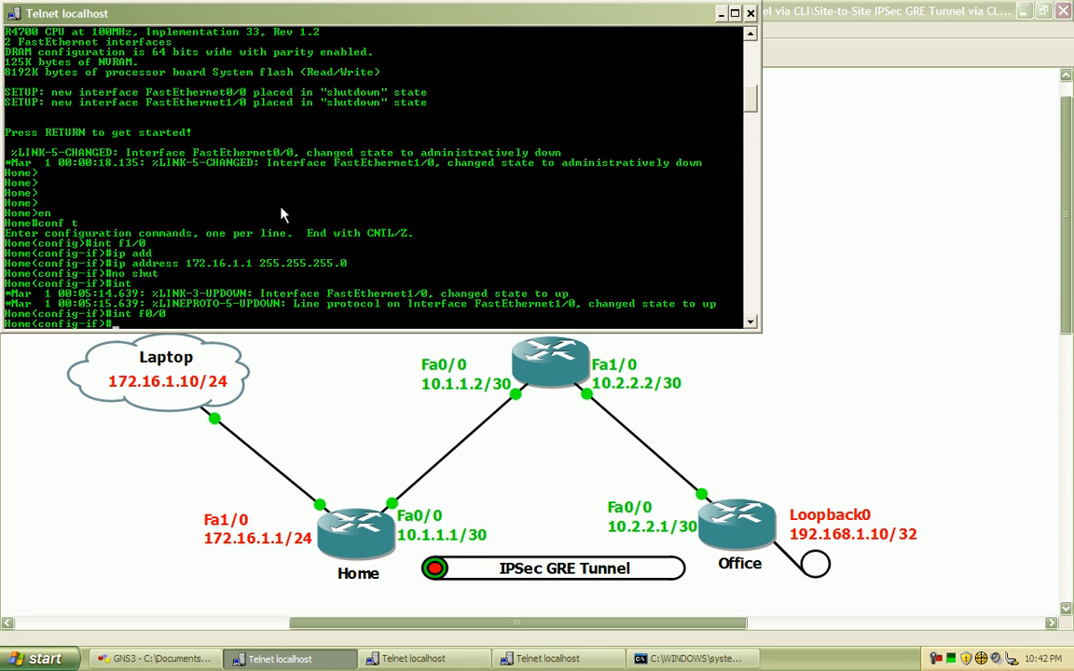
pyautogui.write('ip 10.1.1.1 255.255.255.252')
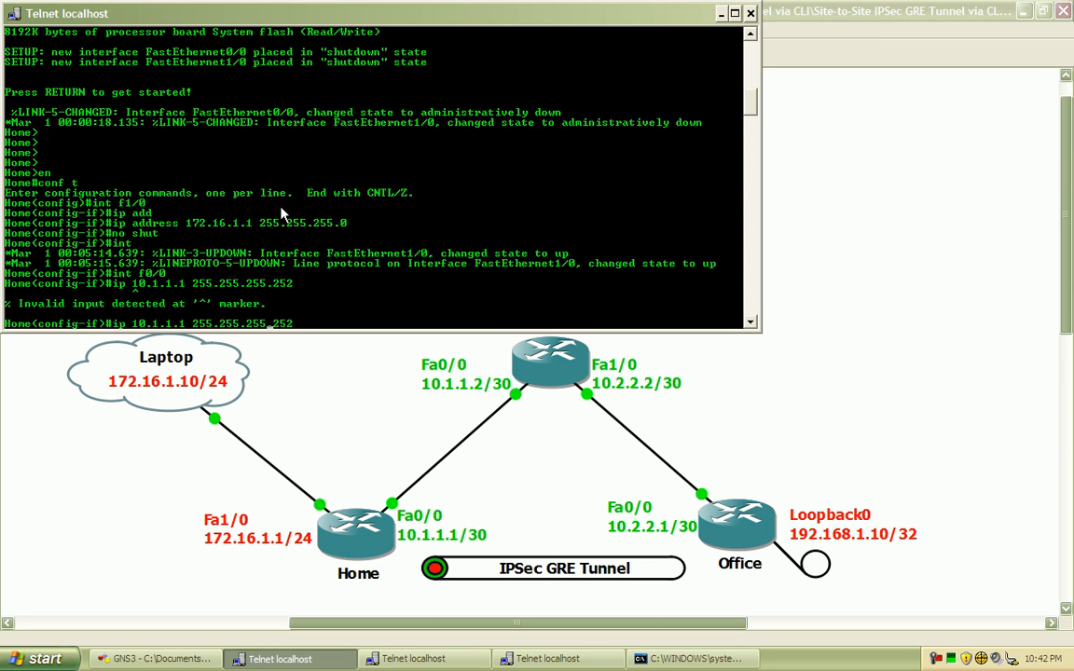
pyautogui.write('add')
pyautogui.write('no shut')
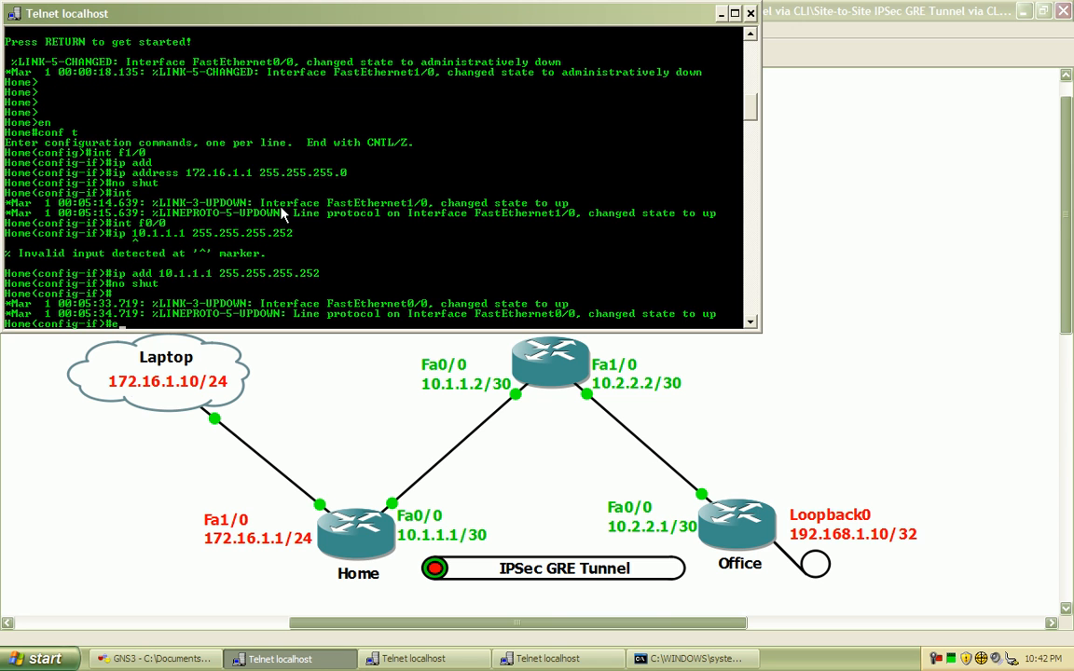
pyautogui.write('exit')
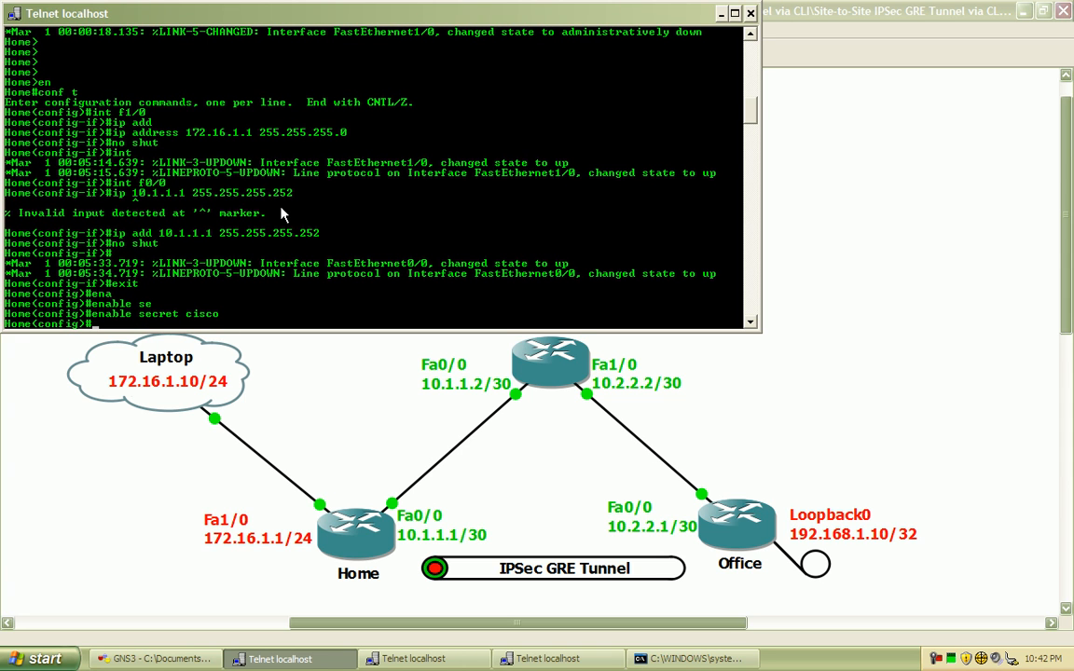
# - Set the Home router's domain name to bowlercbtlabs.com and apply the domain-lookup setting
pyautogui.write('ip don')
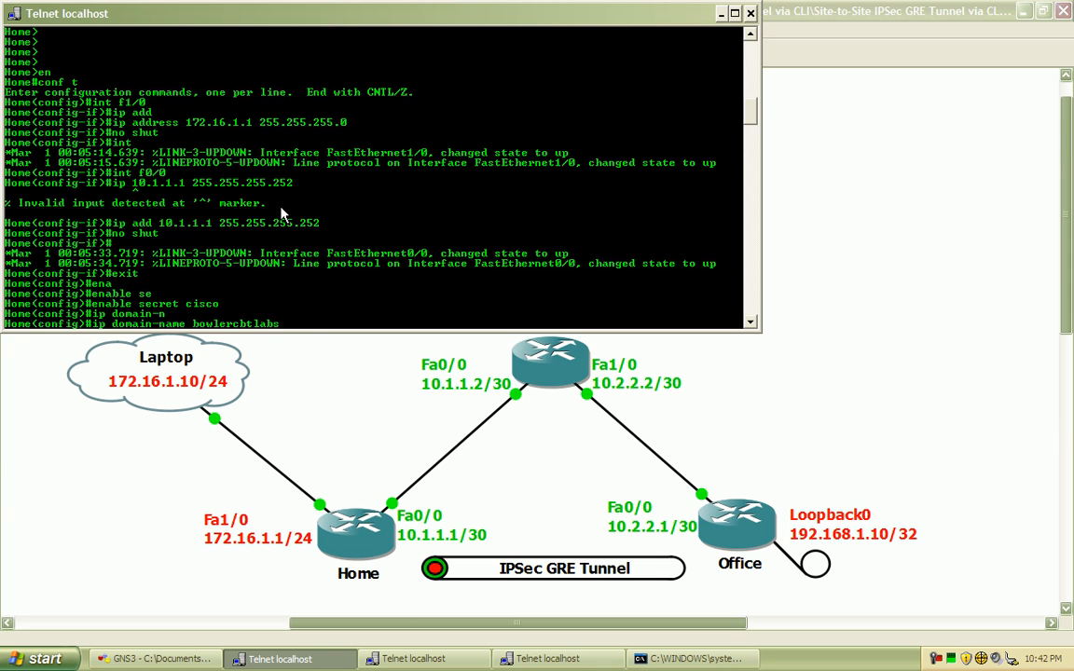
pyautogui.write('.com')
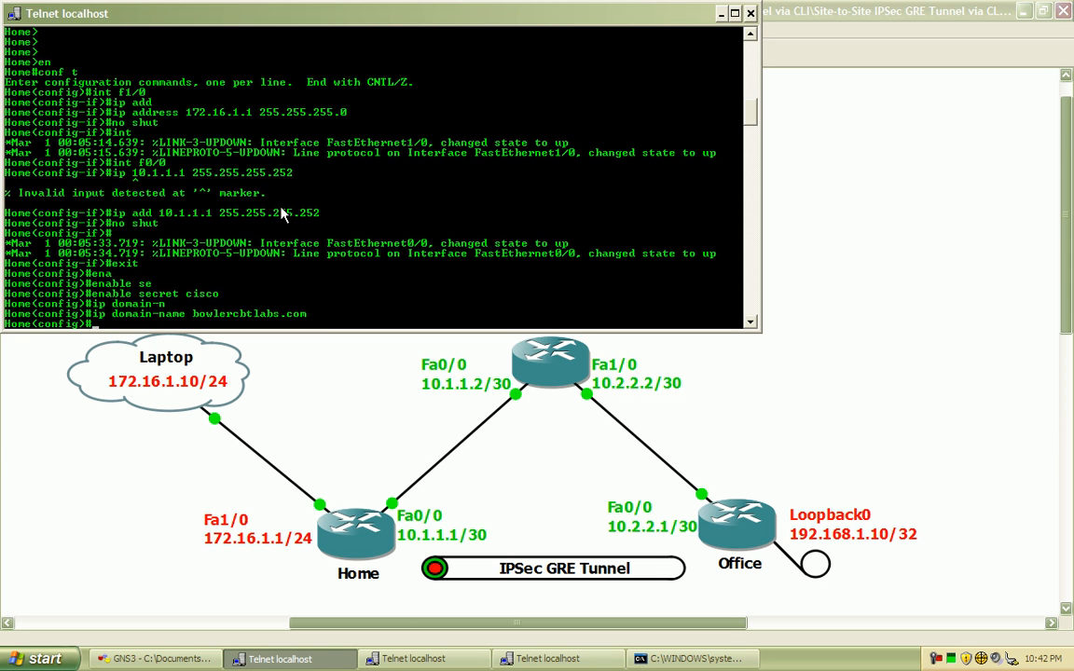
pyautogui.write('ip don')
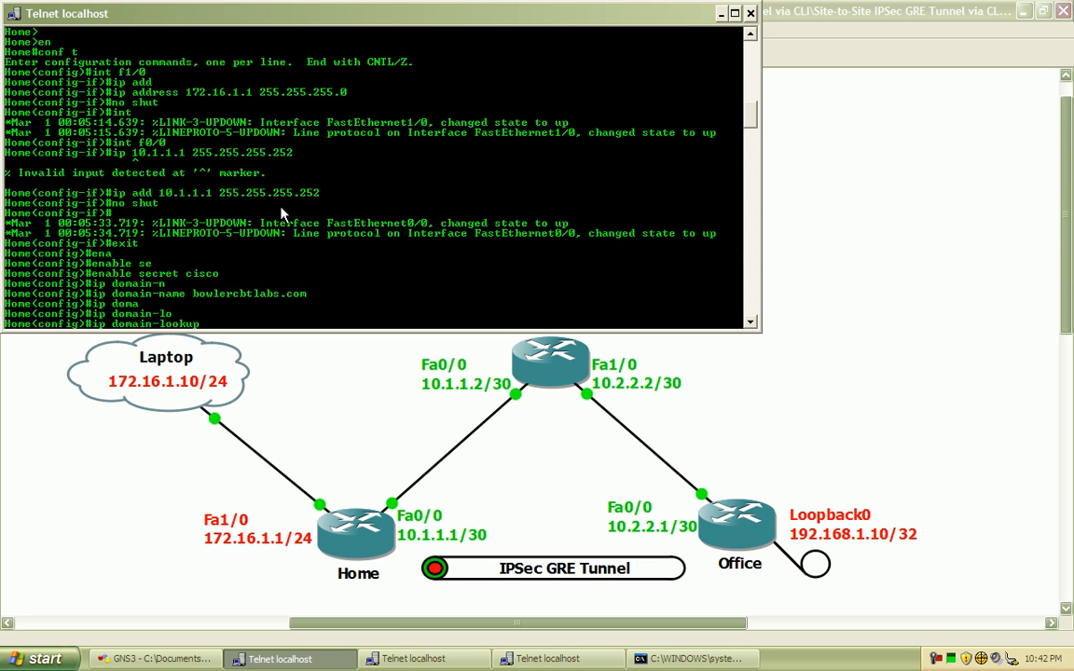
pyautogui.press('enter')
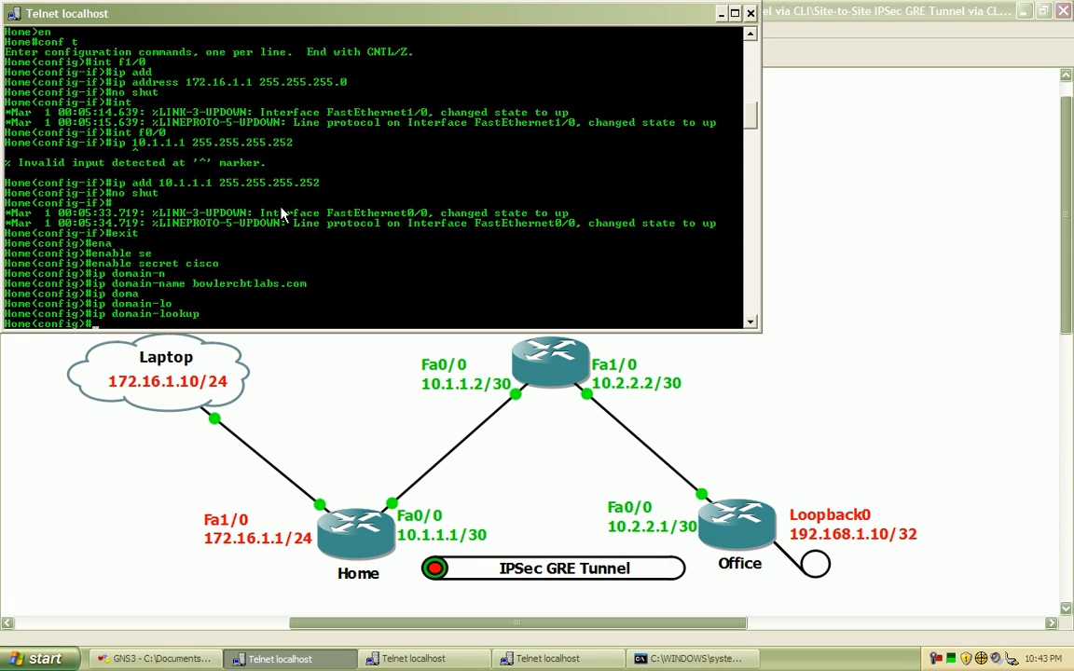
pyautogui.moveTo(173, 329)
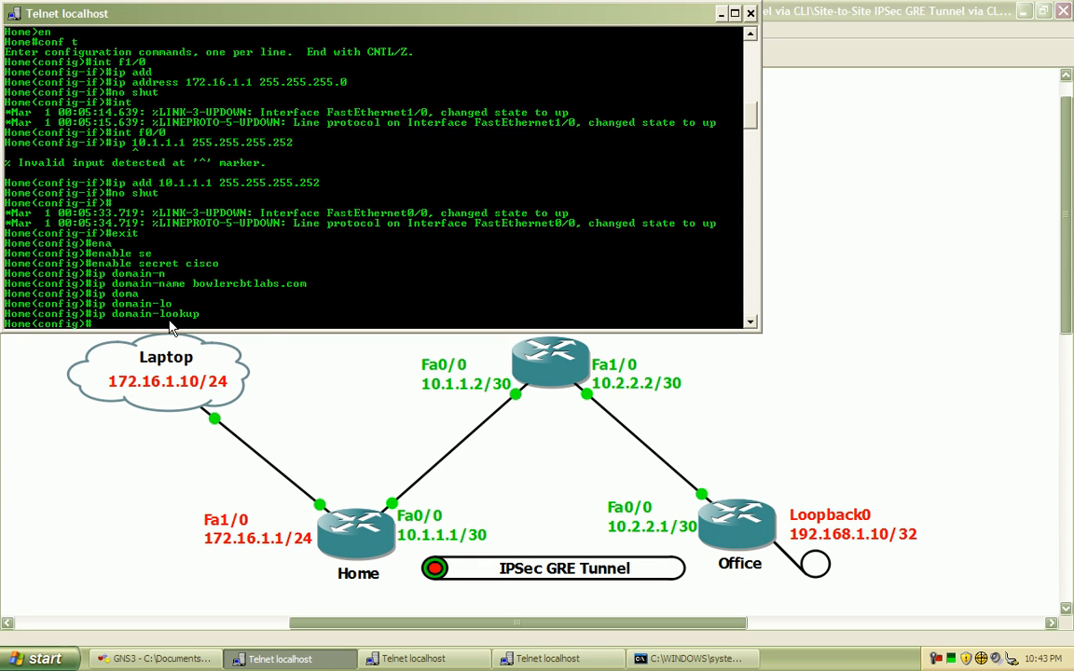
pyautogui.moveTo(292, 314)
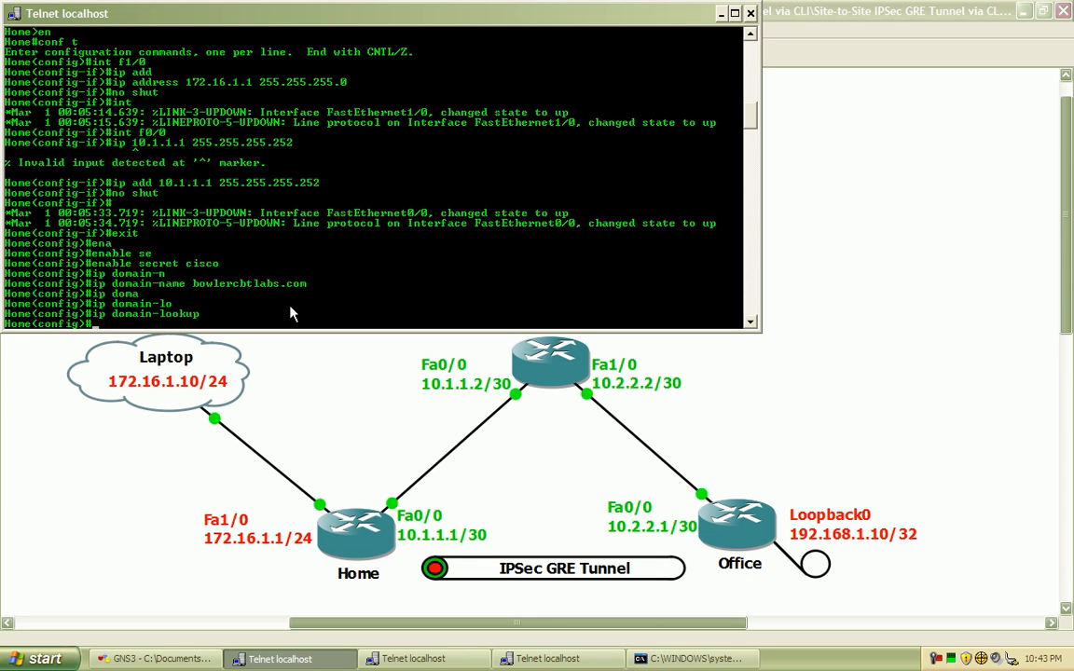
# - Configure 'router eigrp 10' with network 10.1.1.0 0.0.0.3 and no auto-summary on Home
pyautogui.write('router')
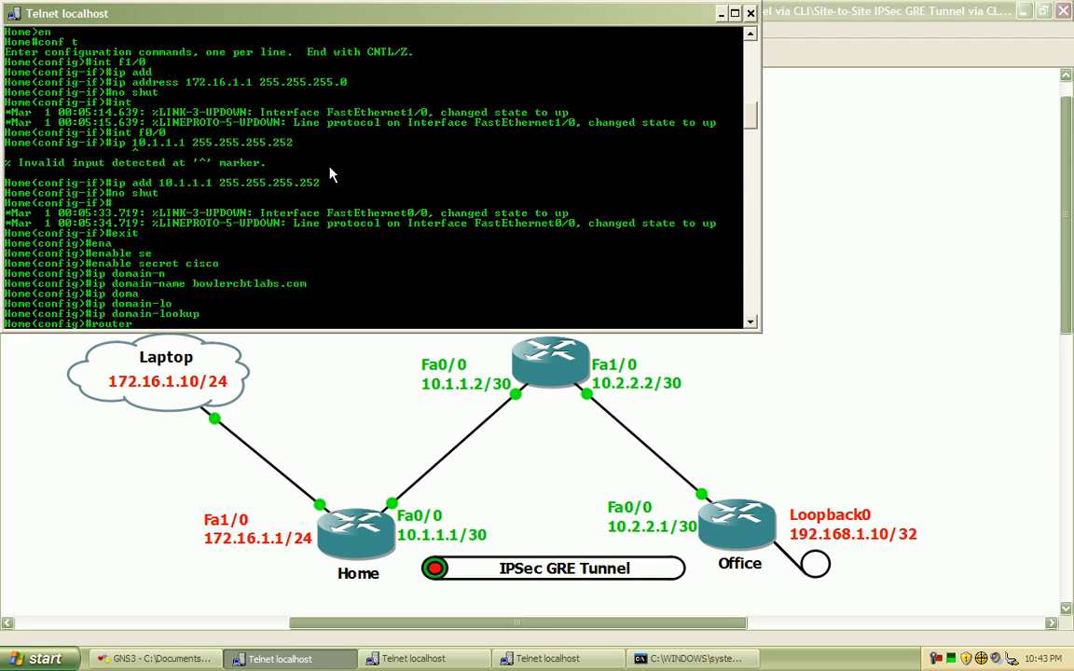
pyautogui.write('router eigrp 10')
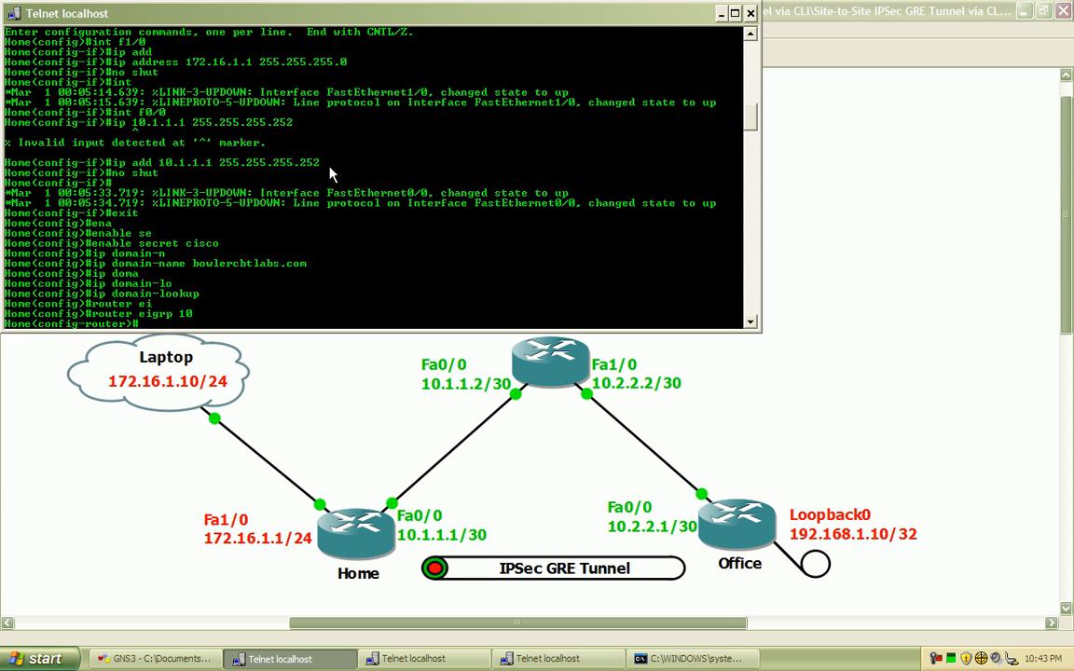
pyautogui.write('network 1')
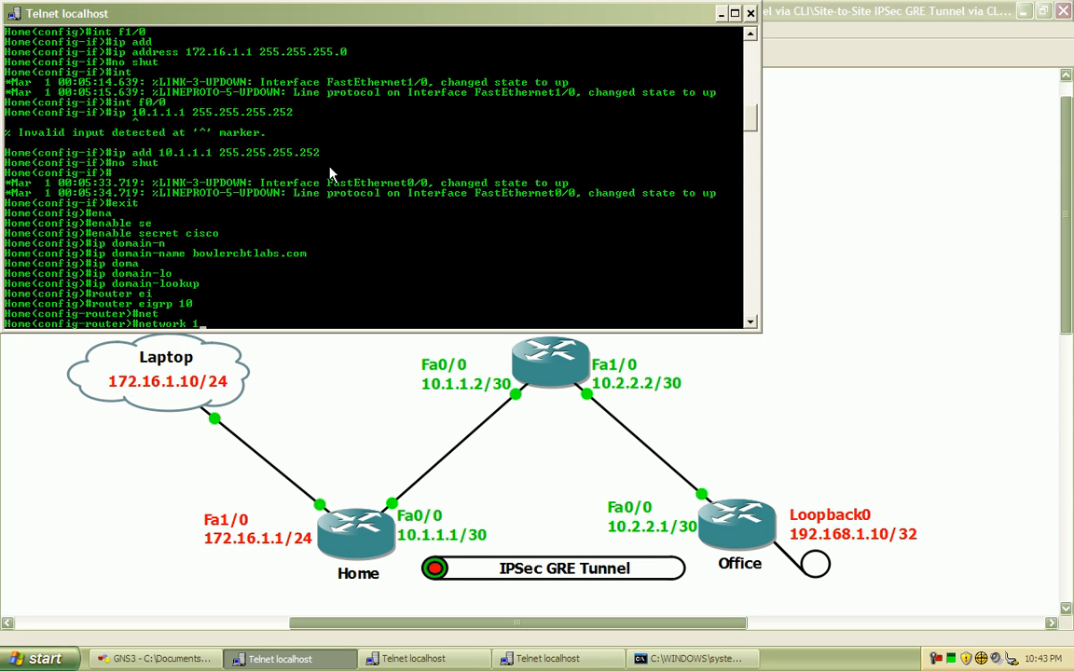
pyautogui.write('10.1.1.0')
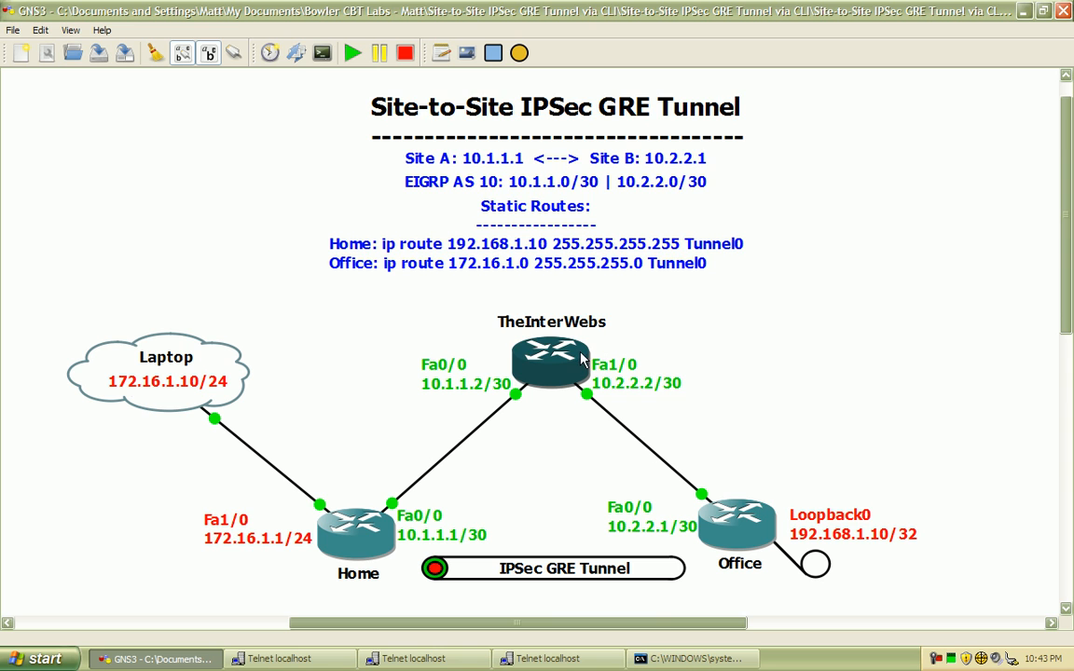
pyautogui.click(271, 660)
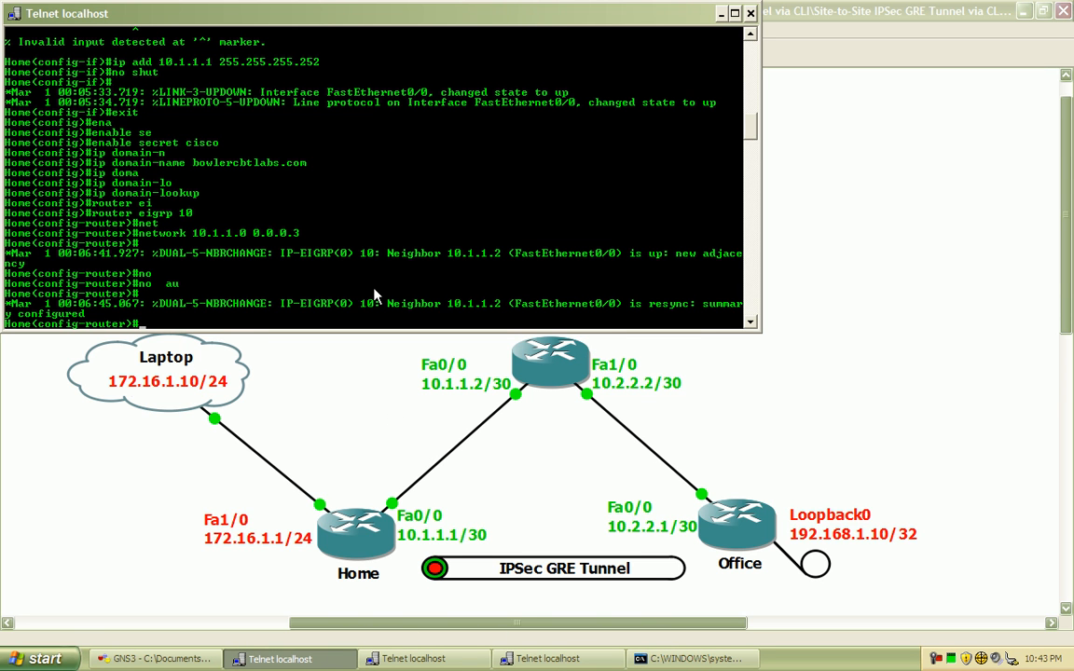
pyautogui.write('exit')
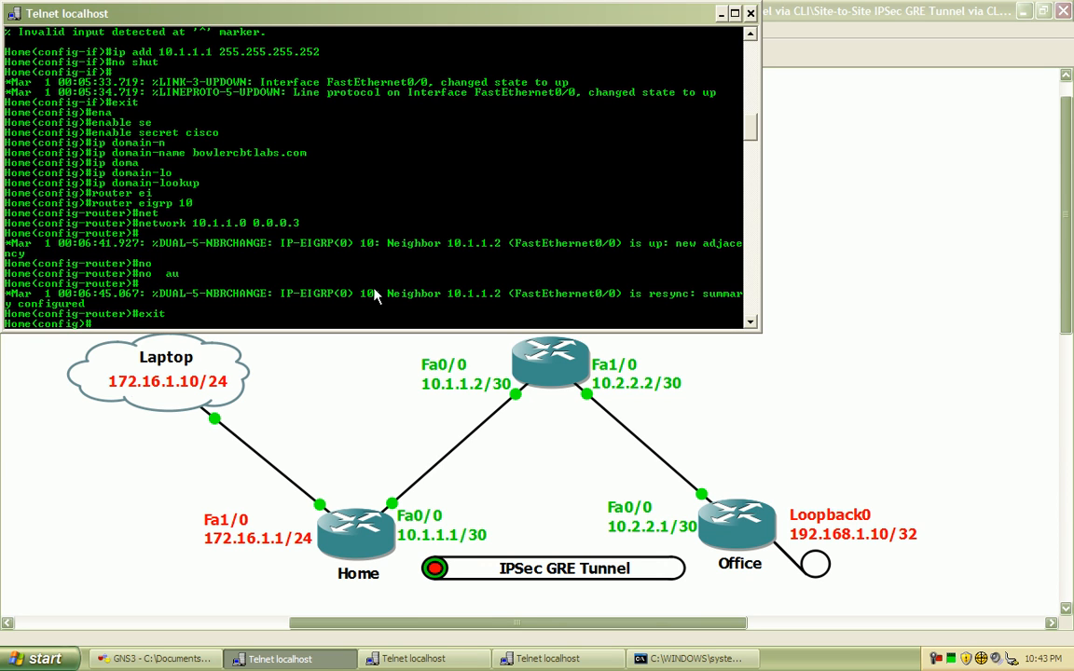
# - Create interface Tunnel0 with address 100.100.100.1 255.255.255.252
pyautogui.write('interface')
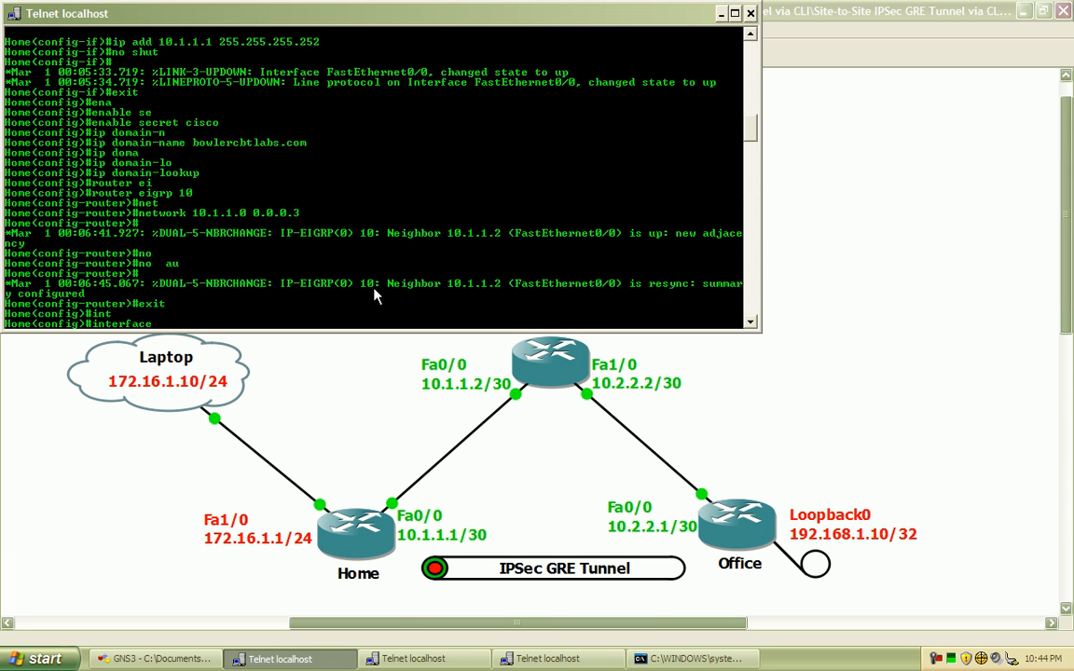
pyautogui.write('interface ?')
pyautogui.write('ip address')
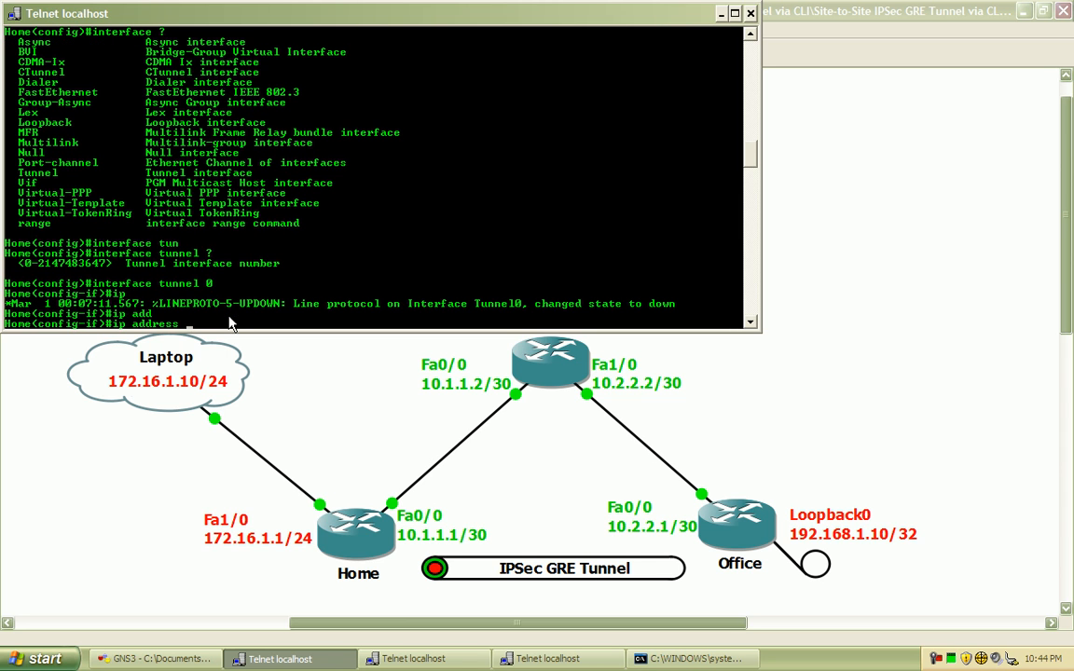
pyautogui.write('100.10')
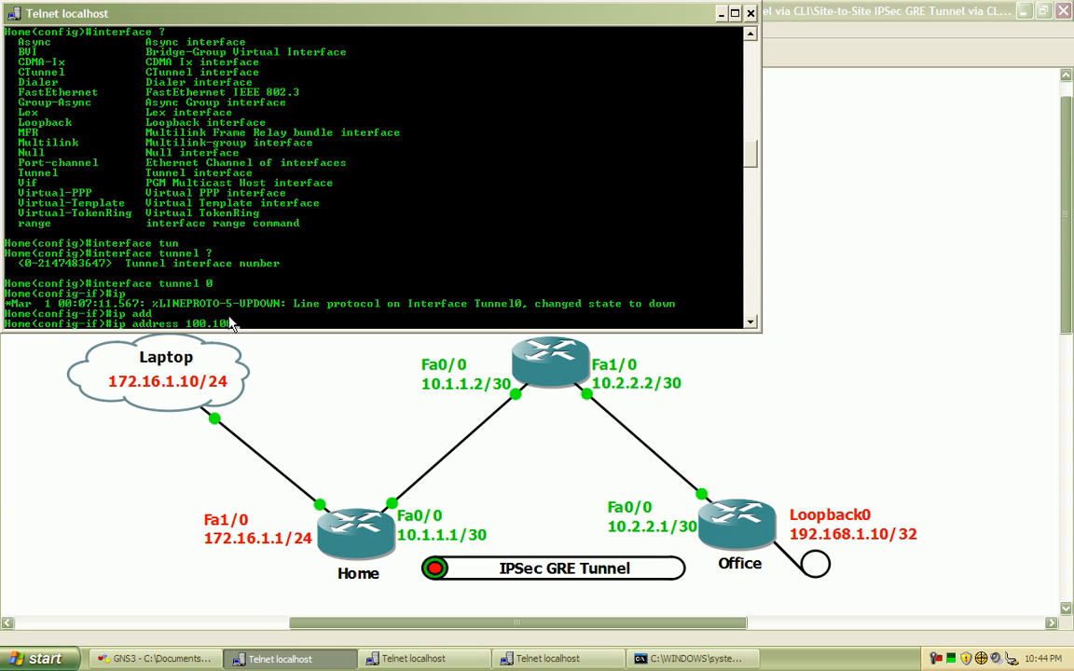
pyautogui.write('100.')
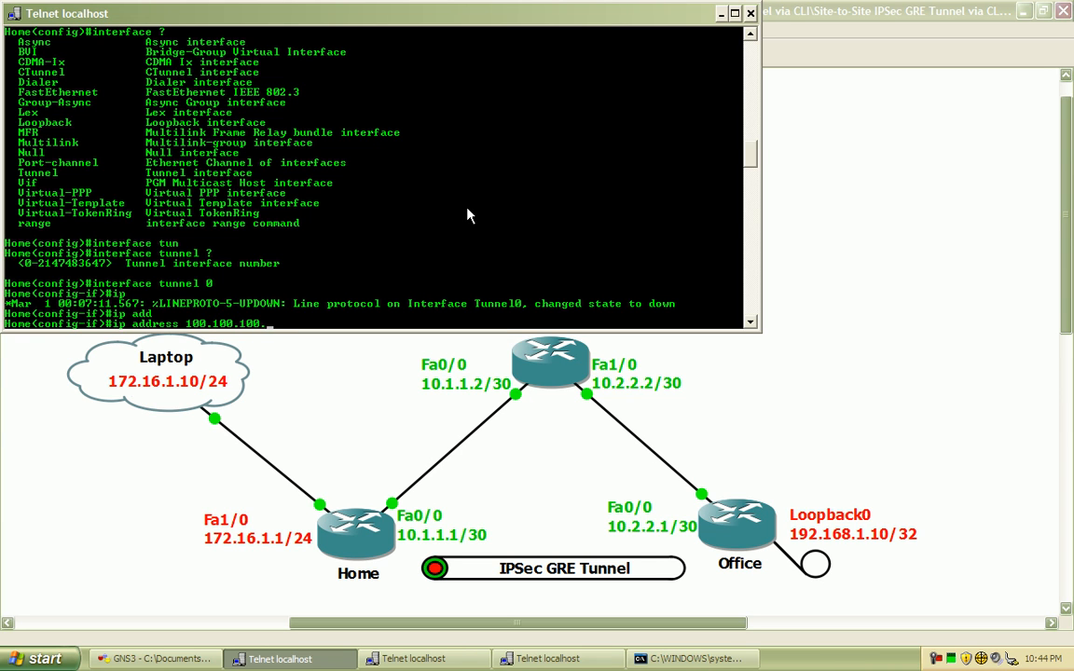
pyautogui.write('1')
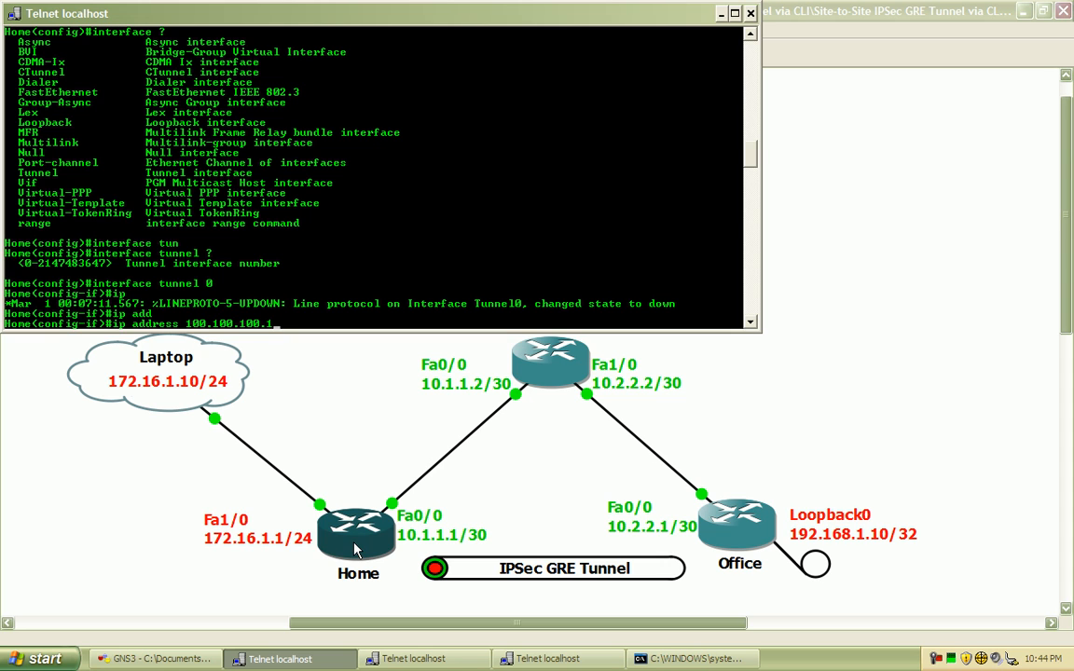
pyautogui.moveTo(366, 548)
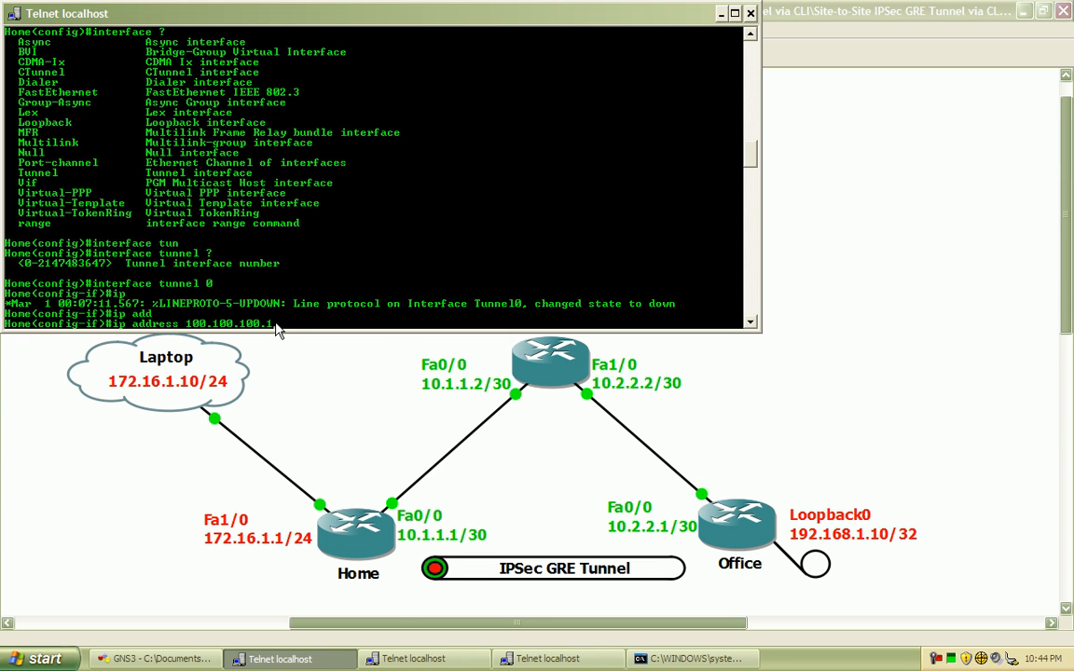
pyautogui.moveTo(530, 403)
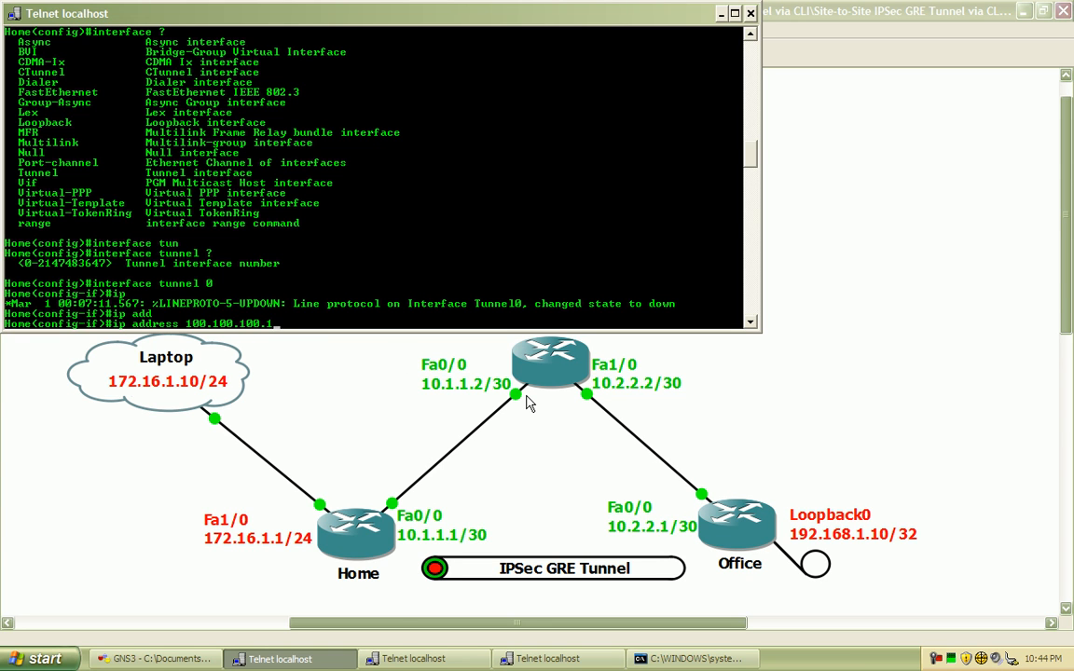
pyautogui.write('255.255.255.252')
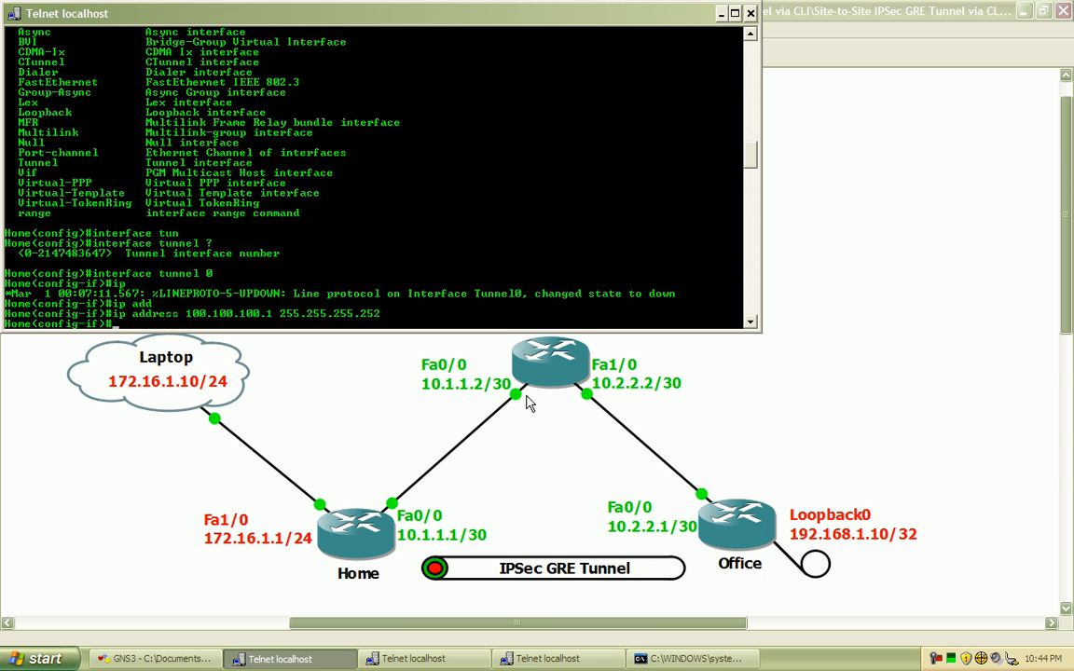
# - Set Tunnel0's source to 10.1.1.1 and destination to 10.2.2.1
pyautogui.write('tunnel')
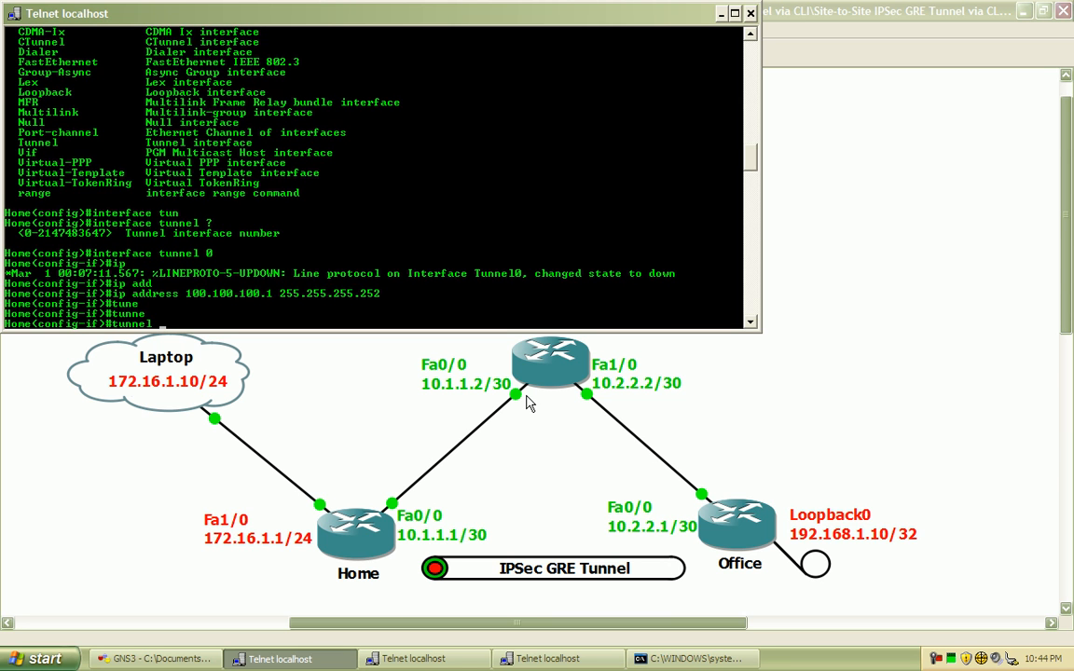
pyautogui.write('?')
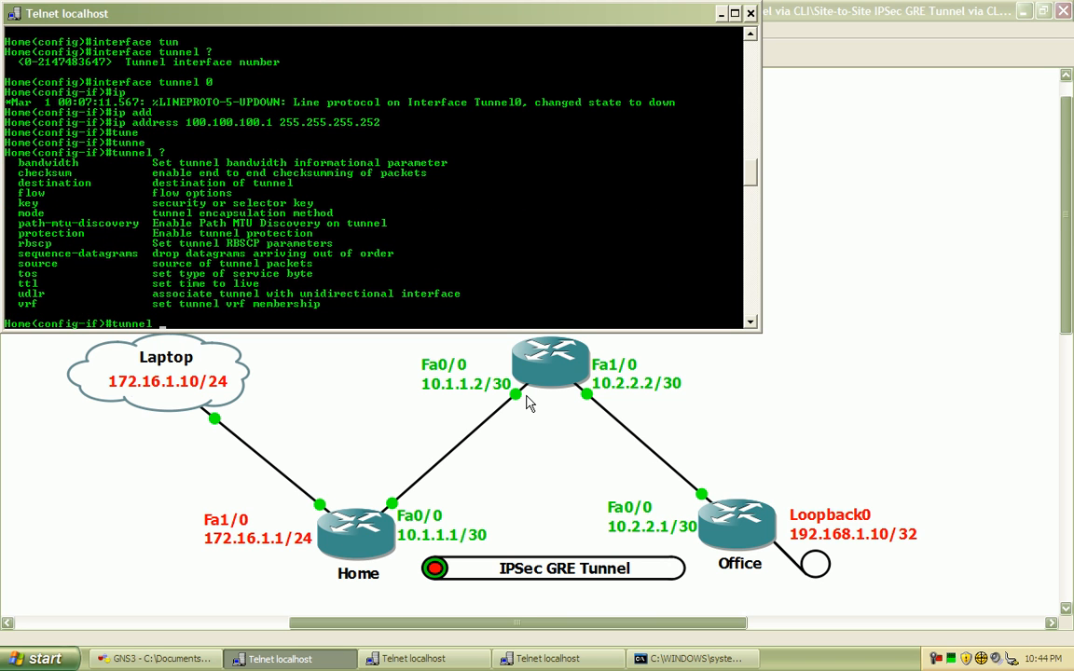
pyautogui.moveTo(510, 419)
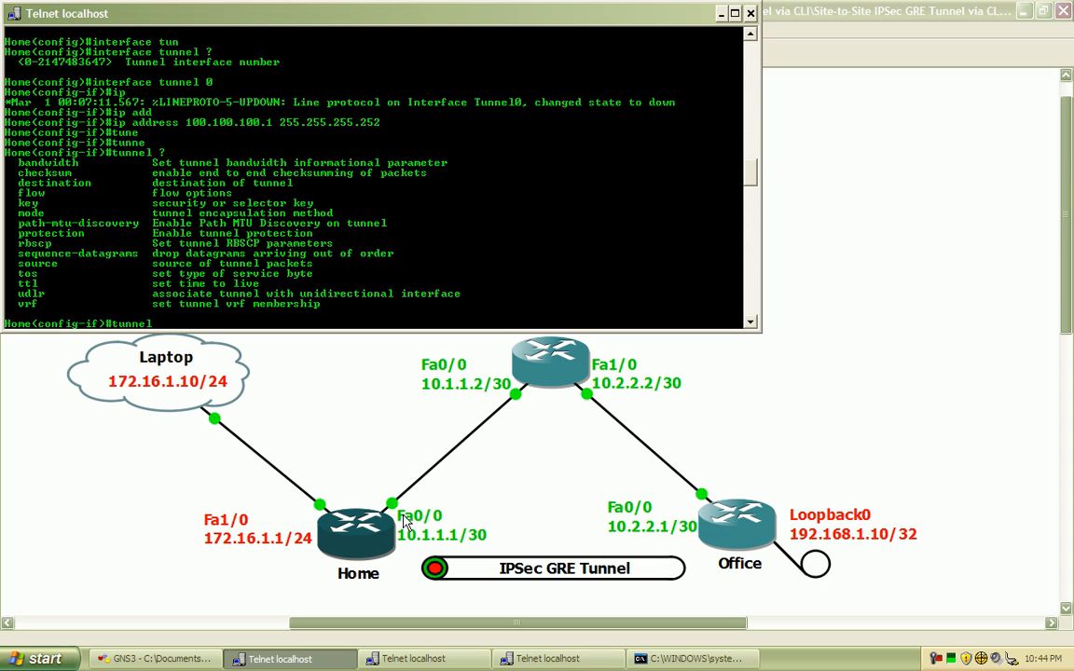
pyautogui.moveTo(669, 516)
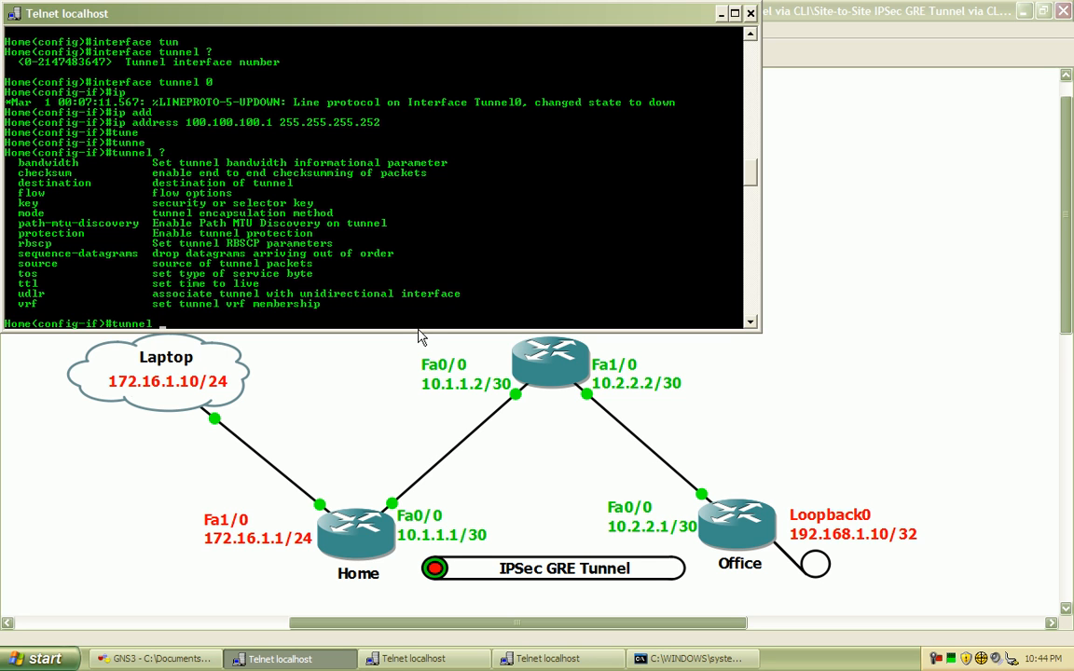
pyautogui.write('source ?')
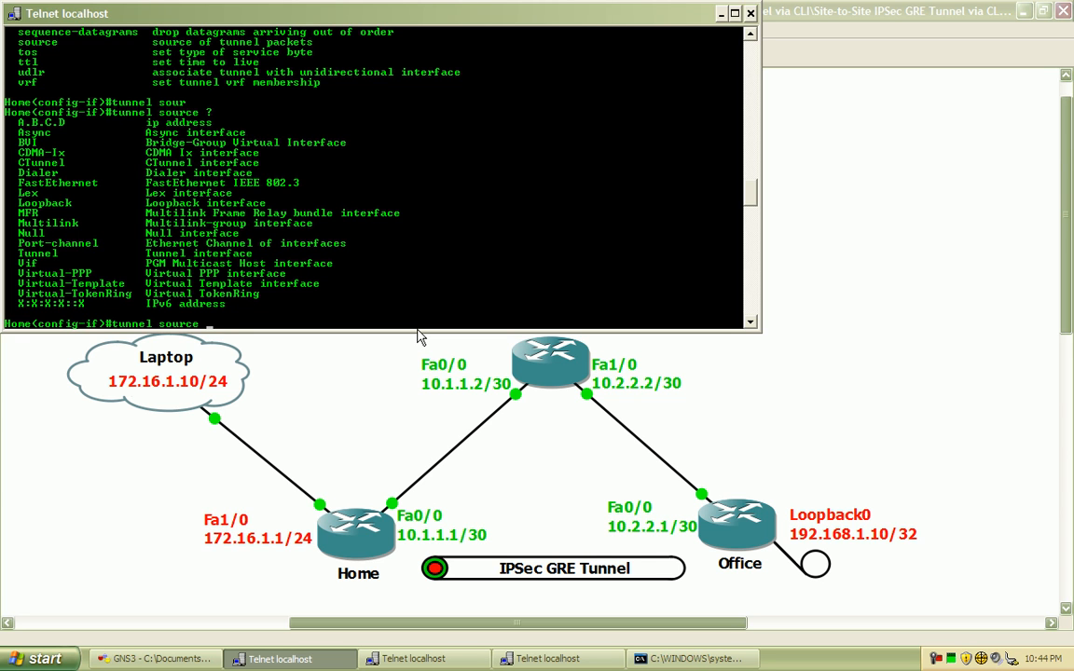
pyautogui.write('10.1.1.1 ?')
pyautogui.write('des')
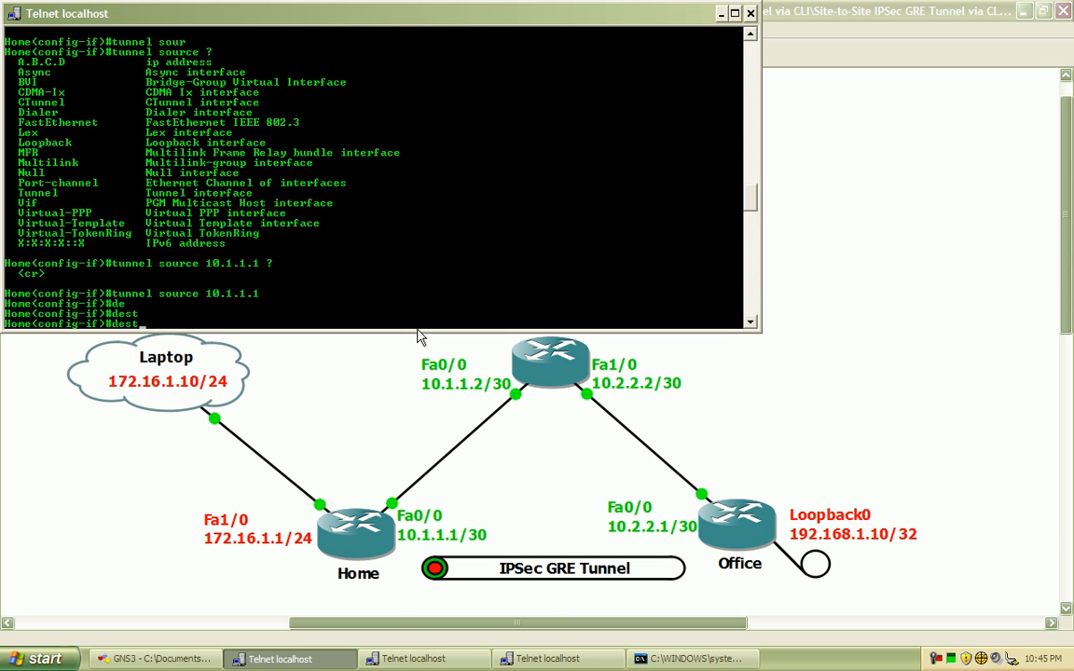
pyautogui.write('tunnel')
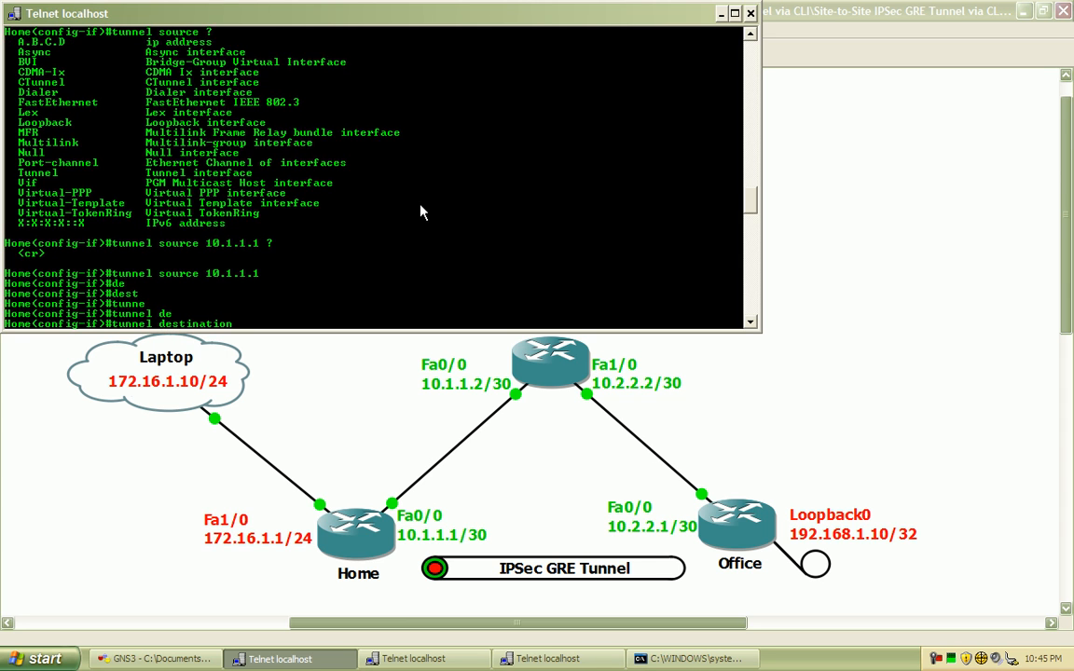
pyautogui.write('10.2.2.1')
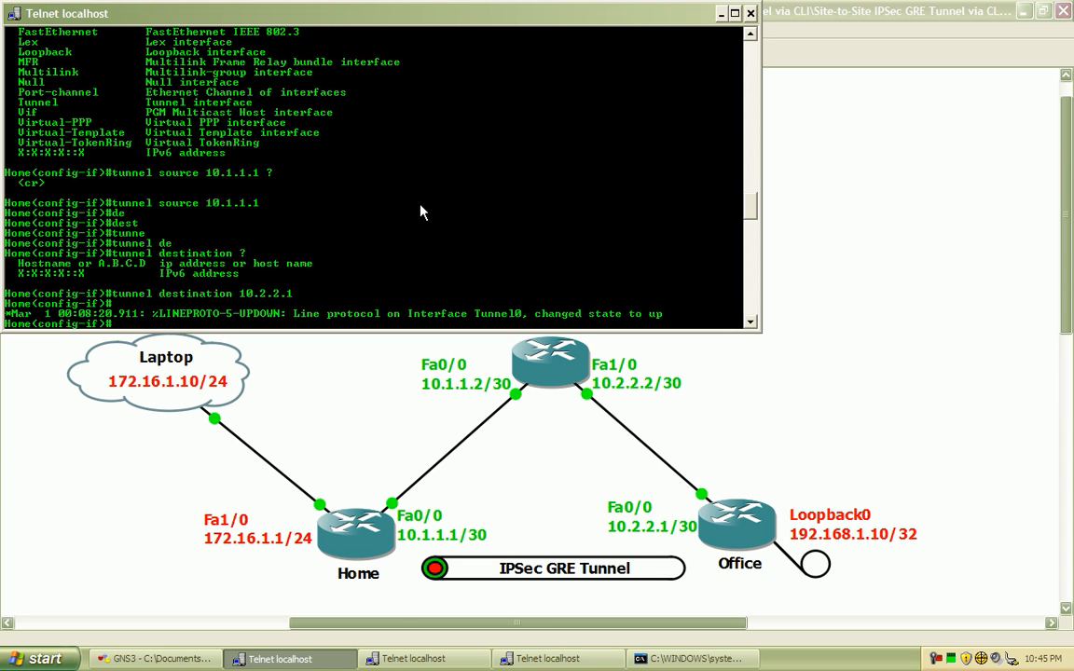
# - Apply 'tunnel mode gre ip' to Tunnel0, then exit to global configuration
pyautogui.write('tu')
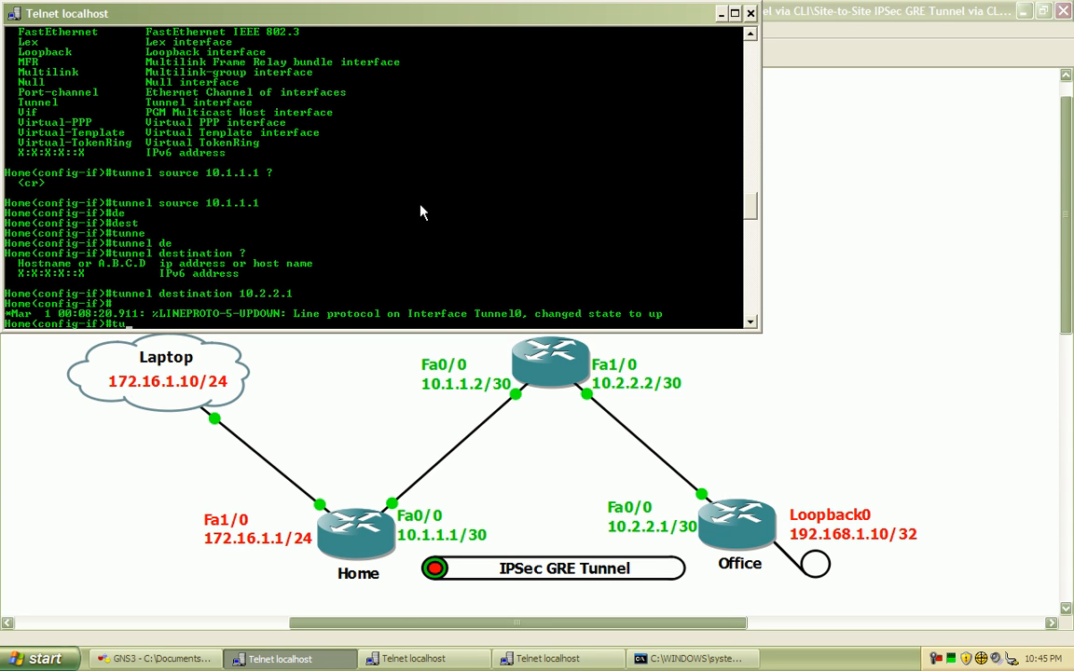
pyautogui.write('tunnel ?')
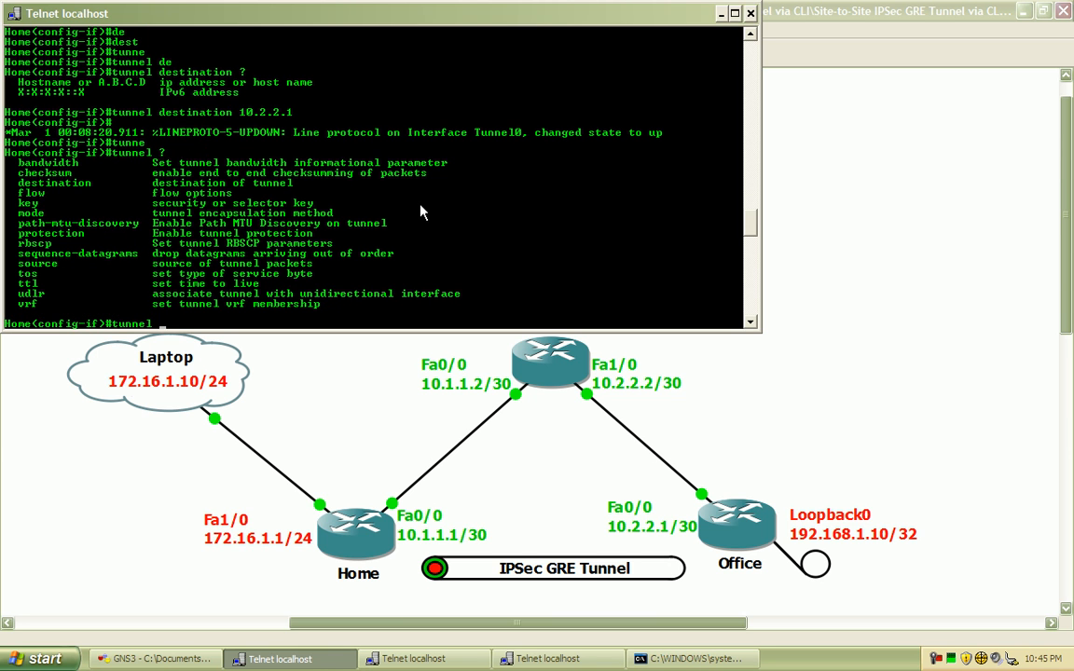
pyautogui.write('mod')
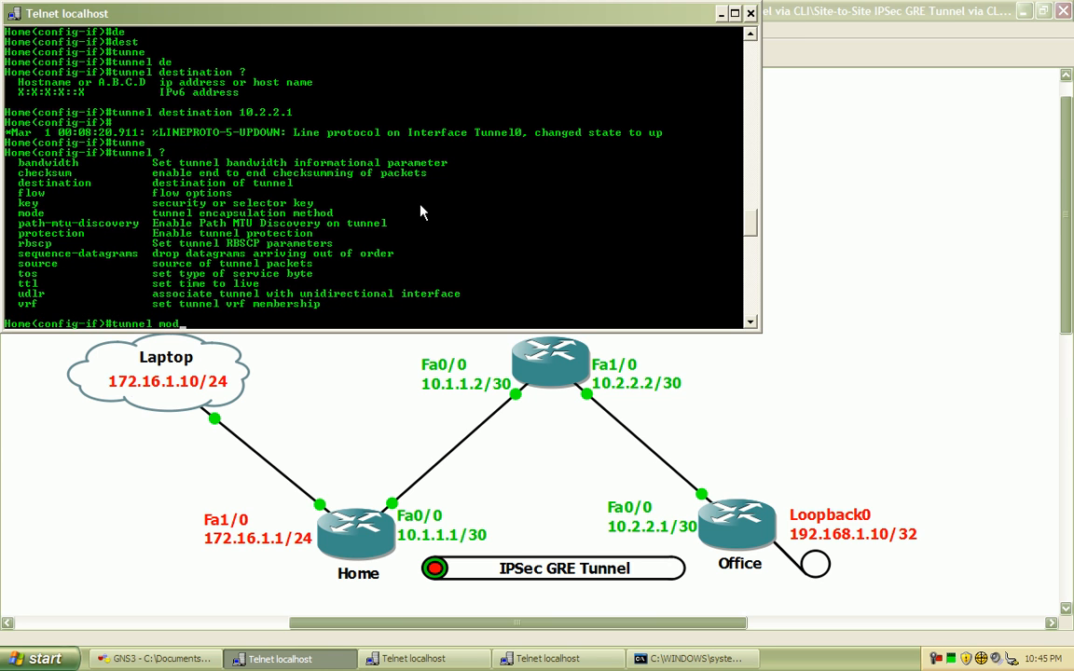
pyautogui.write('tunnel mode gre')
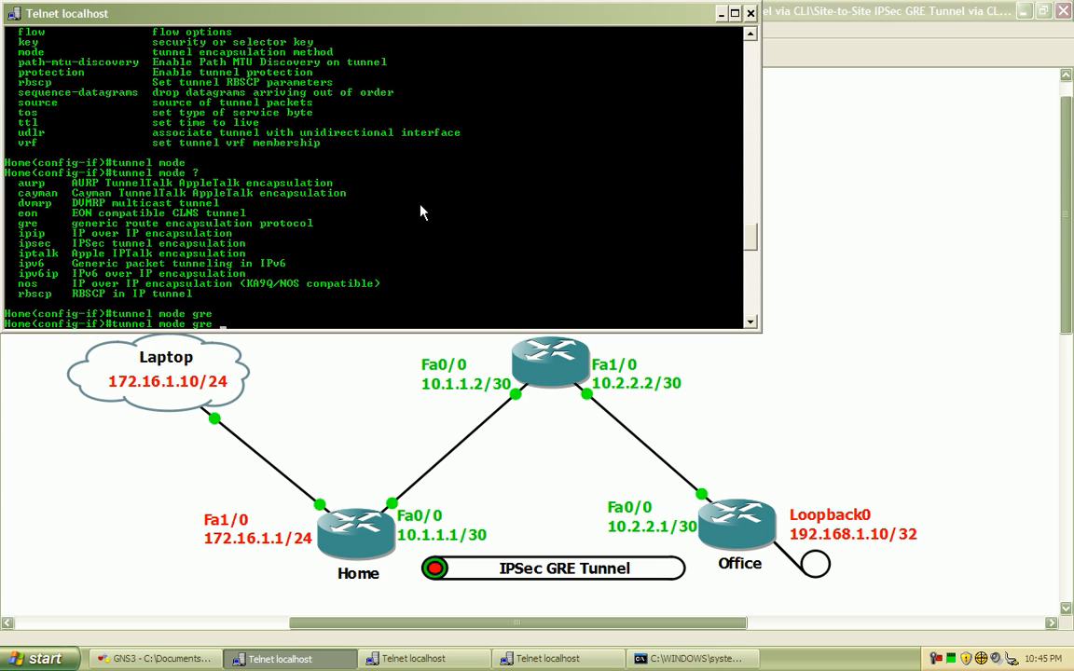
pyautogui.write('?')
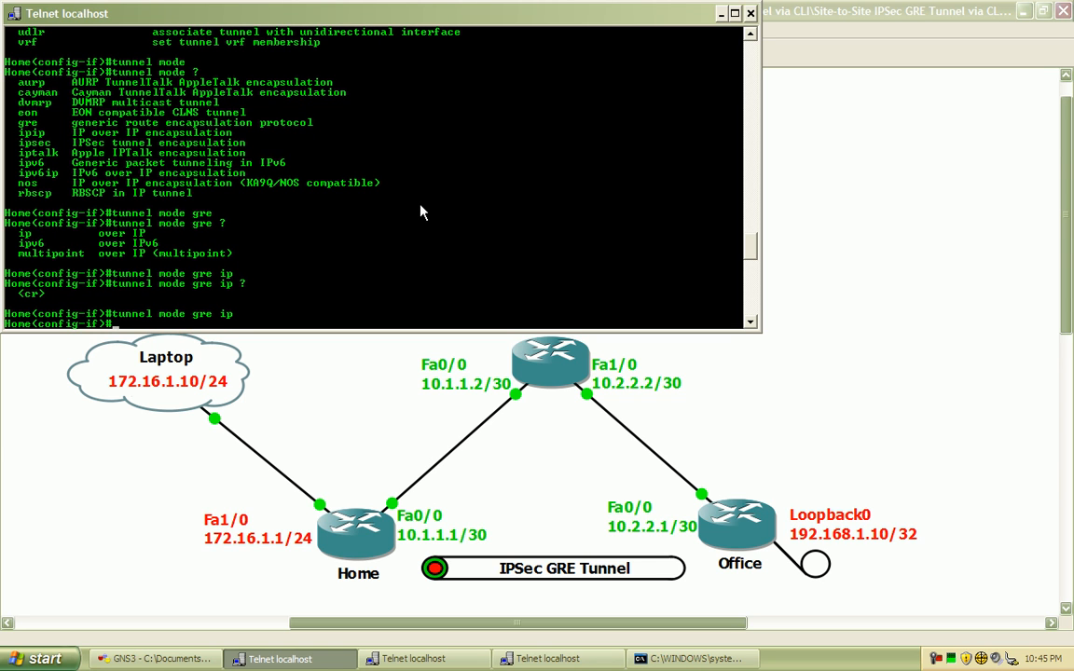
pyautogui.write('exit')
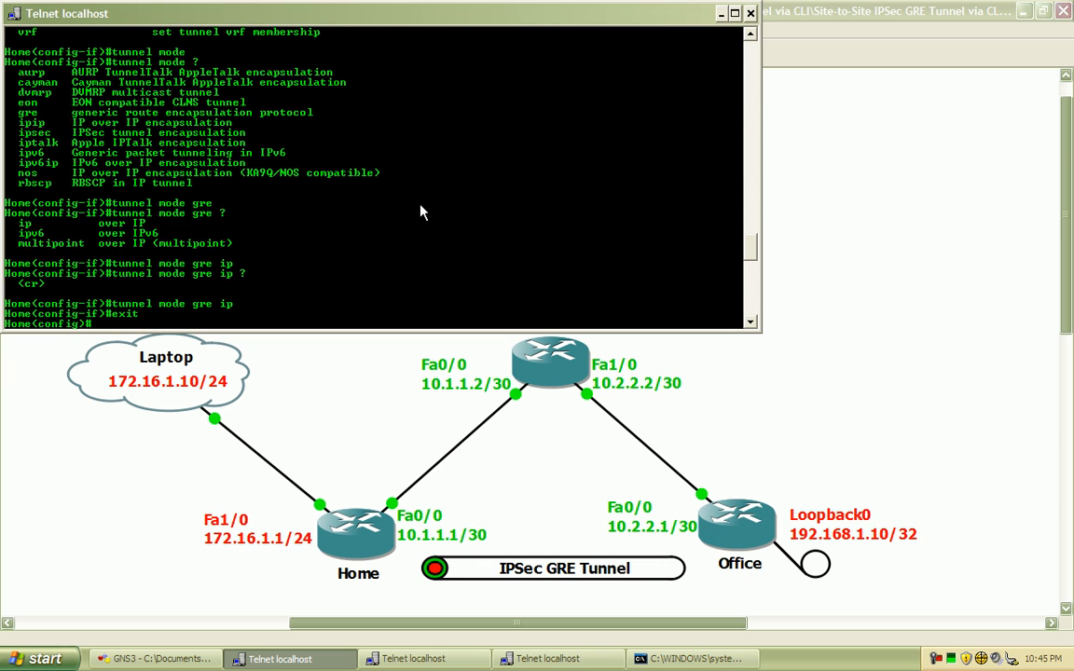
# - Enter 'ip route 192.168.1.10 255.255.255.255 tunnel 0' on the Home router
pyautogui.write('ip')
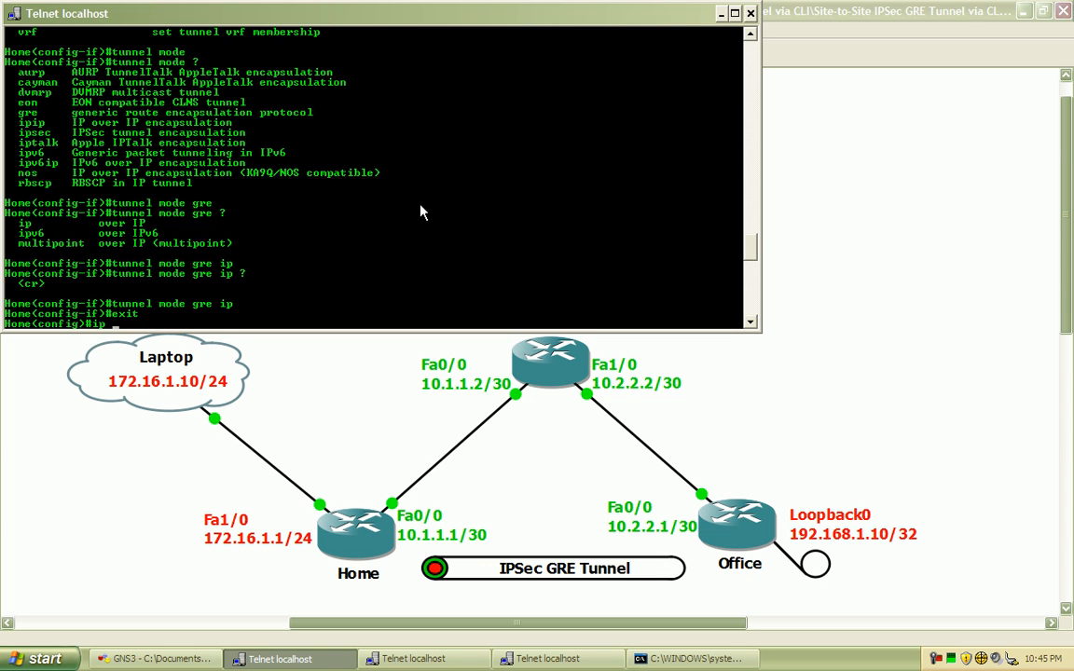
pyautogui.write('rout')
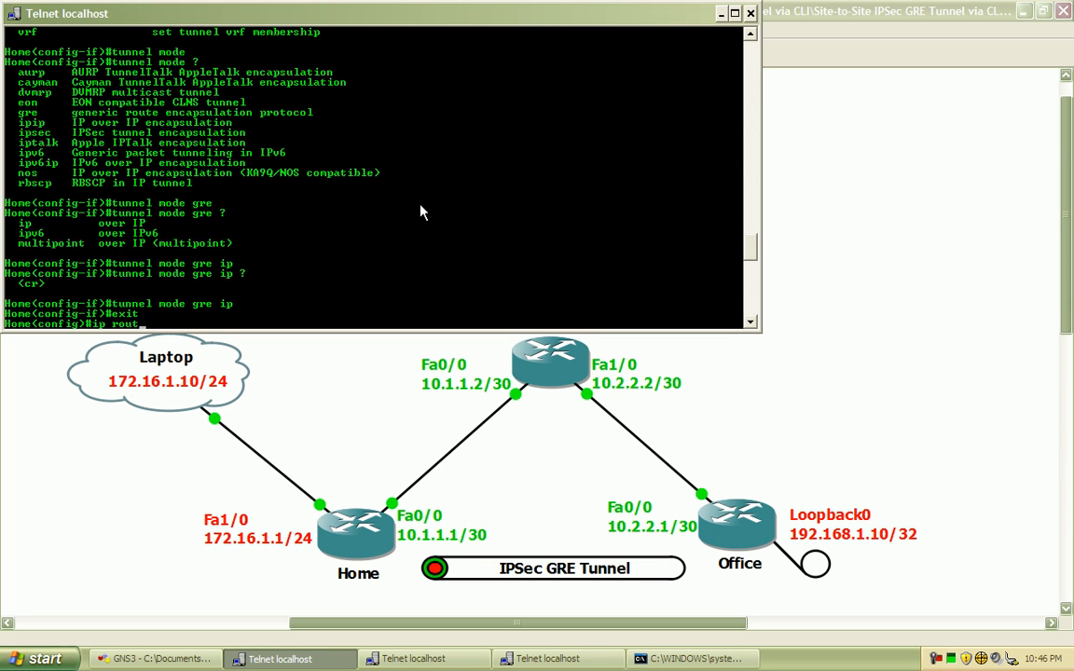
pyautogui.write('ip route ?')
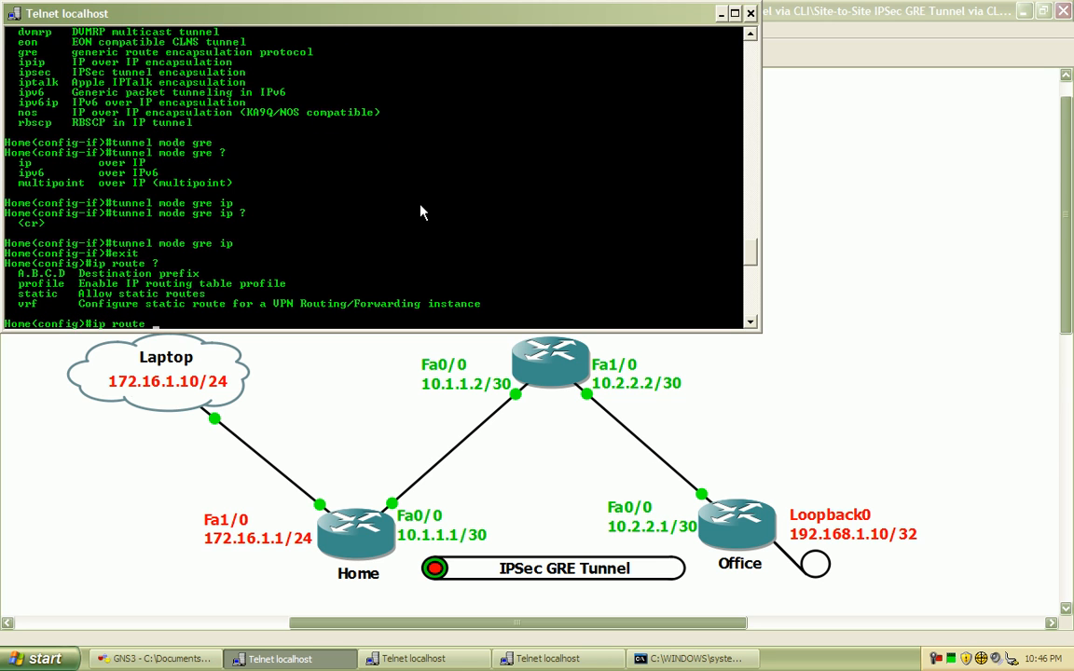
pyautogui.write('192')
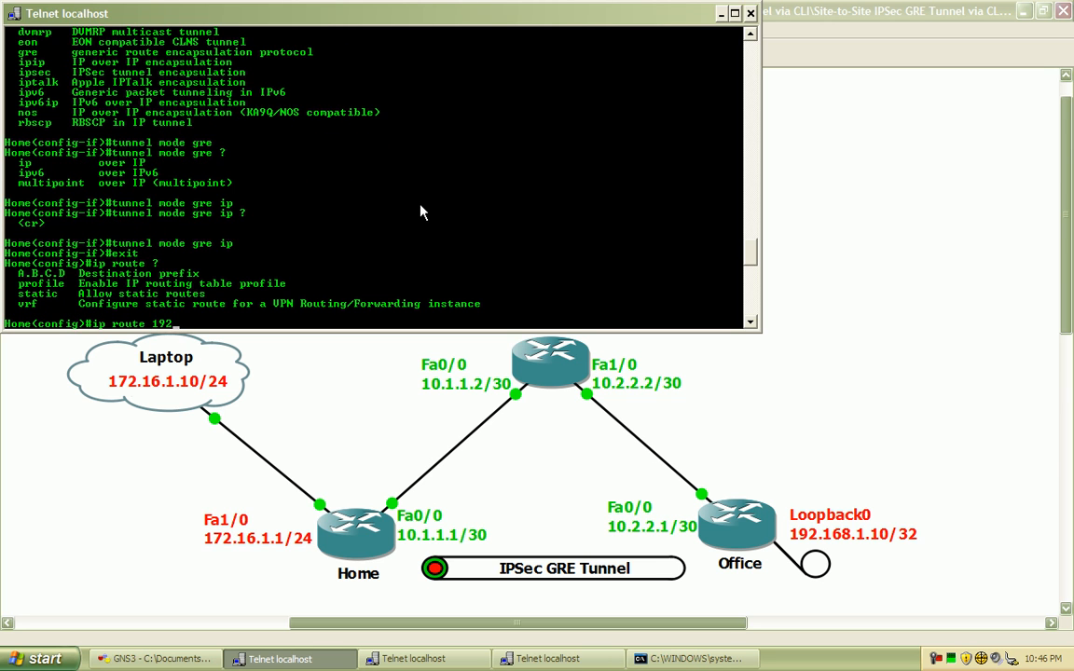
pyautogui.write('168.1.10')
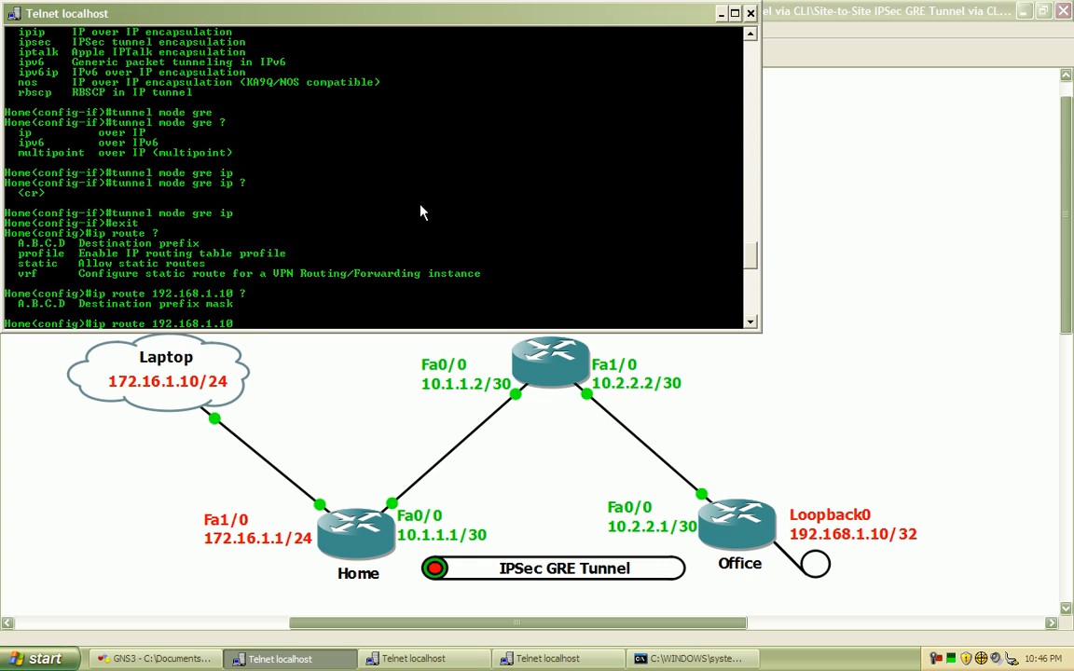
pyautogui.write('255.255.')
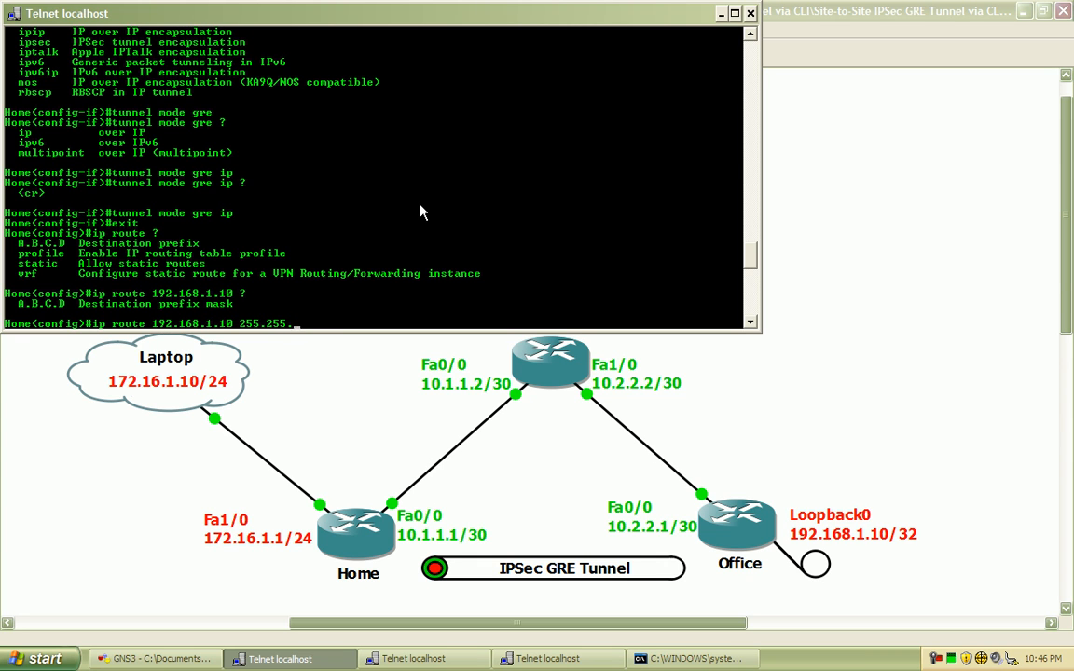
pyautogui.write('255.255 tunnel 0')
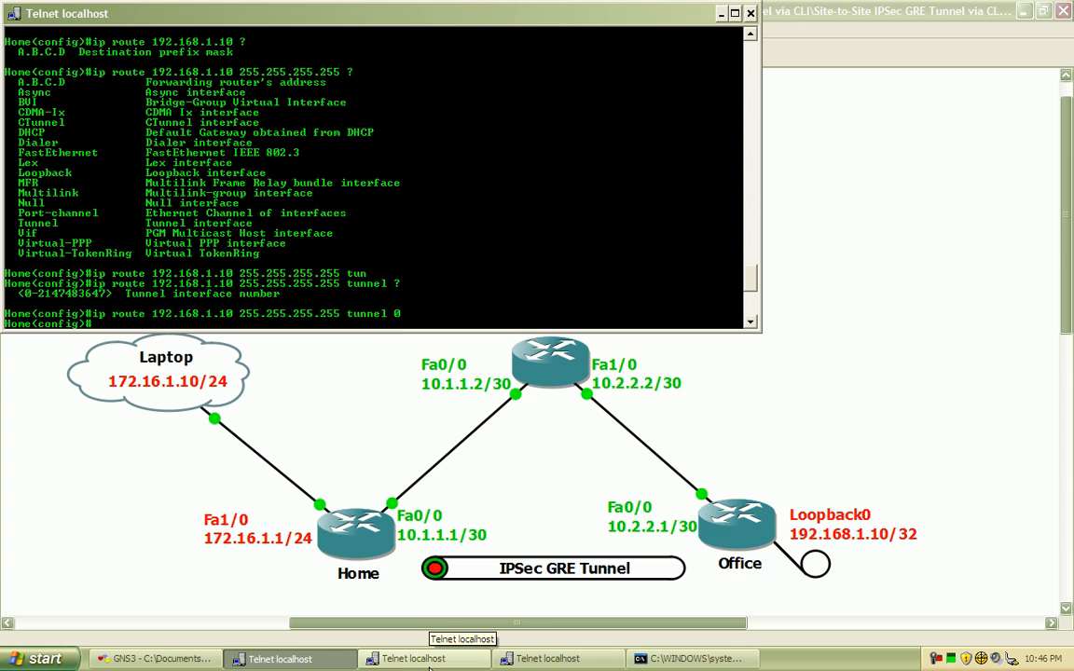
# - On the Office console, assign FastEthernet0/0 10.2.2.1 255.255.255.252 and enable it
pyautogui.click(423, 659)
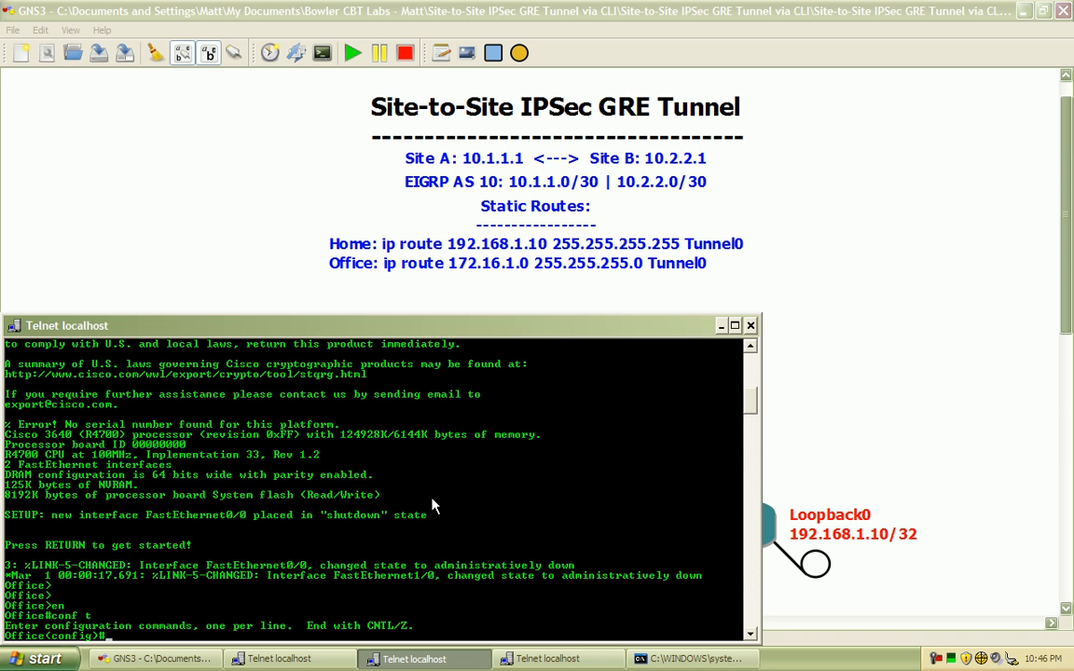
pyautogui.write('interface')
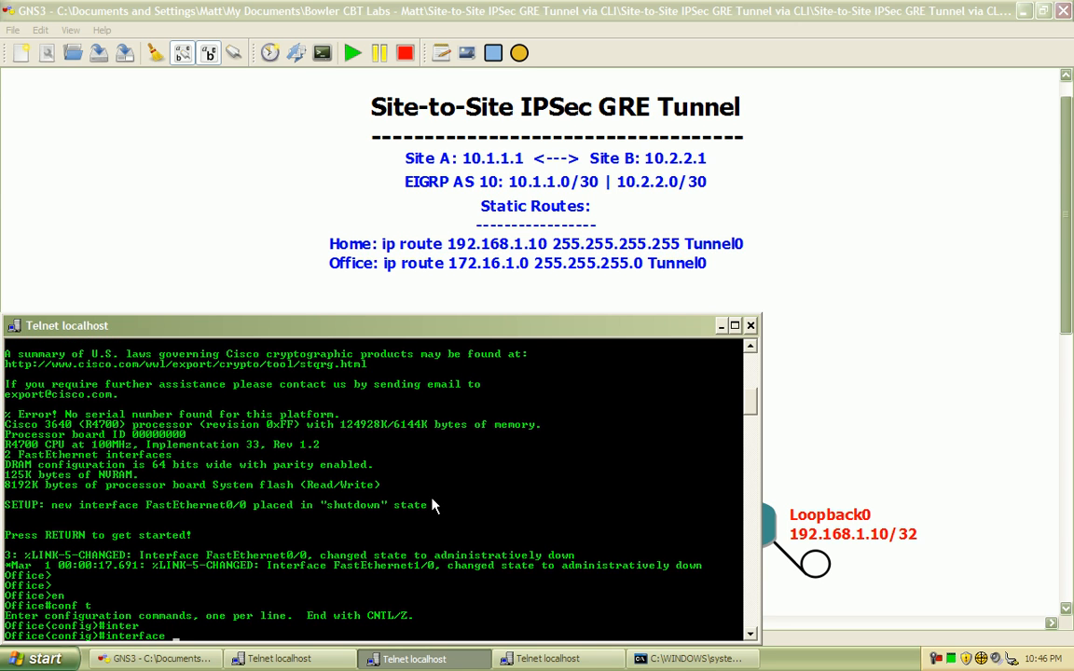
pyautogui.write('interface fastEthernet 0/0')
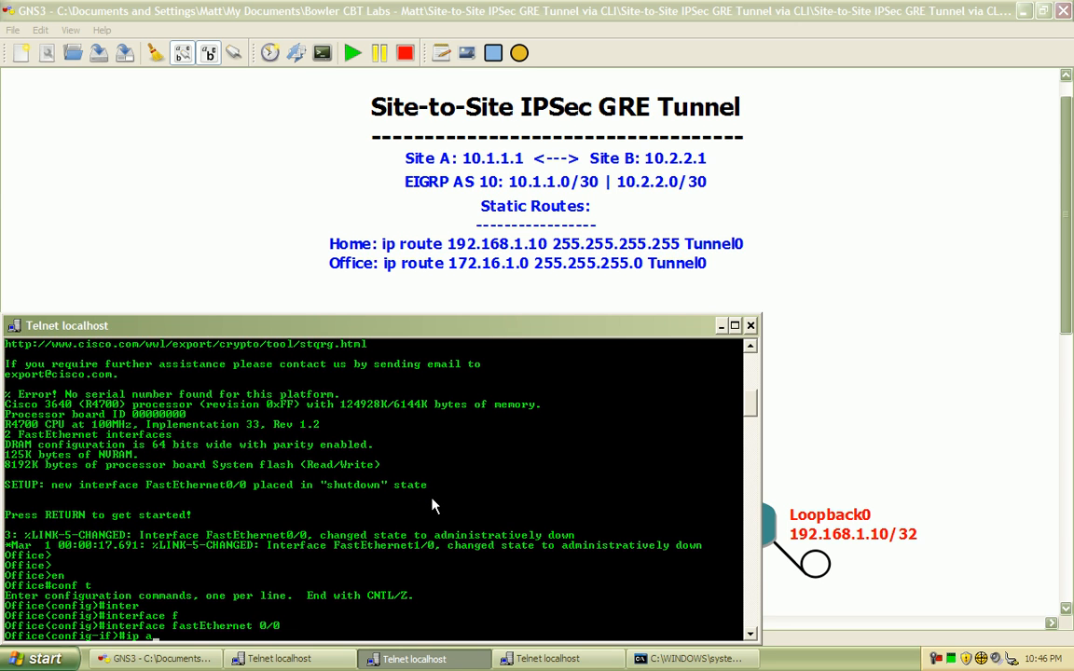
pyautogui.write('ip address 10.1')
pyautogui.write('ex')
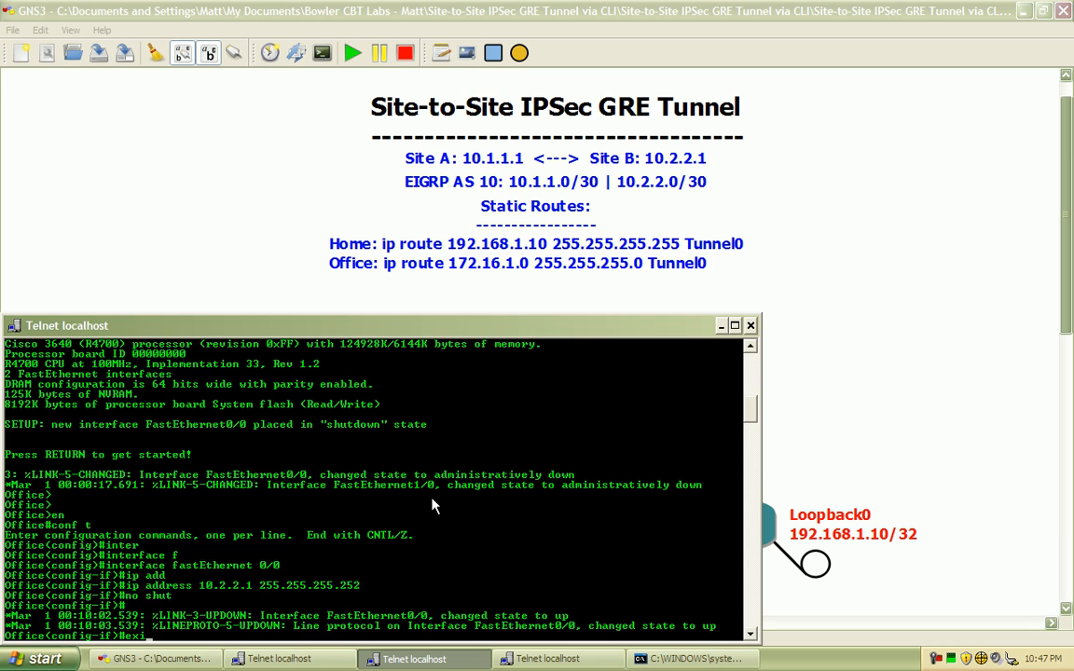
# - Create Loopback0 with 192.168.1.10 255.255.255.255, then exit to global configuration
pyautogui.write('int l')
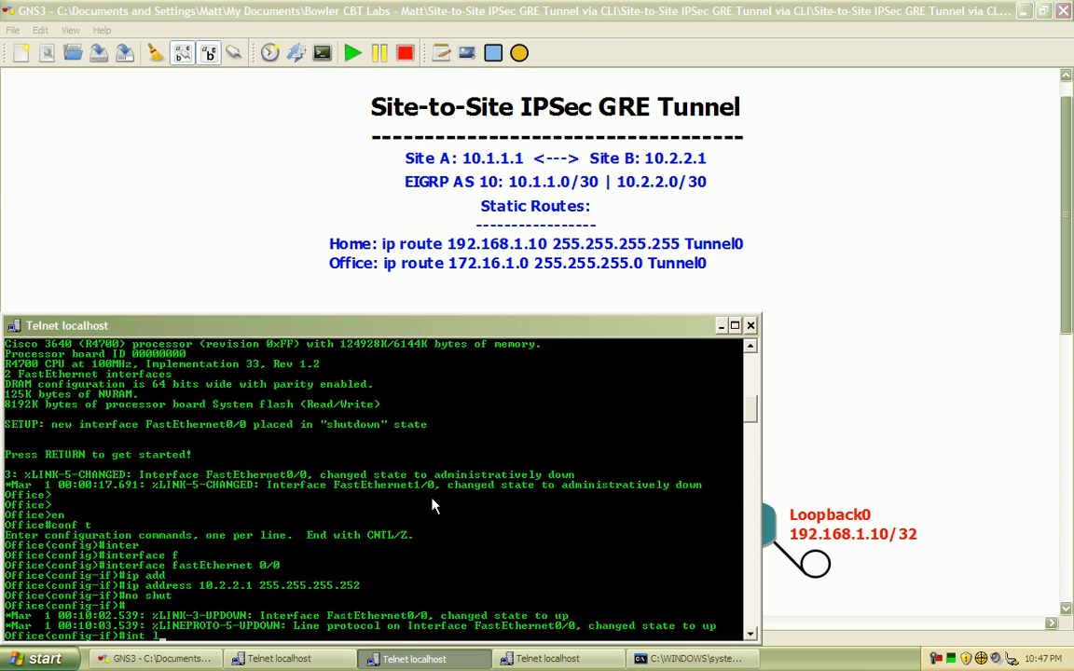
pyautogui.write('oopback0')
pyautogui.write('ip address')
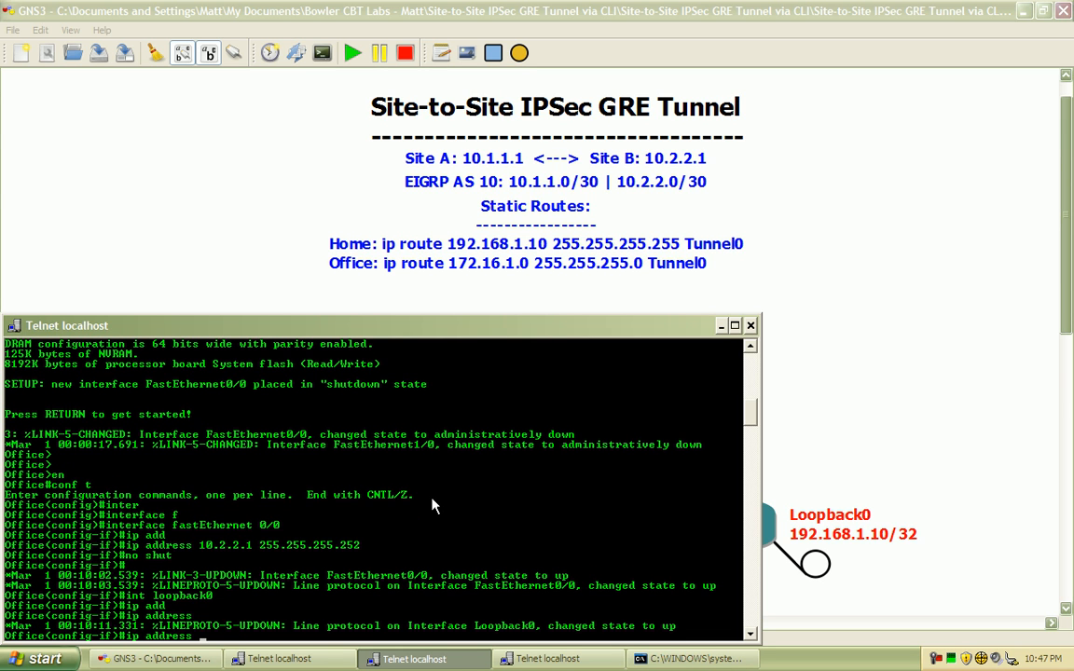
pyautogui.write('192.168.1.10')
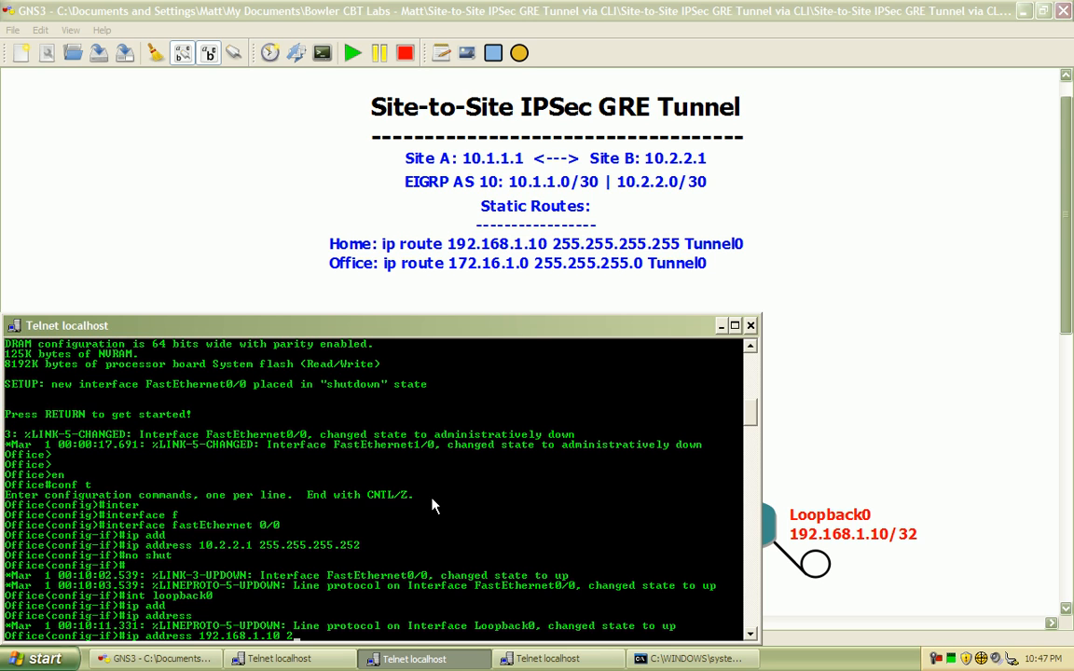
pyautogui.write('255.255.255.255')
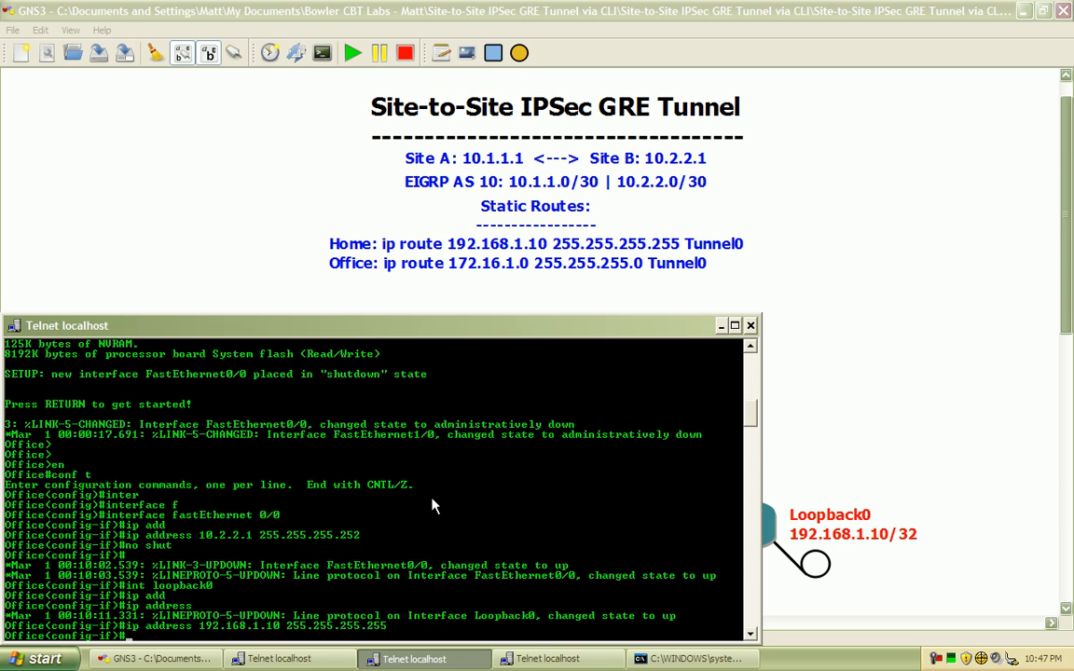
pyautogui.write('exit')
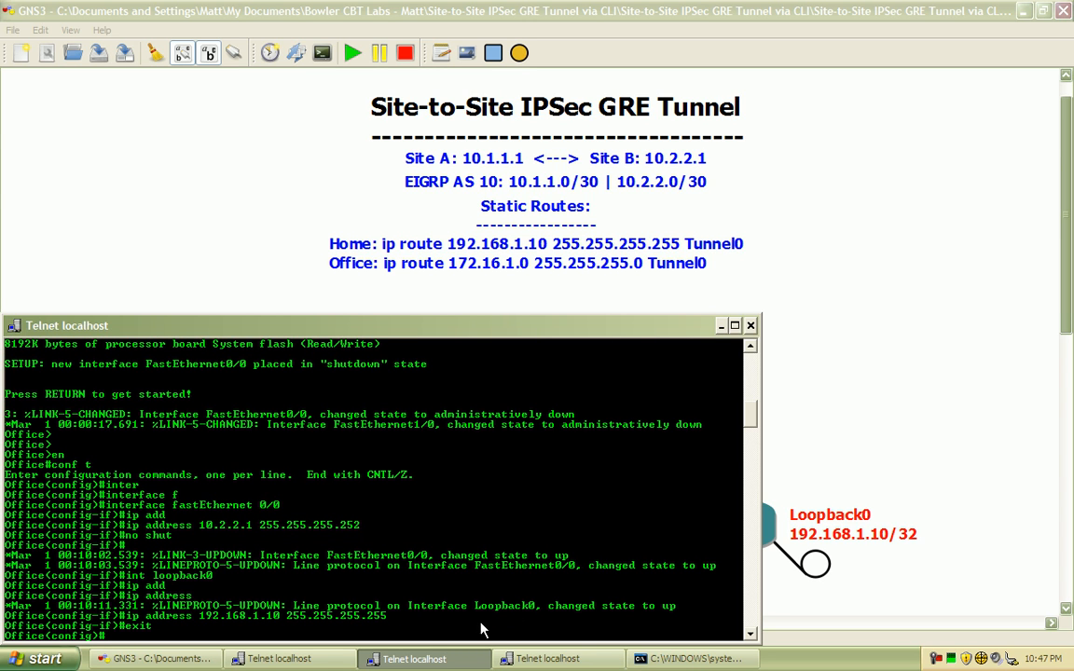
pyautogui.moveTo(653, 615)
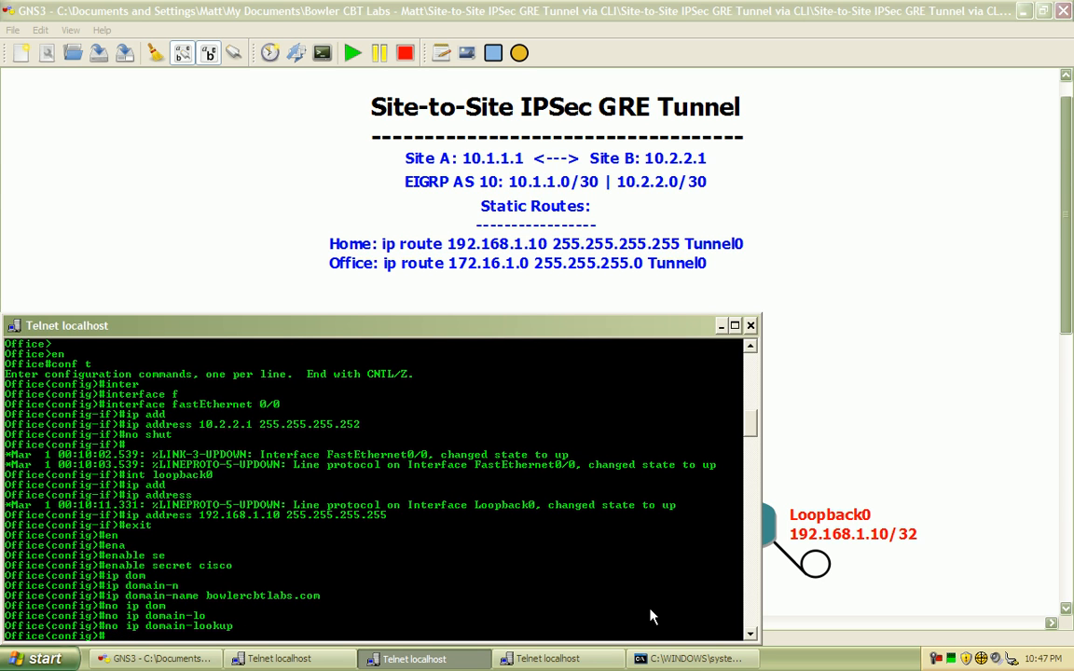
pyautogui.write('router')
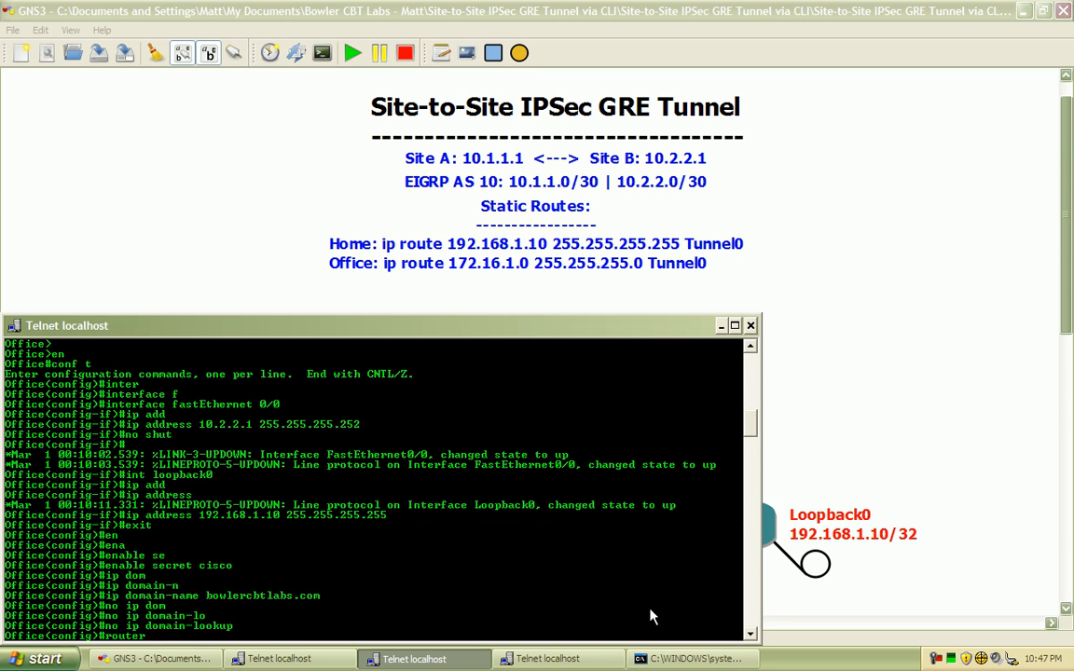
# - Run 'router eigrp 10' on Office with network 10.2.2.0 0.0.0.3
pyautogui.write('router eigrp 10')
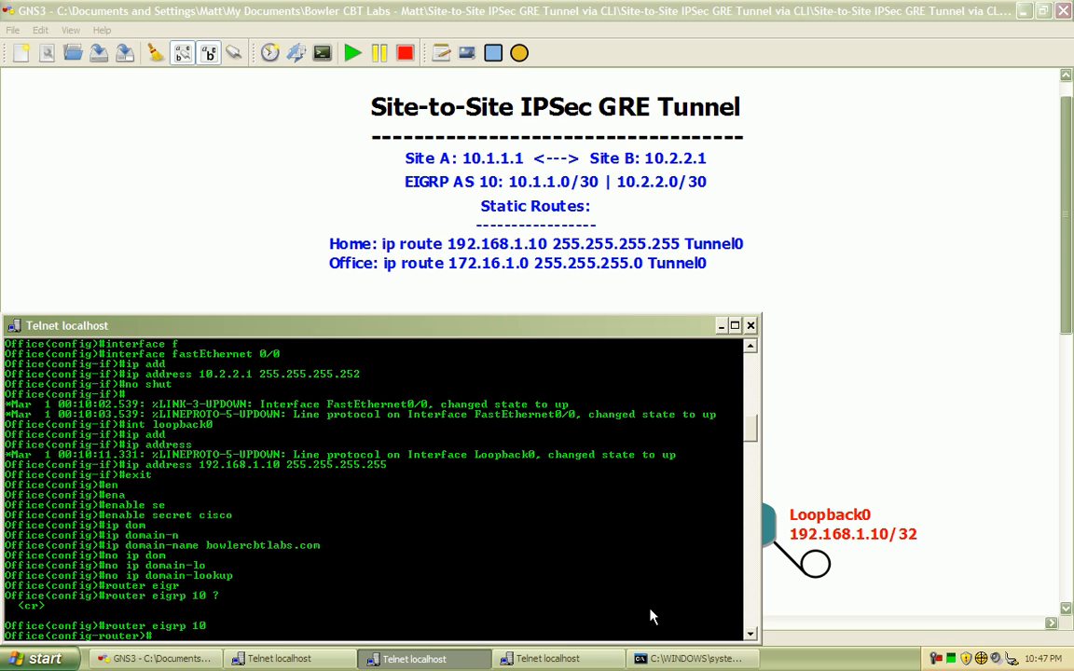
pyautogui.write('network')
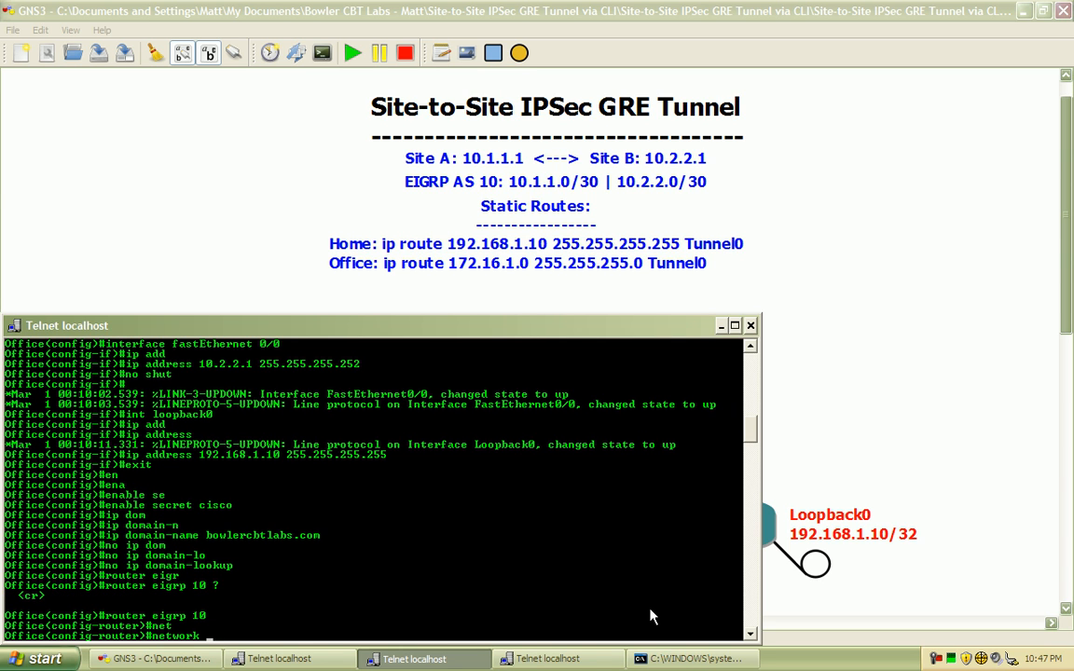
pyautogui.write('10.2.2.')
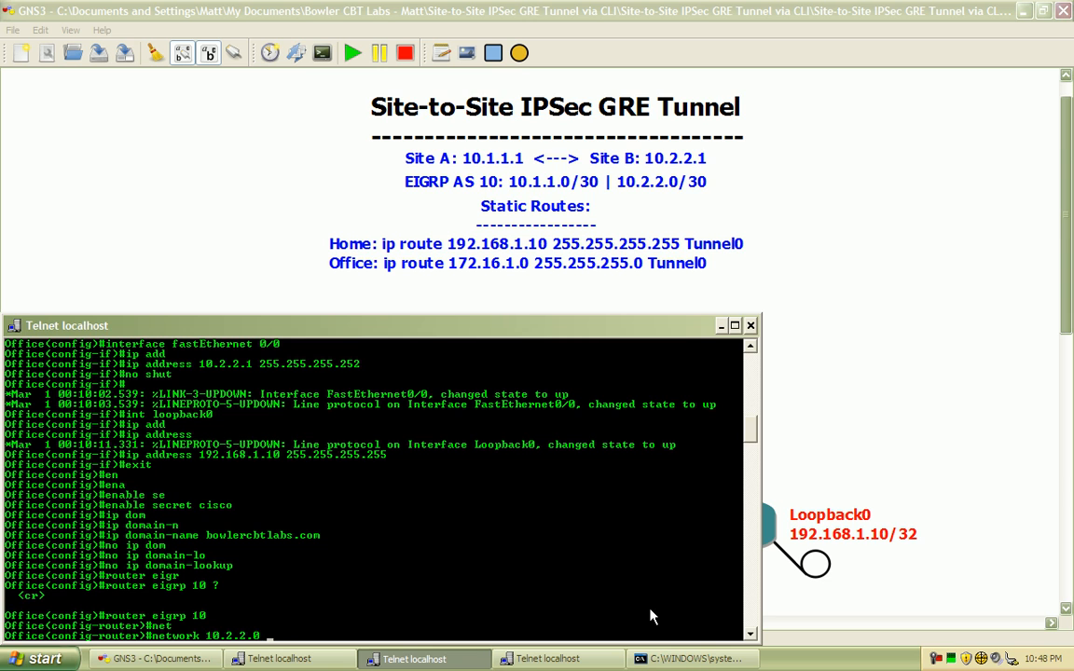
pyautogui.write('0.0.0.0')
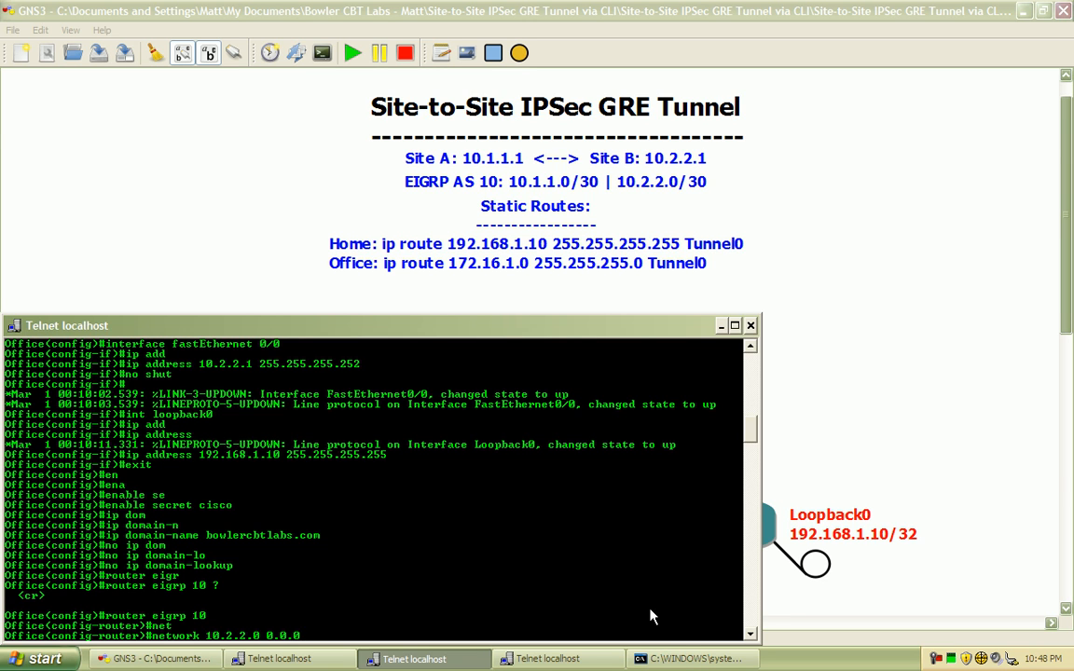
pyautogui.write('network 10.2.2.0 0.0.0.3')
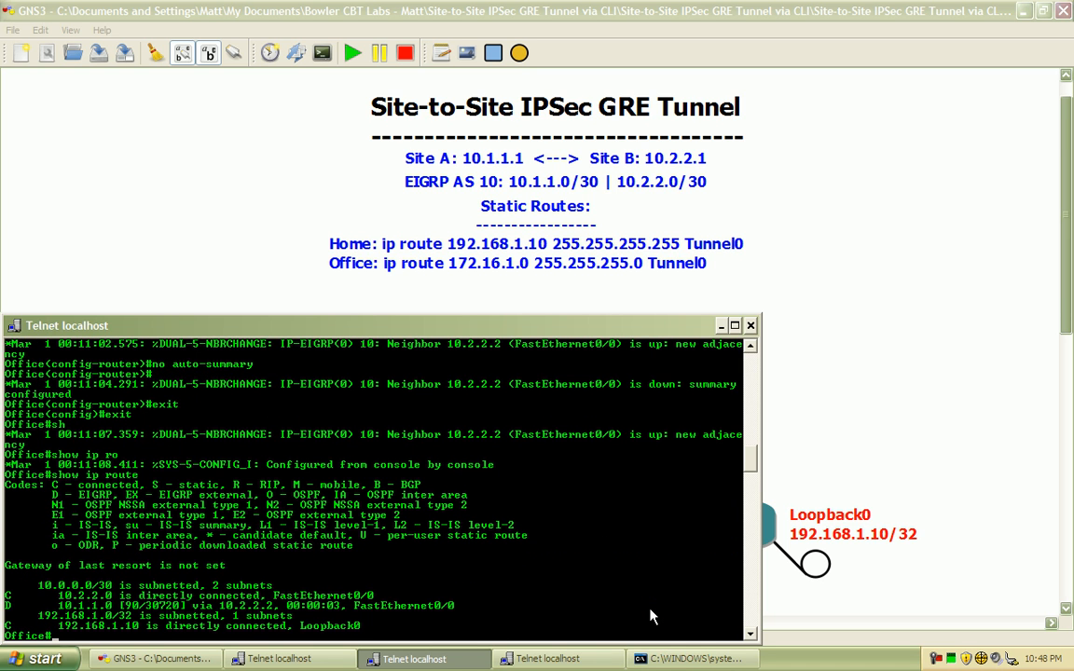
pyautogui.moveTo(94, 595)
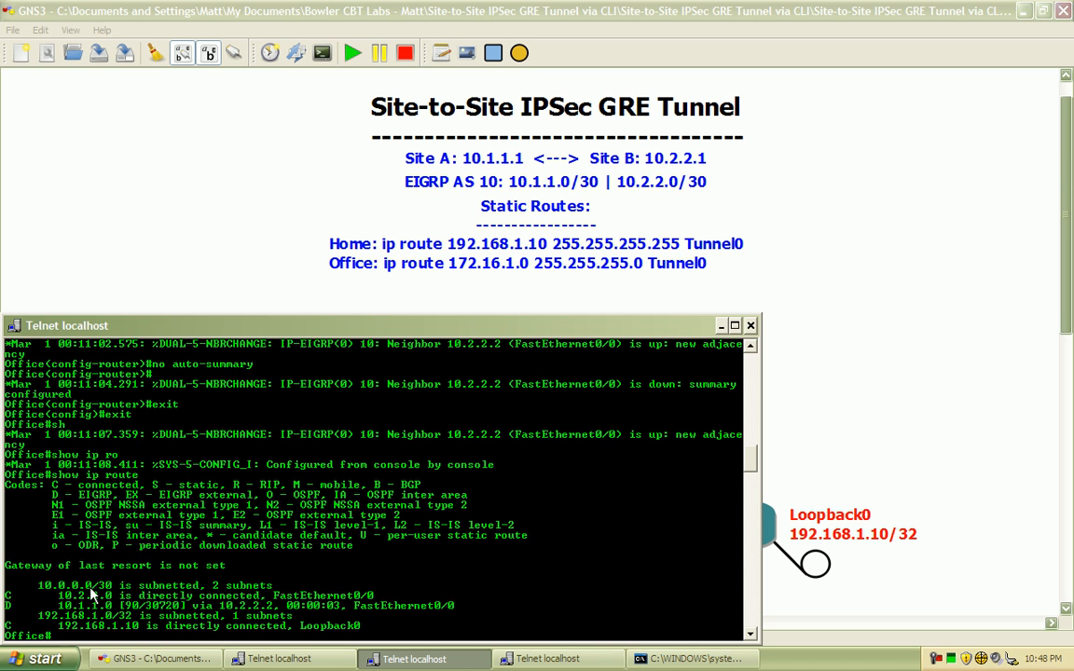